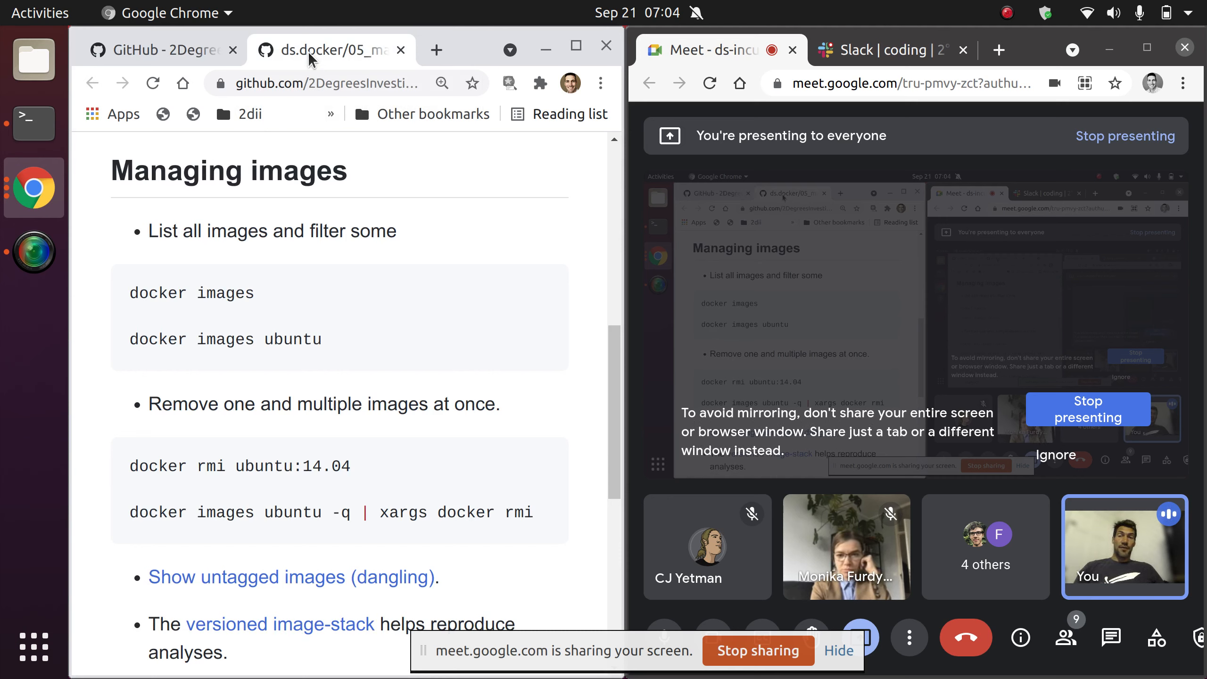
{"action": "mouse_move", "coordinate": [308, 338]}
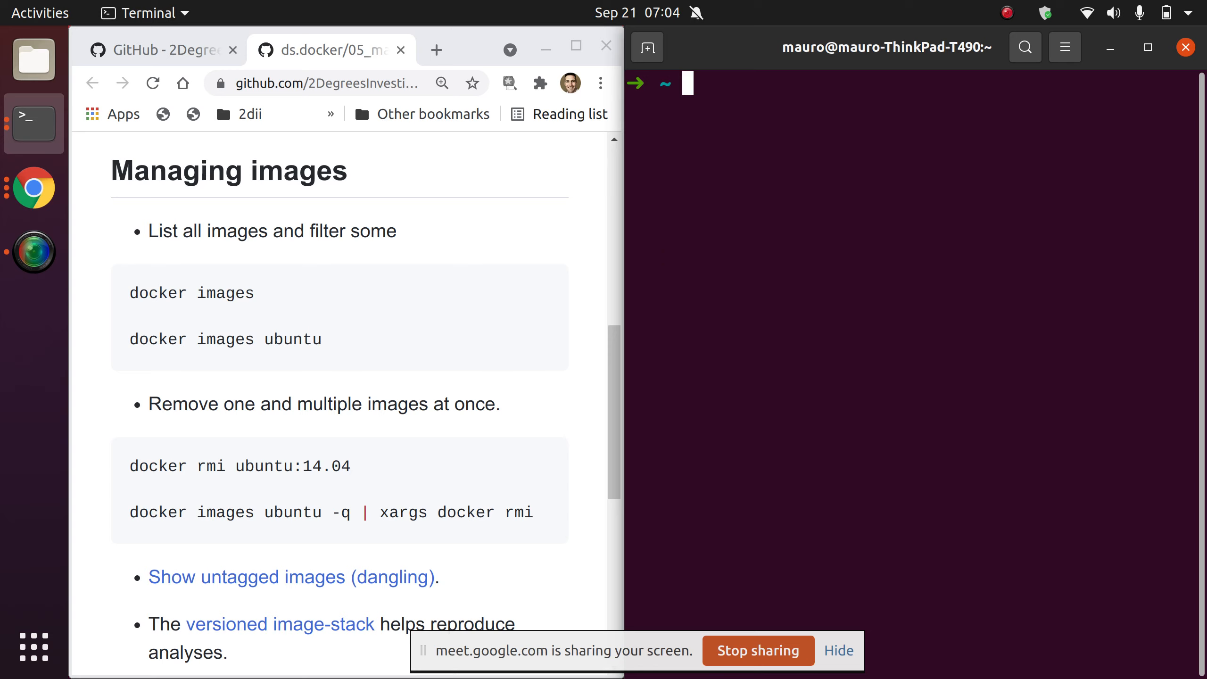
Run docker images to list all local images, including rocker, ubuntu, bash and two untagged ones
{"action": "type", "text": "docker images"}
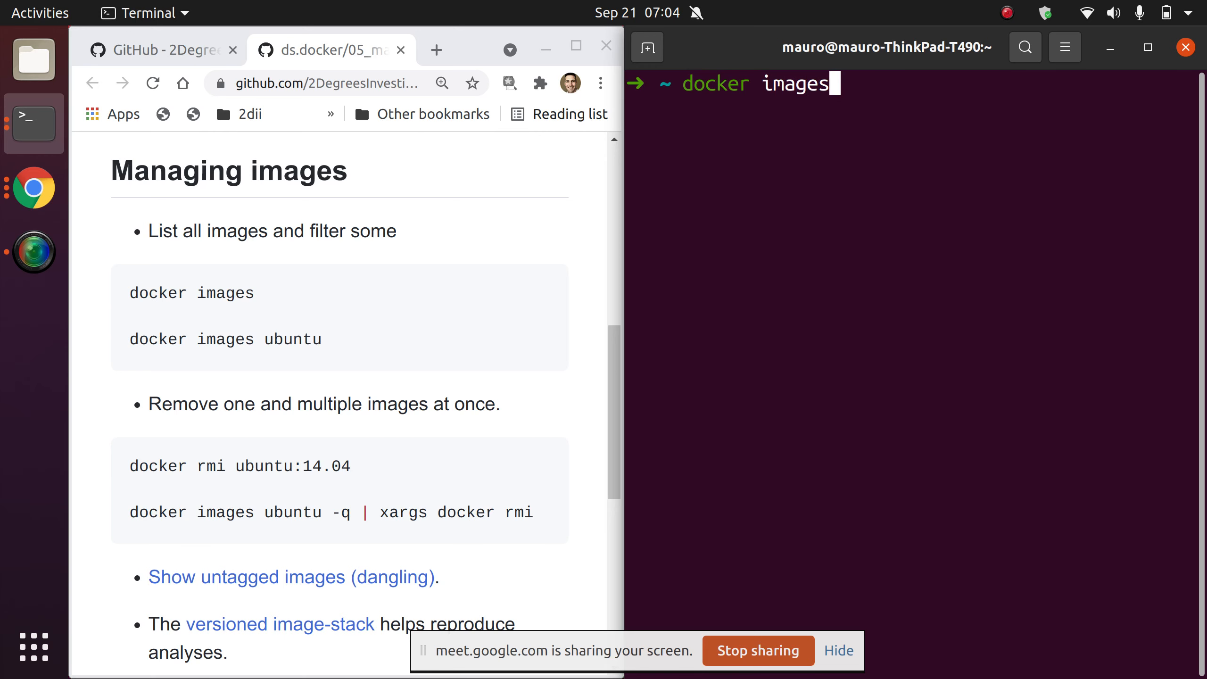
{"action": "key", "text": "Return"}
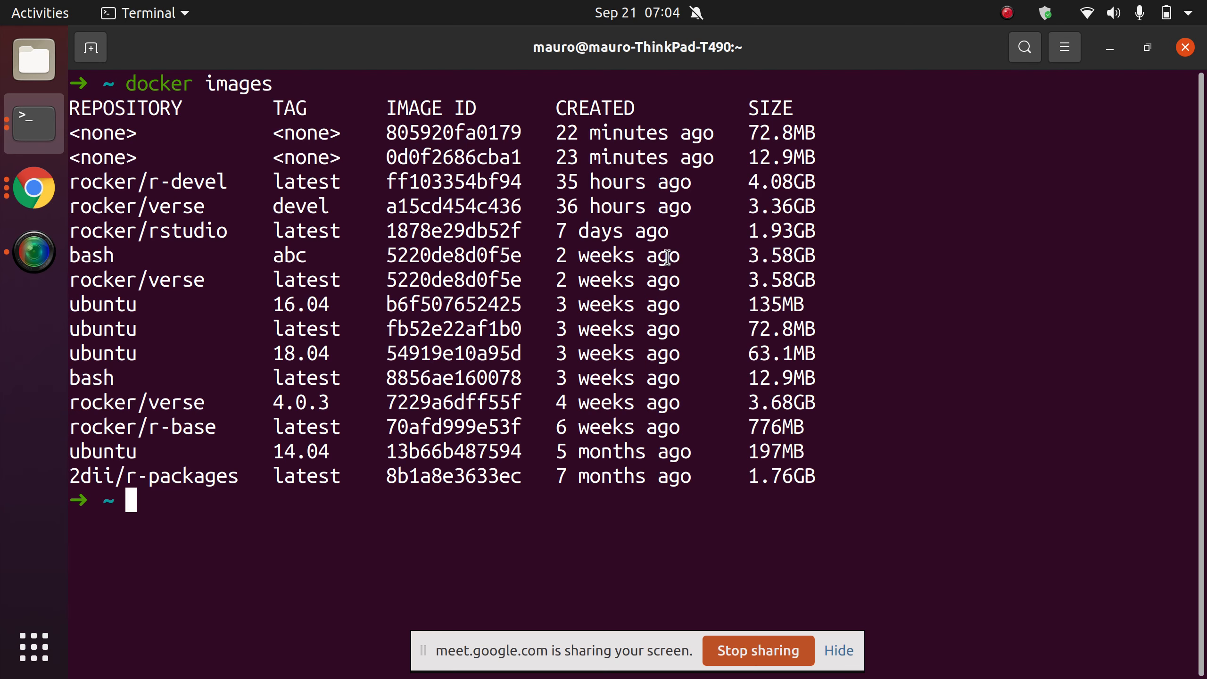
{"action": "mouse_move", "coordinate": [712, 318]}
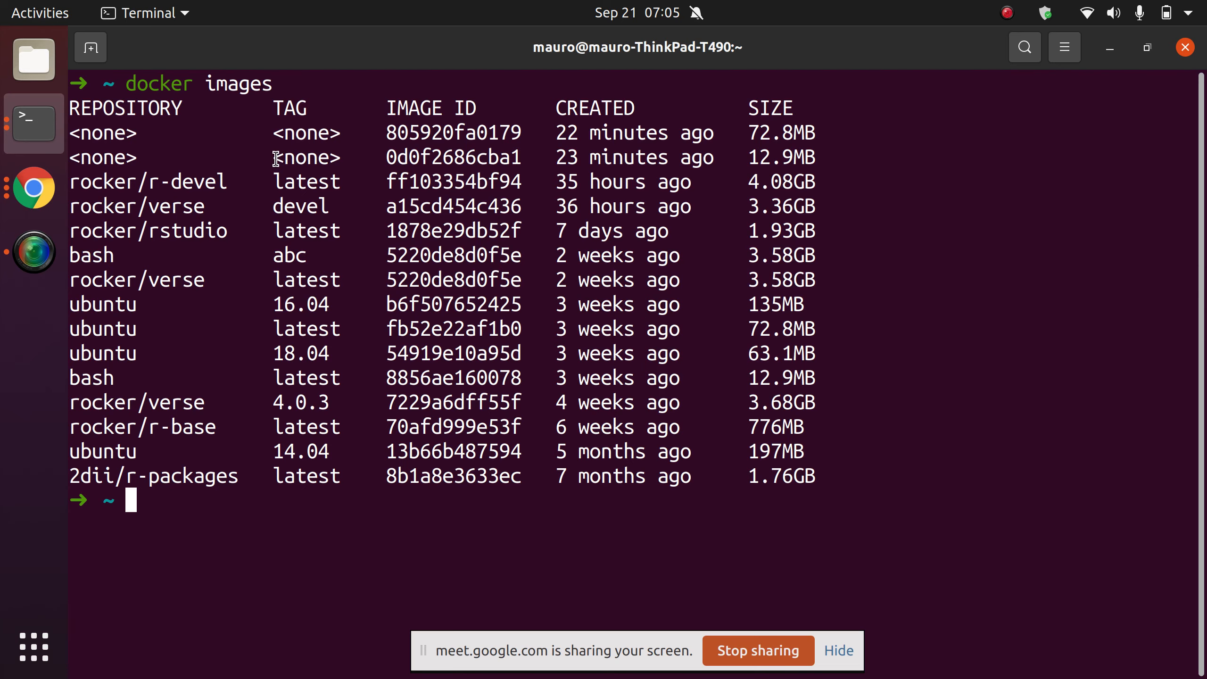
{"action": "type", "text": "docker images --filter \"dangling=true\" -q"}
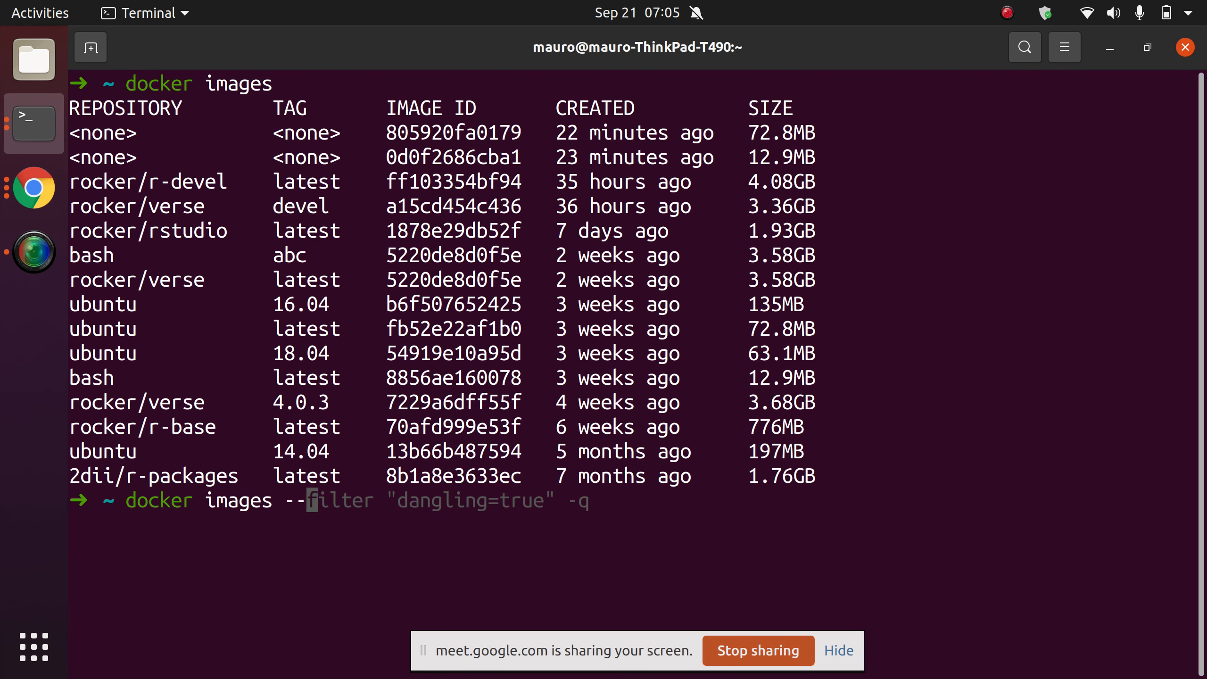
{"action": "key", "text": "Return"}
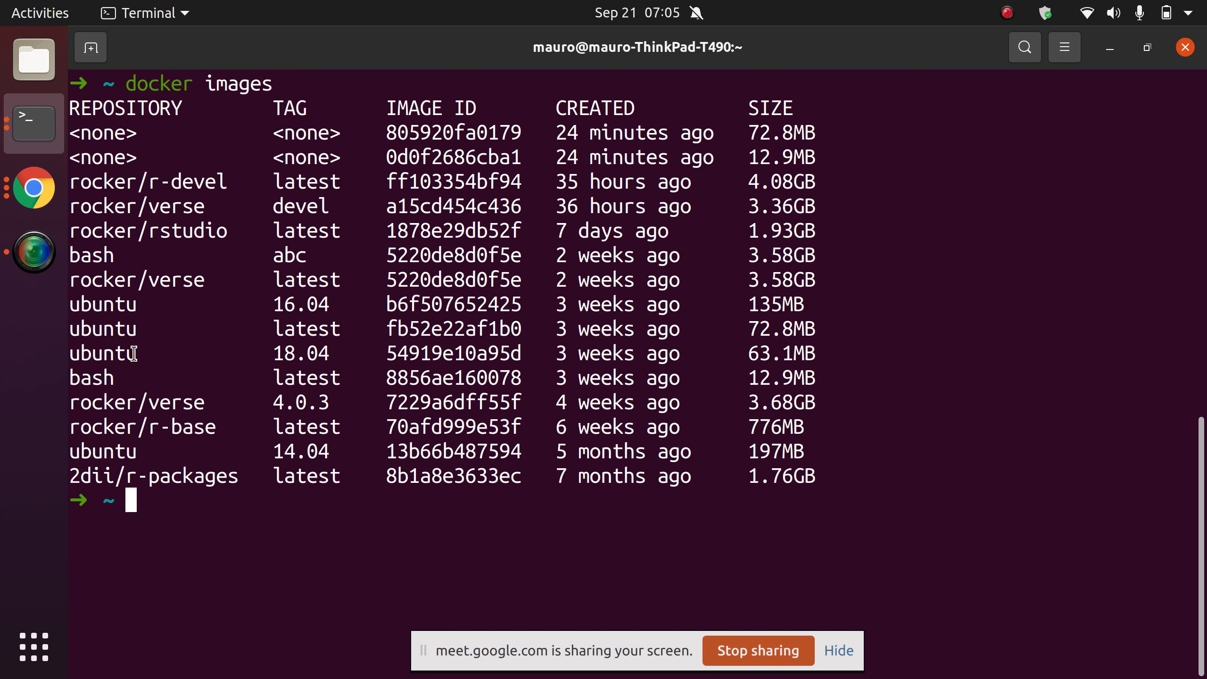
Highlight the ubuntu rows and filter the listing with docker images ubuntu
{"action": "left_click_drag", "start_coordinate": [69, 304], "coordinate": [135, 352]}
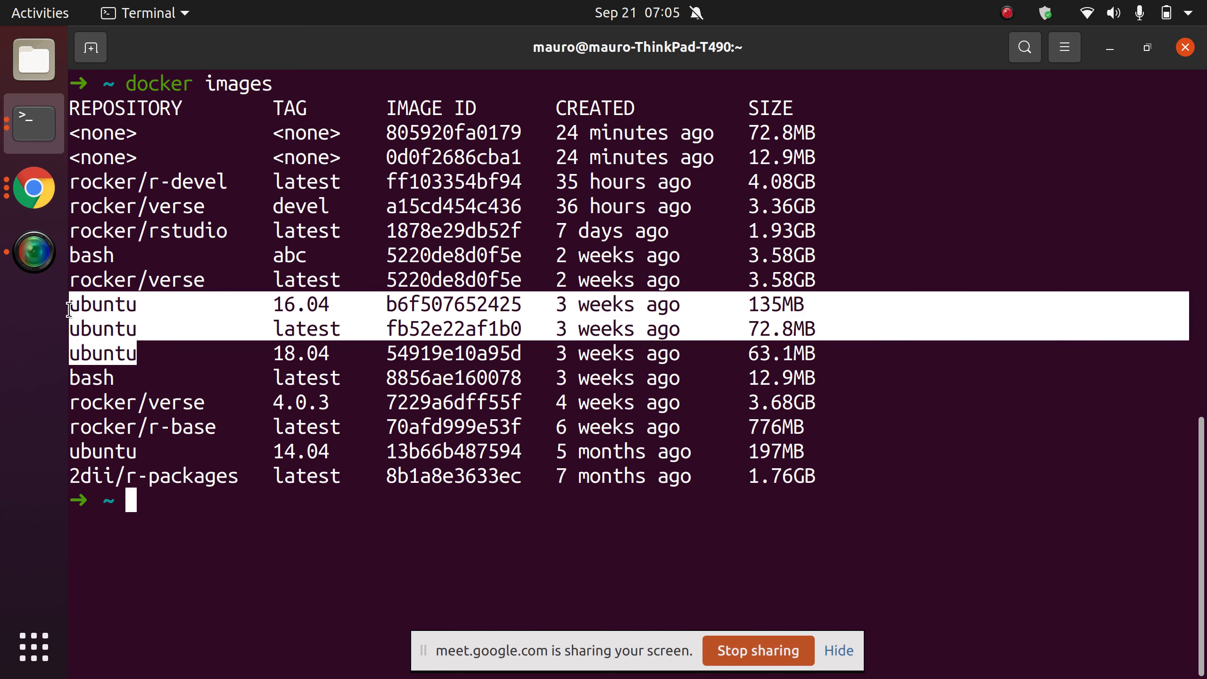
{"action": "type", "text": "docker images"}
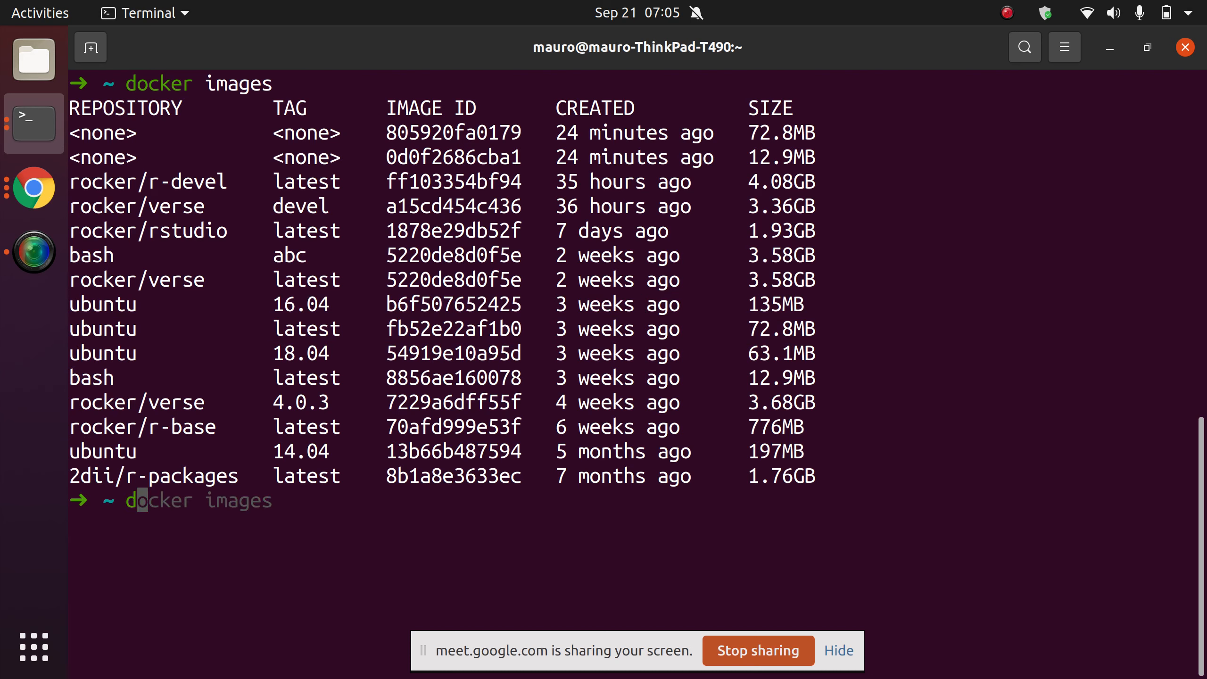
{"action": "type", "text": "ubuntu"}
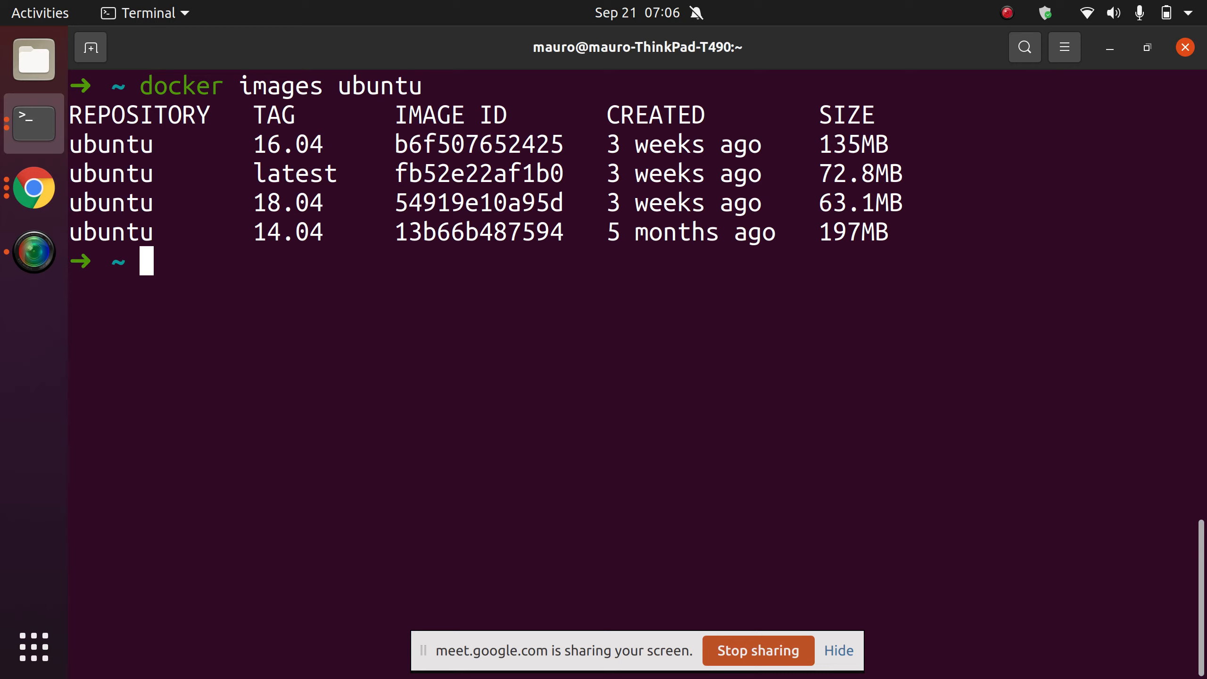
Check docker rmi help, then prepare docker rmi ubuntu:14.04 at the prompt, unrun
{"action": "type", "text": "docker rmi ubuntu:20.04"}
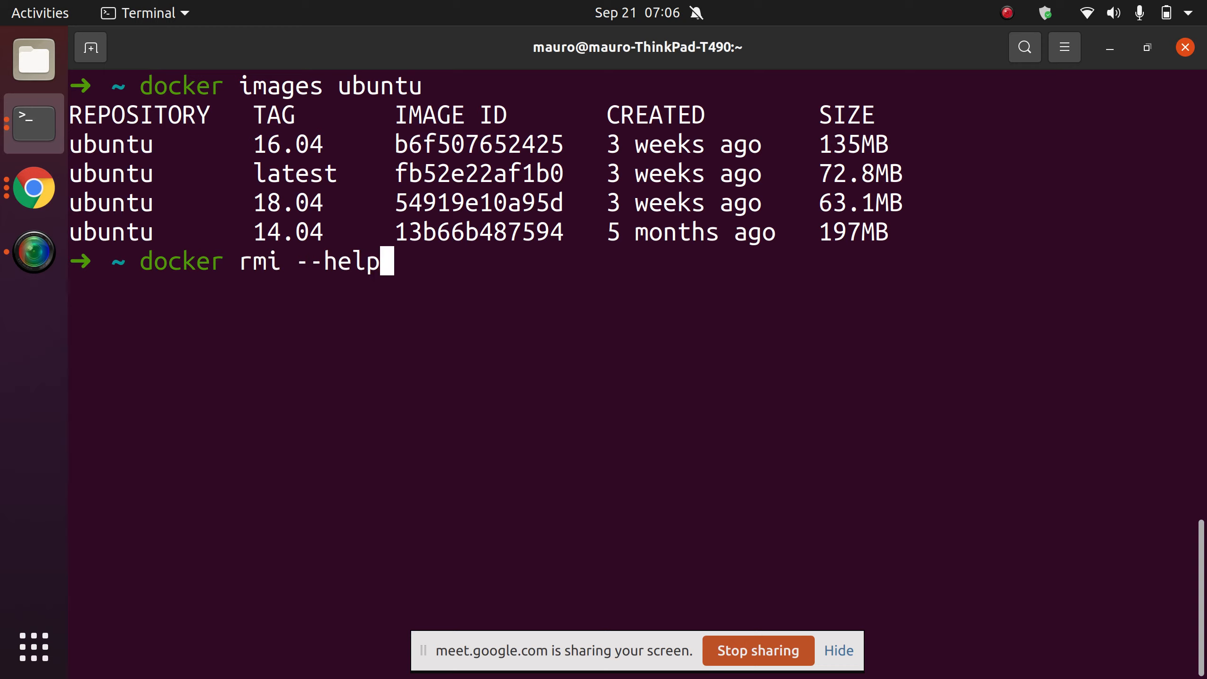
{"action": "key", "text": "Return"}
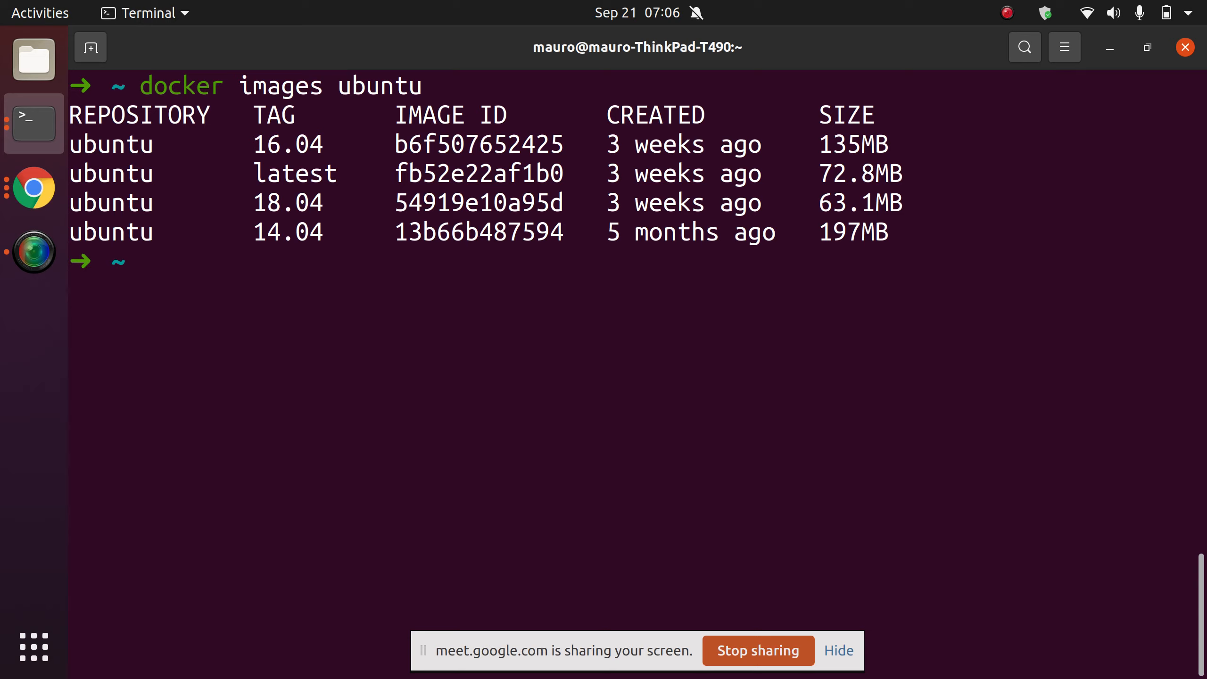
{"action": "type", "text": "docker rmi --help"}
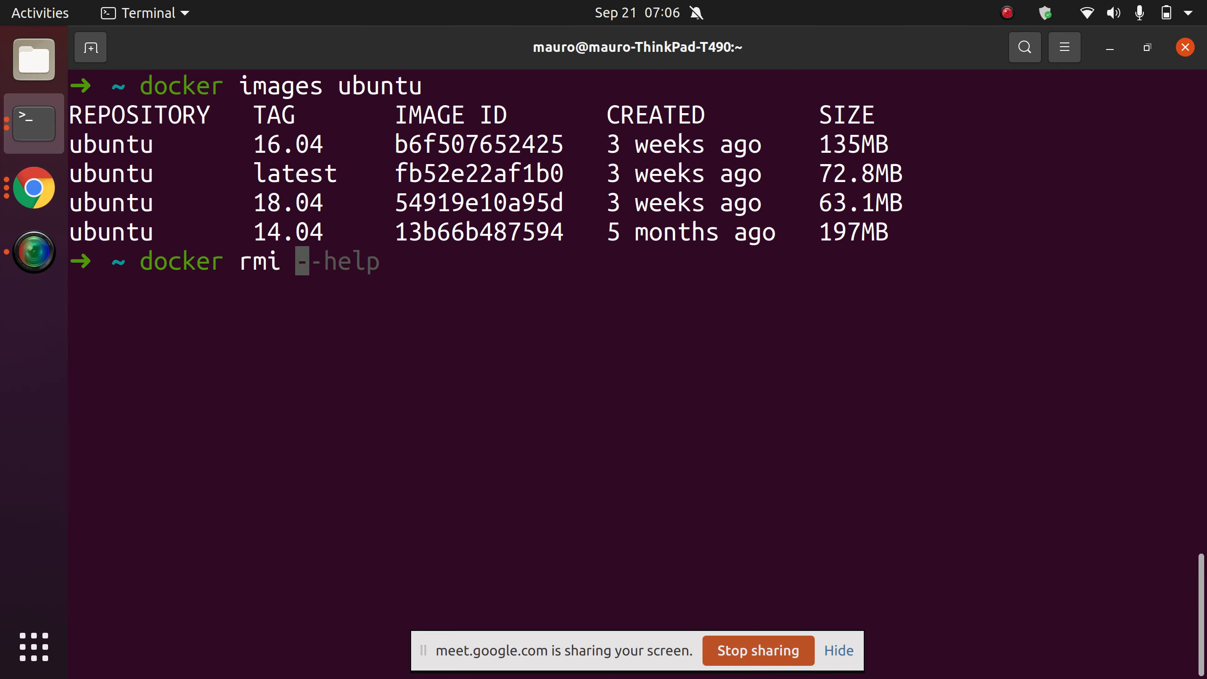
{"action": "type", "text": "ubuntu:20.04"}
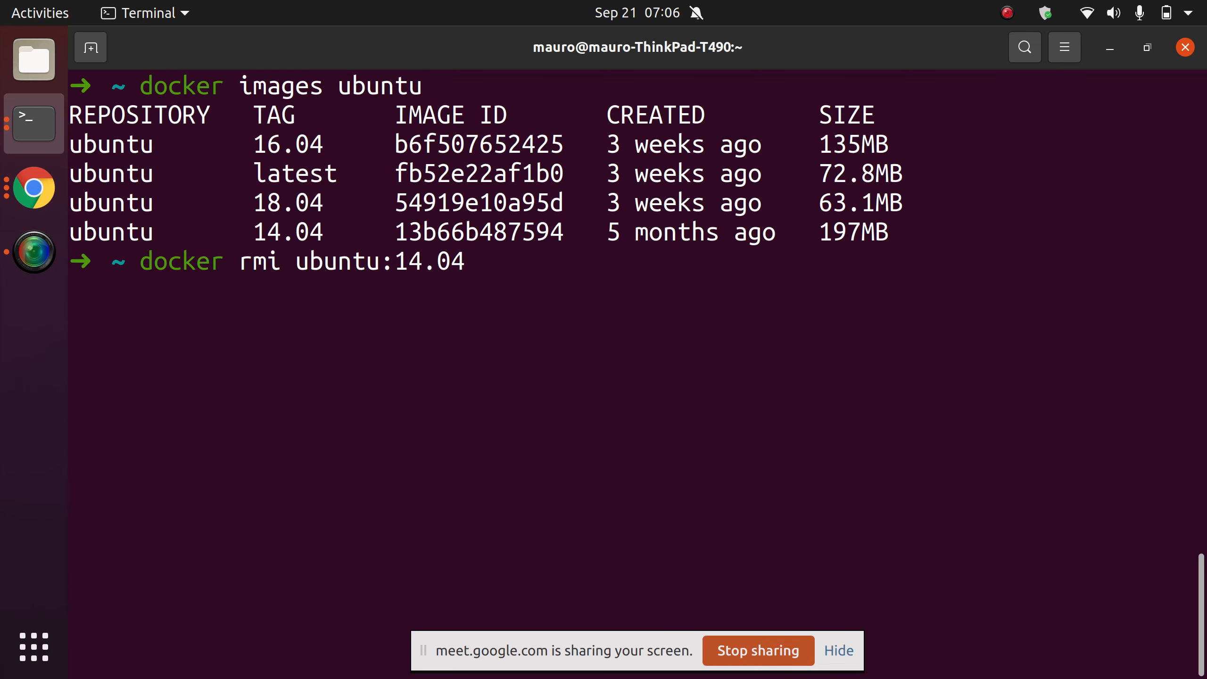
Remove ubuntu:14.04, then list the remaining ubuntu images and only their IDs with -q
{"action": "key", "text": "Return"}
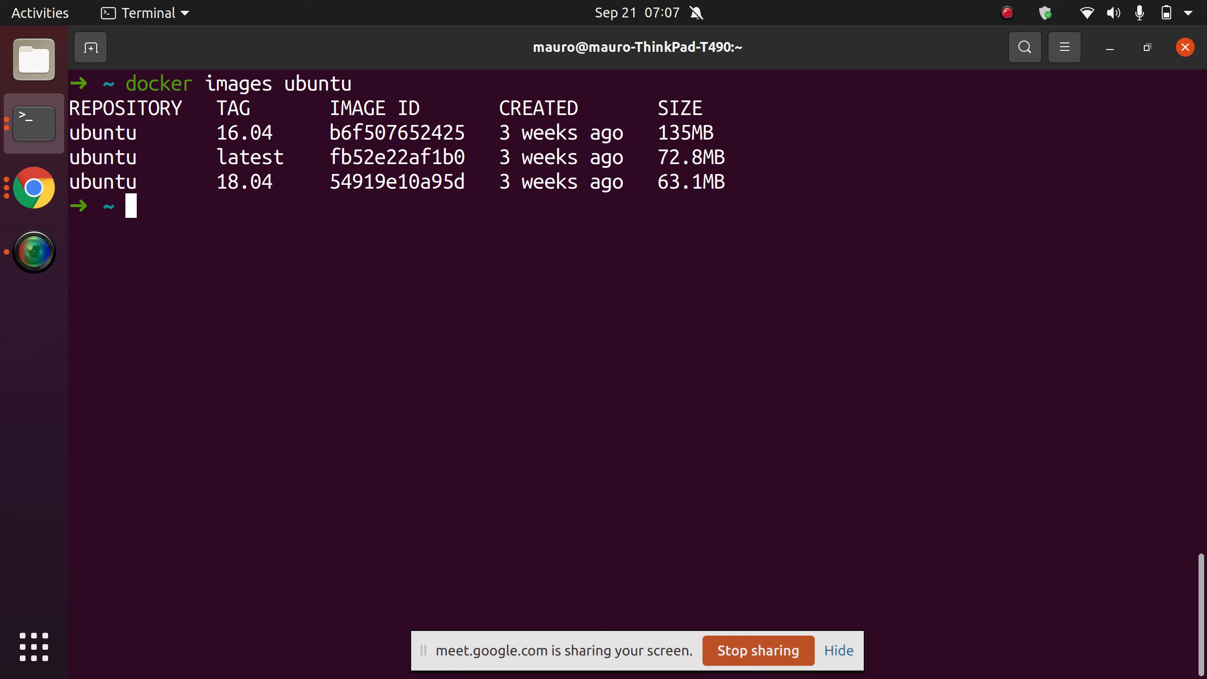
{"action": "type", "text": "docker images ubuntu"}
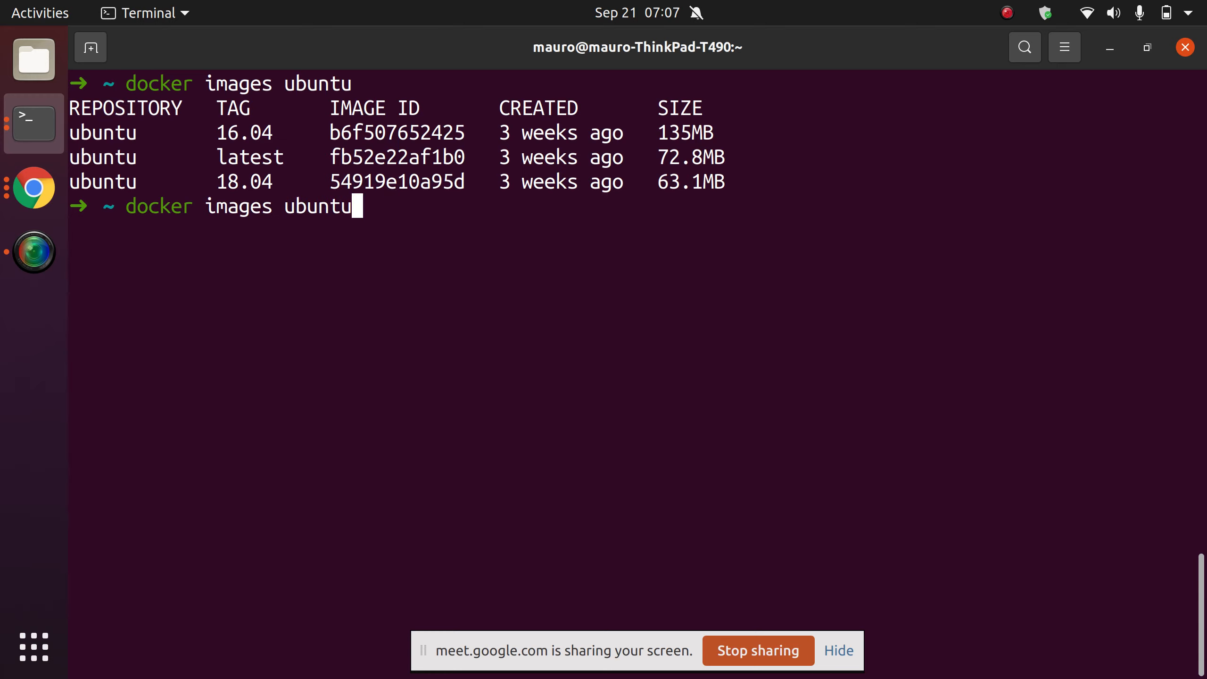
{"action": "type", "text": "-q | xargs docker rmi"}
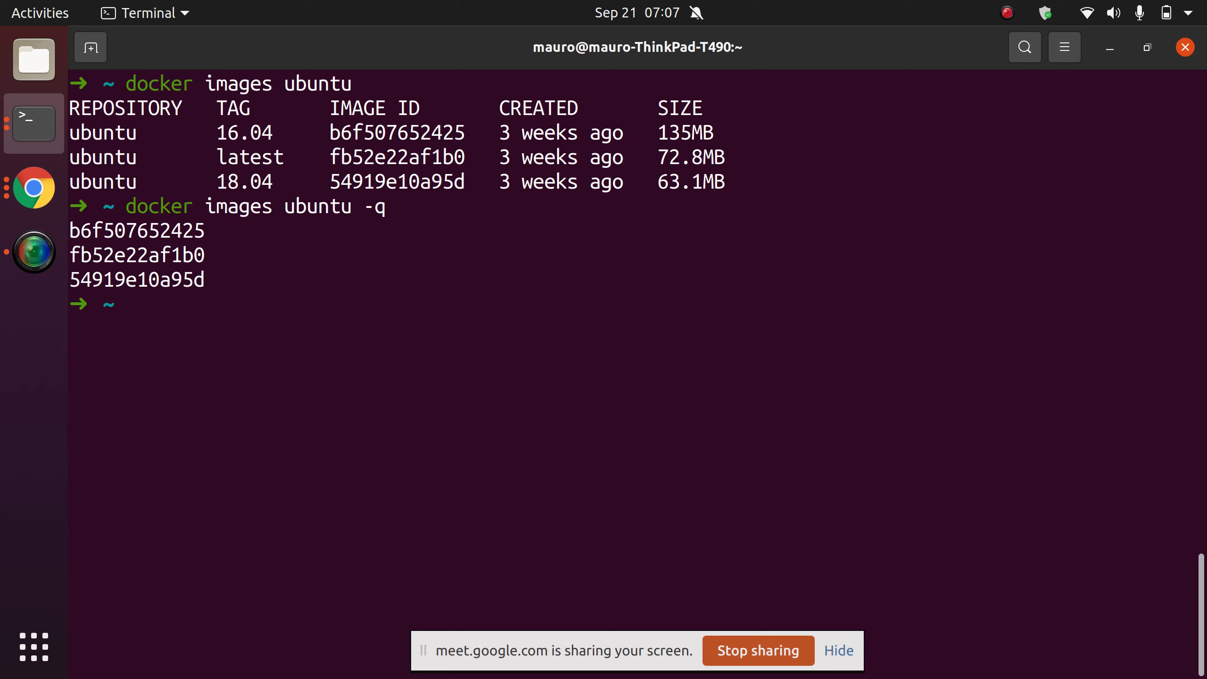
Pipe docker images ubuntu -q into xargs docker rmi, removing the 16.04 and 18.04 images
{"action": "type", "text": "docker images ubuntu -q | xargs docker rmi"}
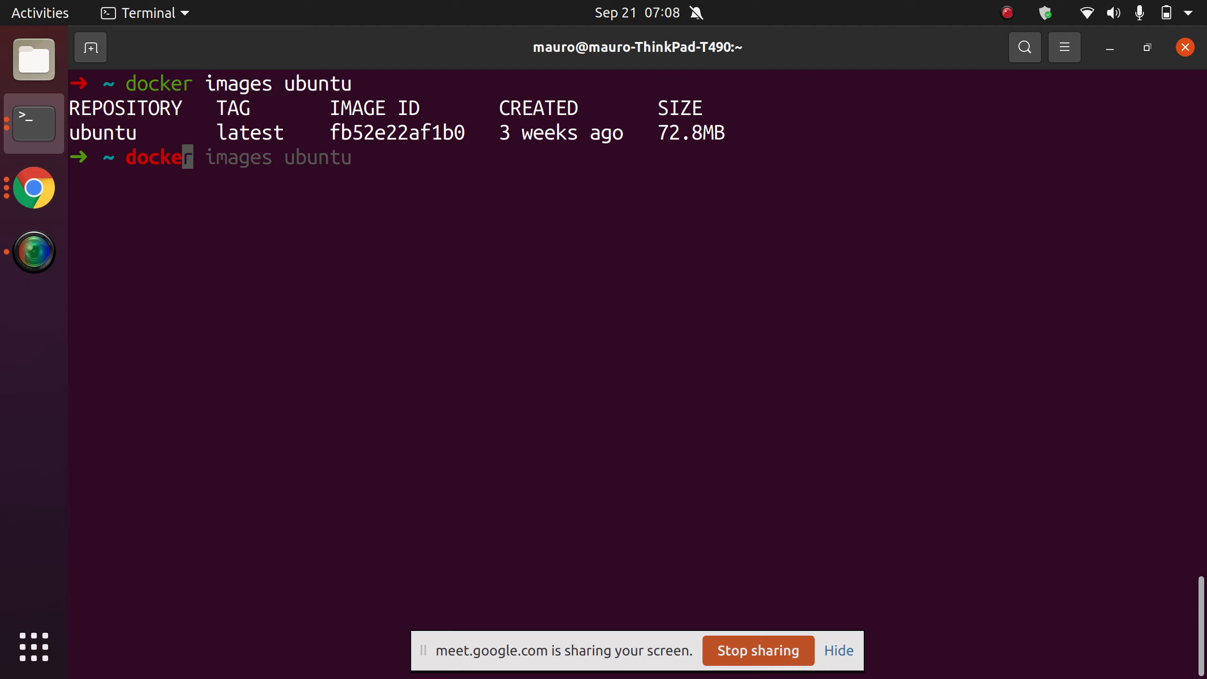
Type a docker rmi command for the remaining ubuntu tag, then clear the screen
{"action": "type", "text": "rmi ubuntu:14.04"}
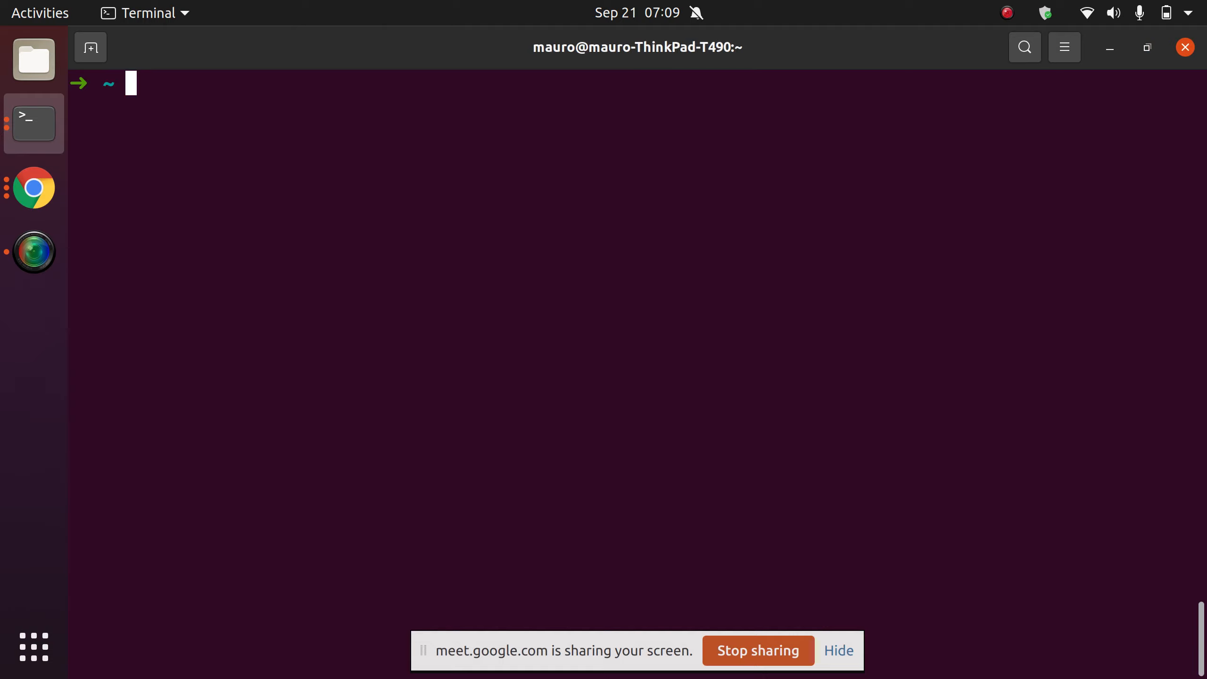
List all images with no ubuntu left, begin a filter, then clear to an empty prompt
{"action": "type", "text": "docker rmi ubuntu:latest"}
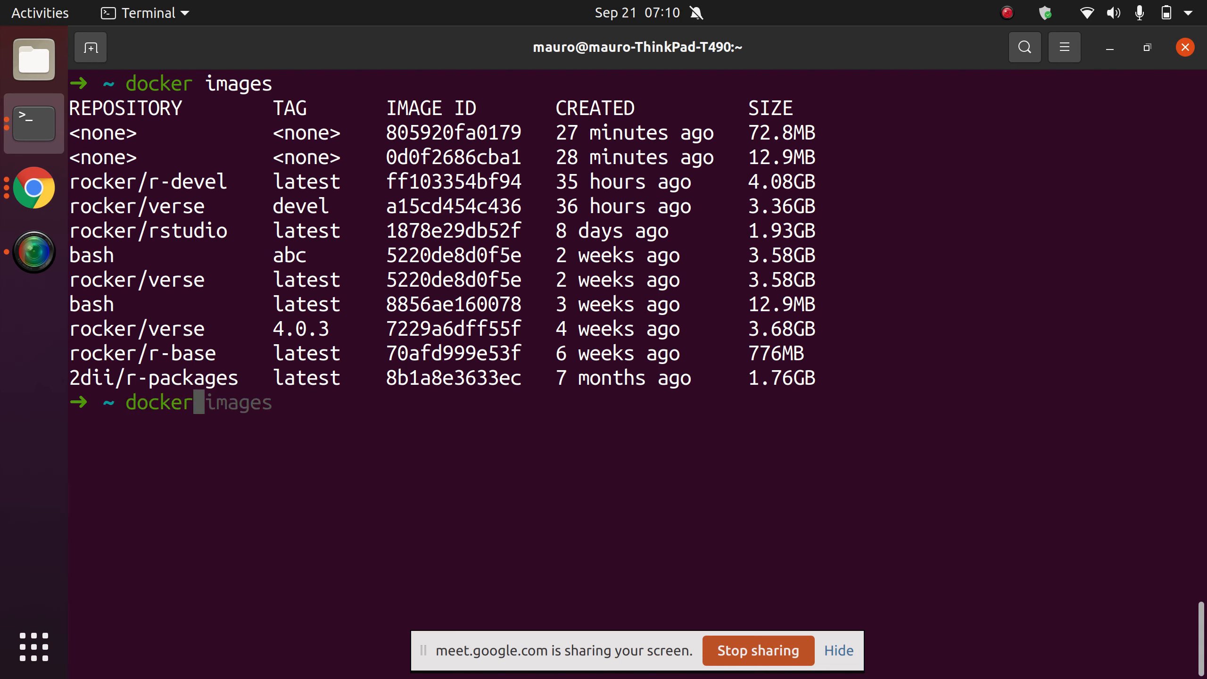
{"action": "type", "text": "ubuntu"}
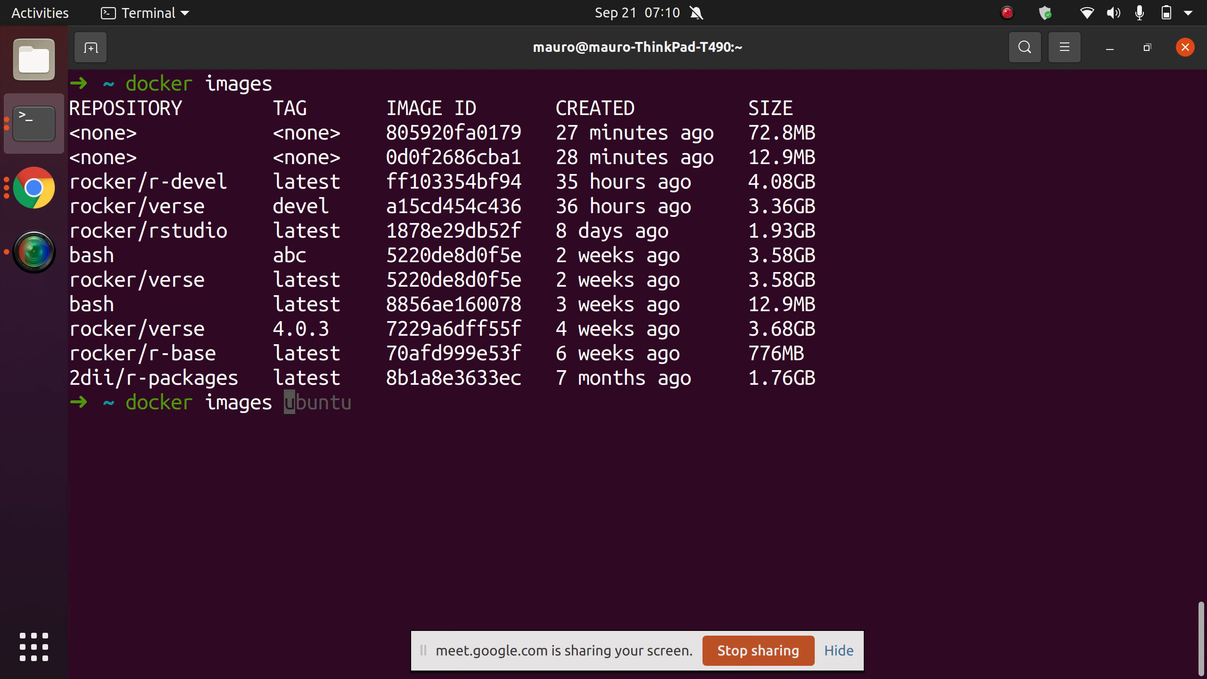
{"action": "type", "text": "--hl"}
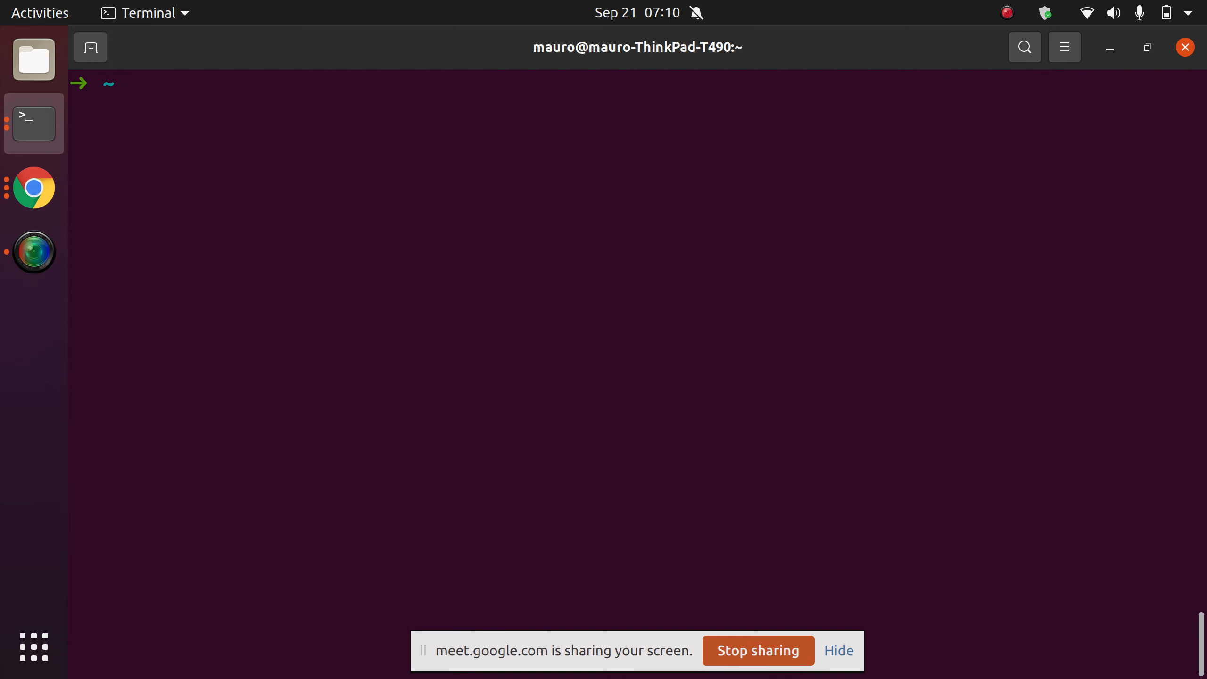
Leave docker images unrun and bring up Chrome's Managing images notes at the dangling images link
{"action": "type", "text": "docker images"}
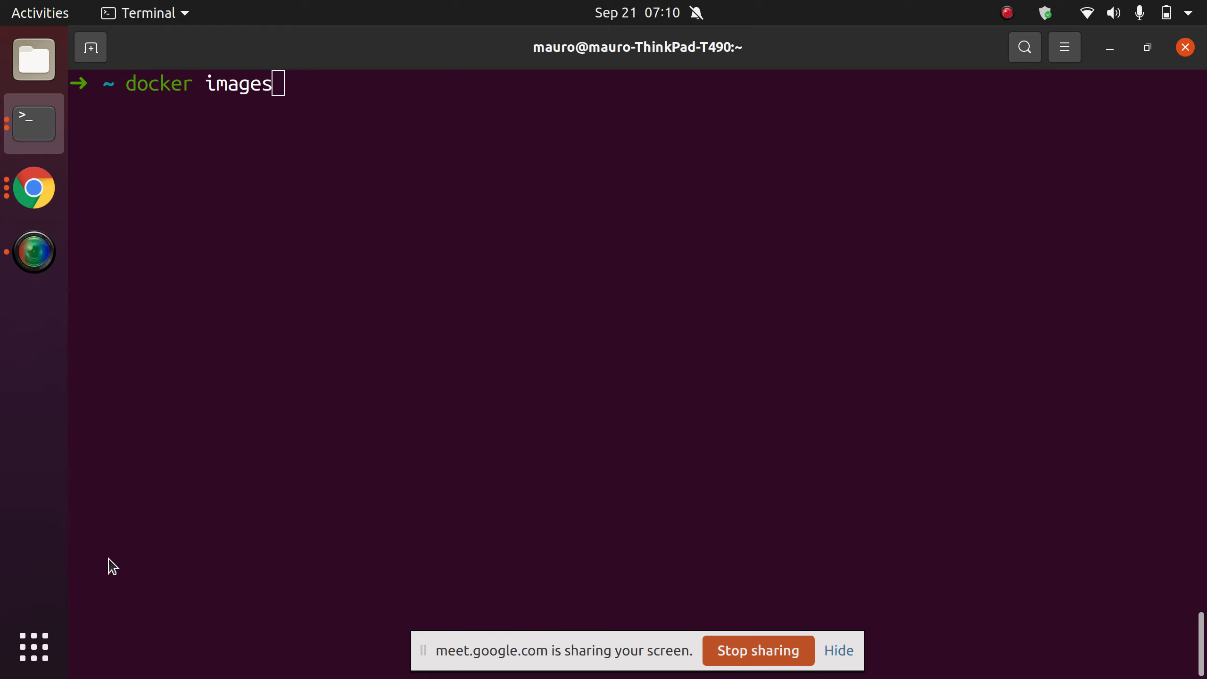
{"action": "key", "text": "Alt+Tab"}
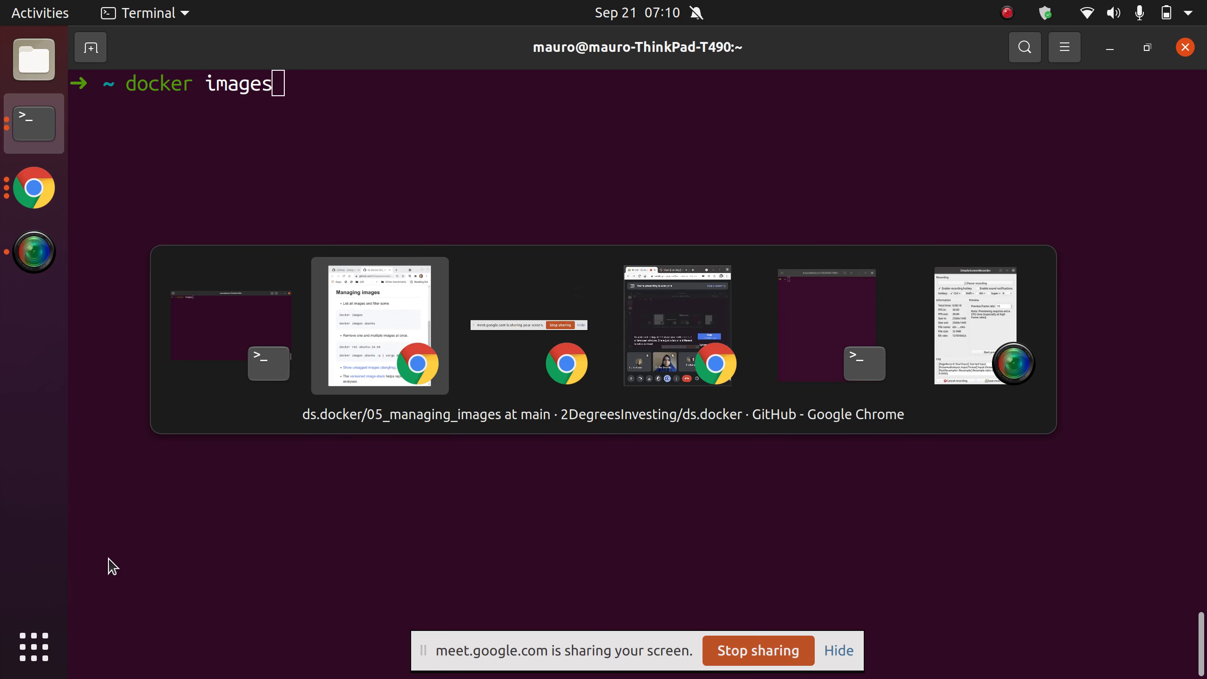
{"action": "left_click", "coordinate": [378, 325]}
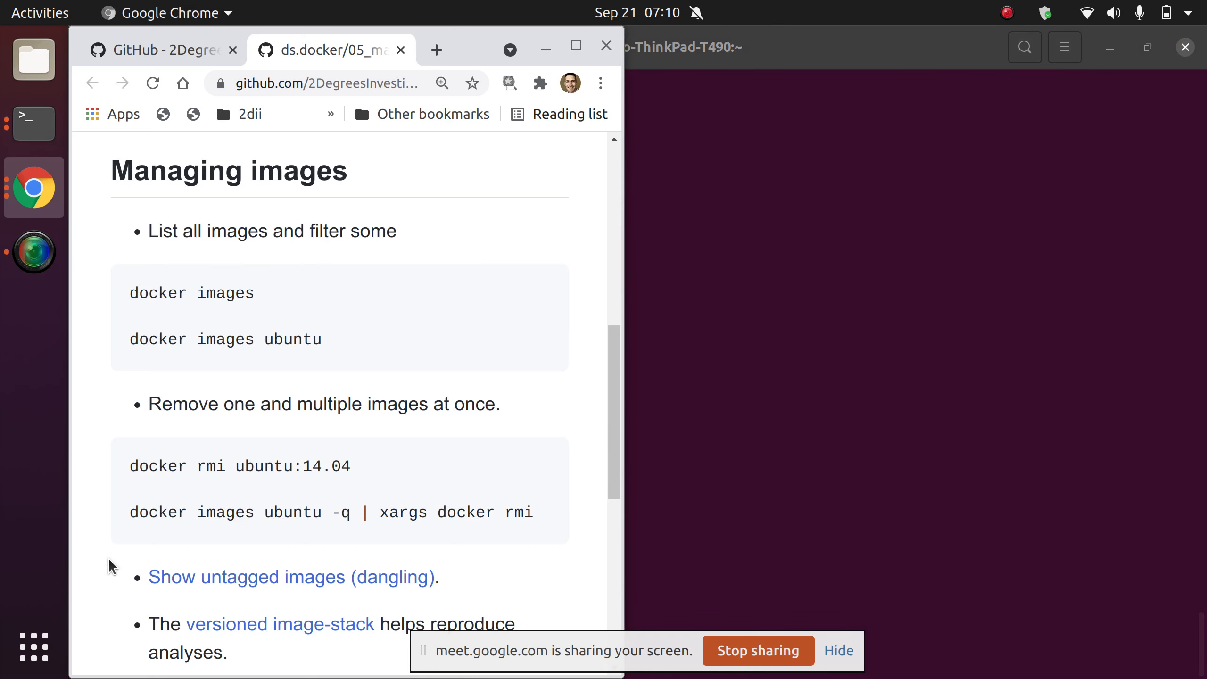
{"action": "scroll", "scroll_direction": "down", "scroll_amount": 3}
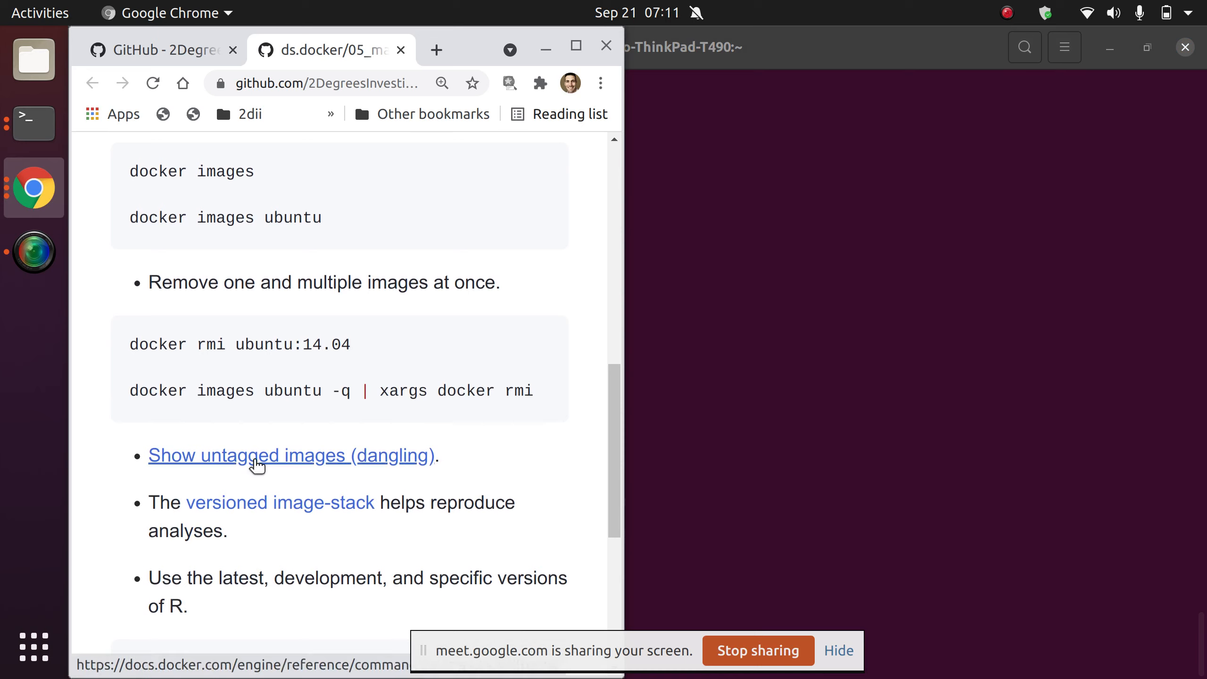
Open the 'Show untagged images (dangling)' docs and scroll to the dangling filter example
{"action": "left_click", "coordinate": [254, 455]}
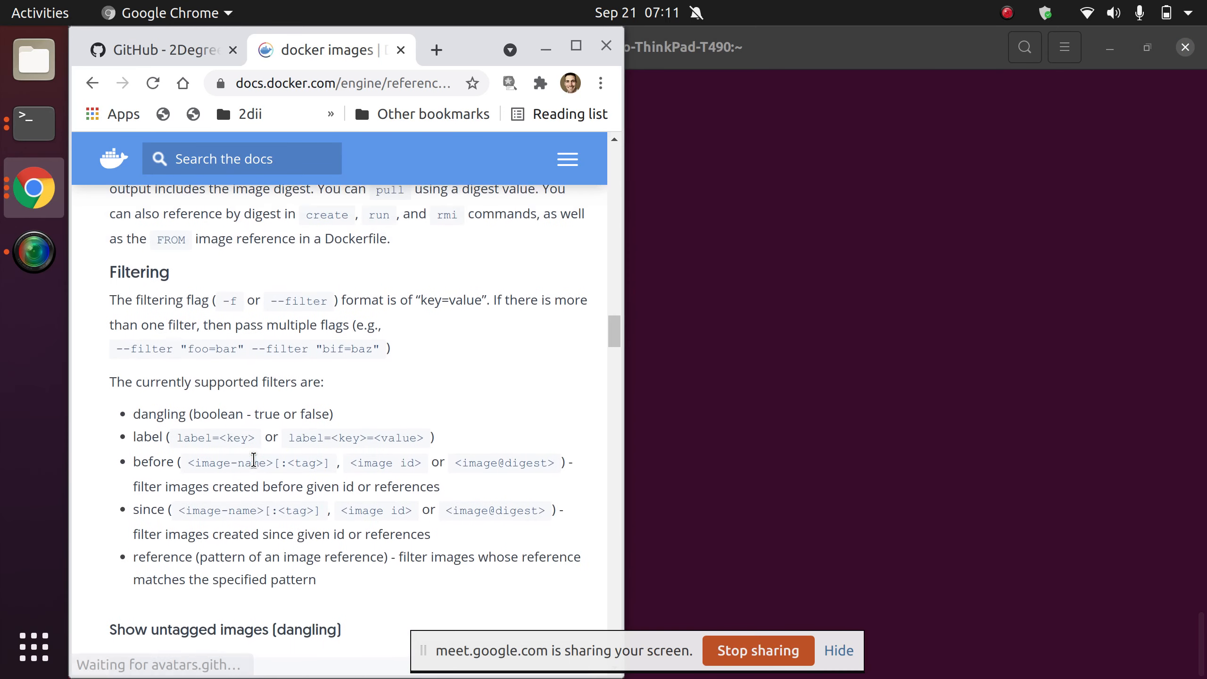
{"action": "scroll", "scroll_direction": "up", "scroll_amount": 3}
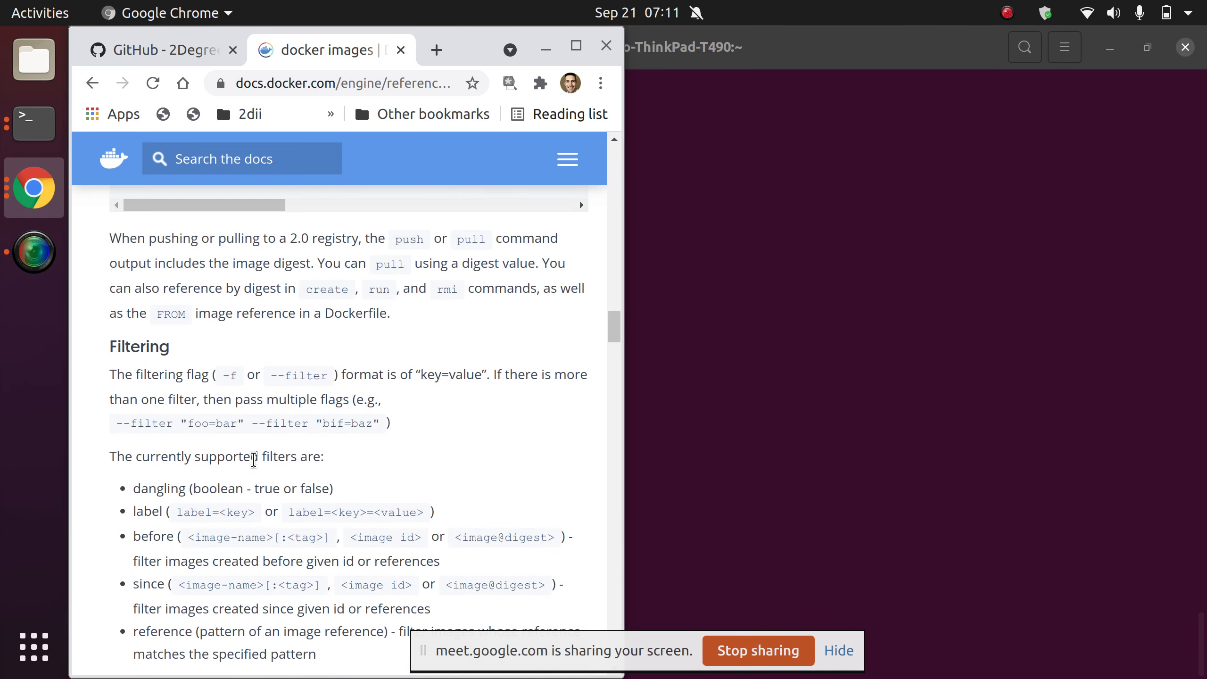
{"action": "scroll", "scroll_direction": "down", "scroll_amount": 3}
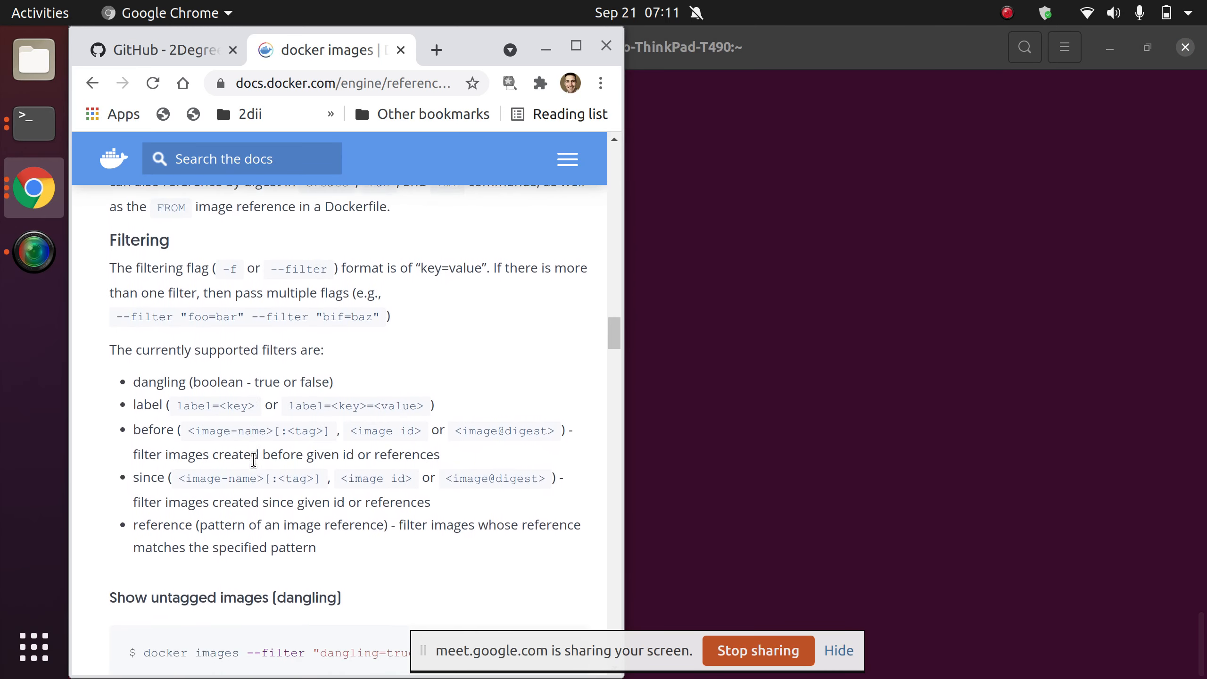
{"action": "scroll", "scroll_direction": "down", "scroll_amount": 3}
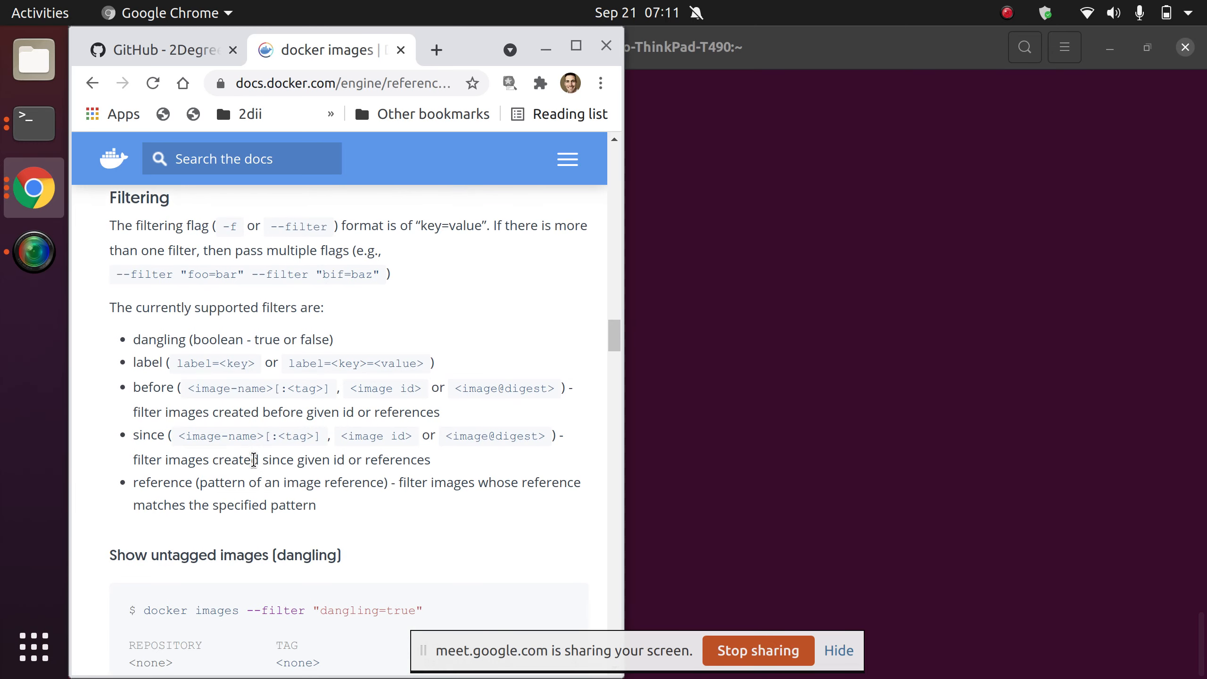
{"action": "left_click", "coordinate": [33, 123]}
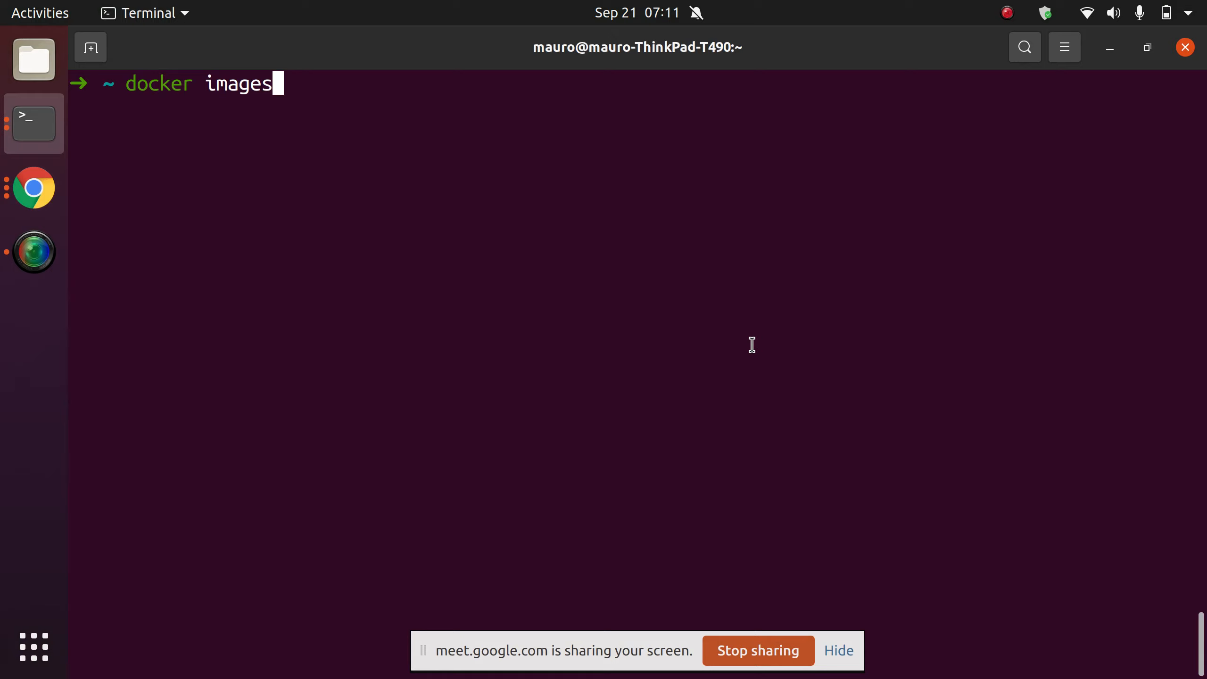
Run docker images -f "dangling=true", showing untagged images of 72.8MB and 12.9MB
{"action": "type", "text": "--help"}
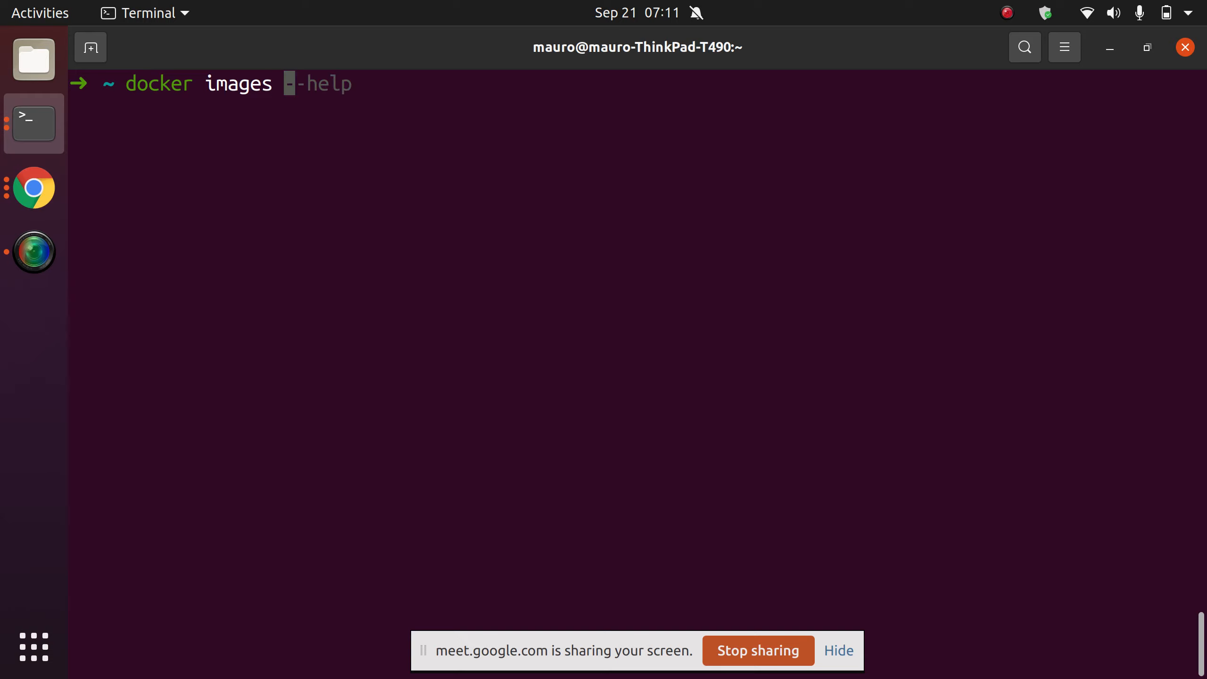
{"action": "type", "text": "--filter \"dangling=true\" -q"}
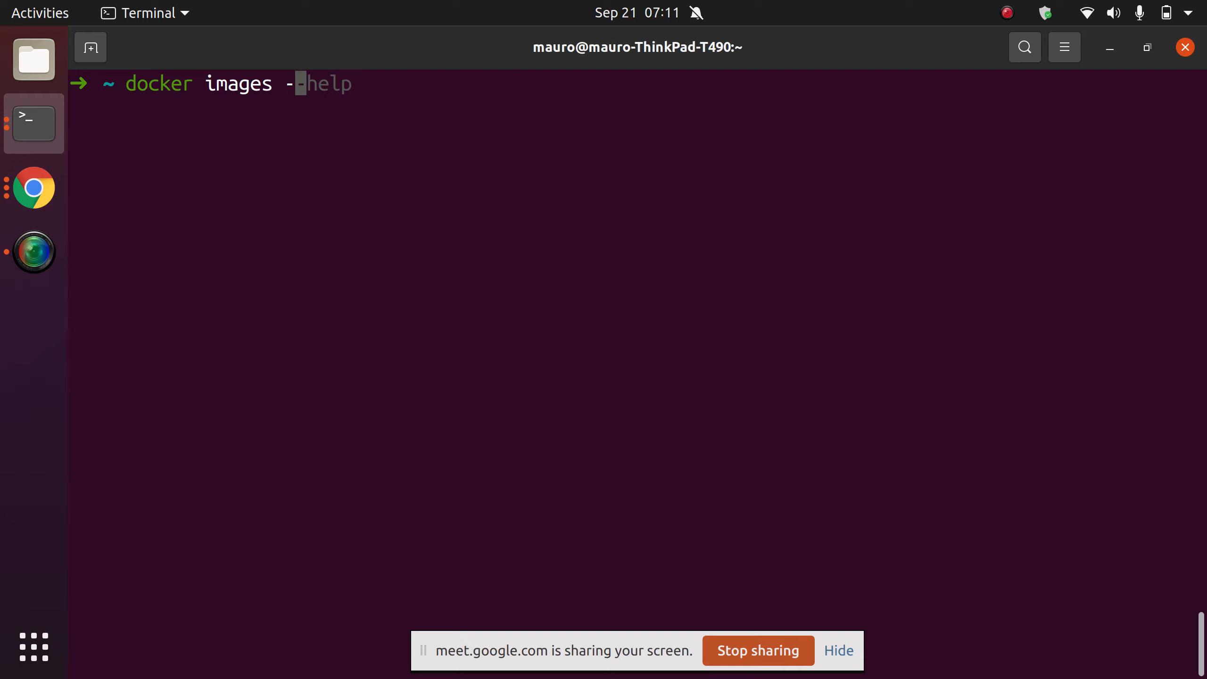
{"action": "type", "text": "f"}
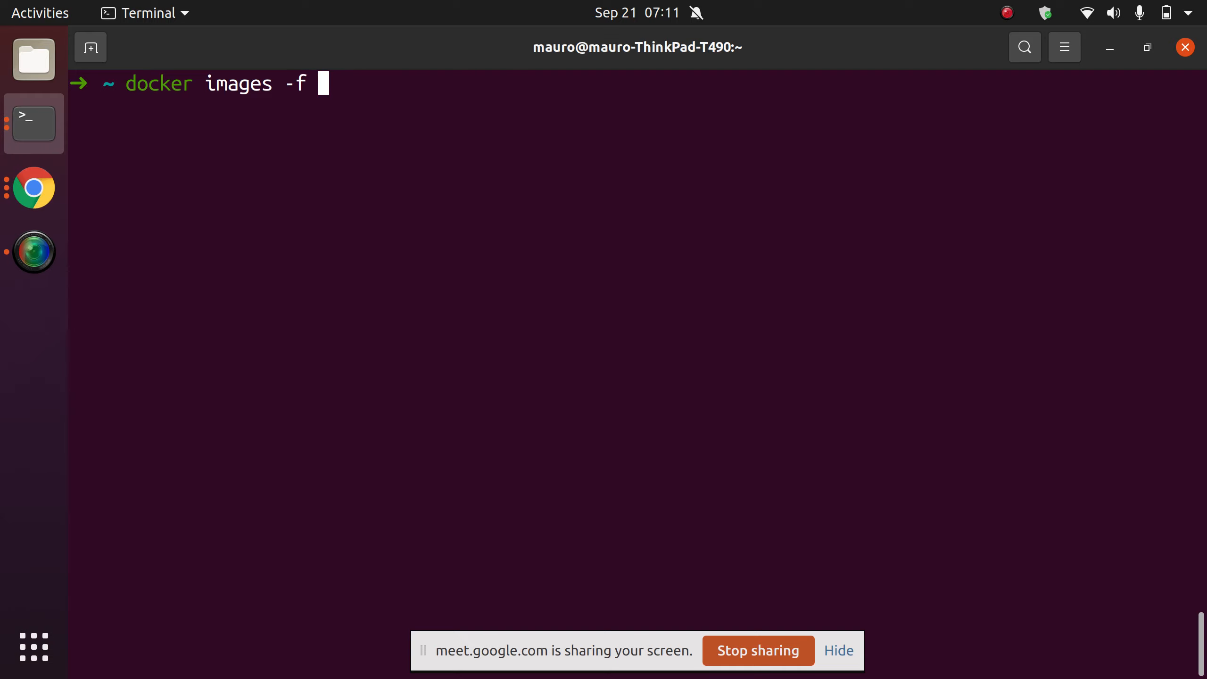
{"action": "type", "text": "\"dangling="}
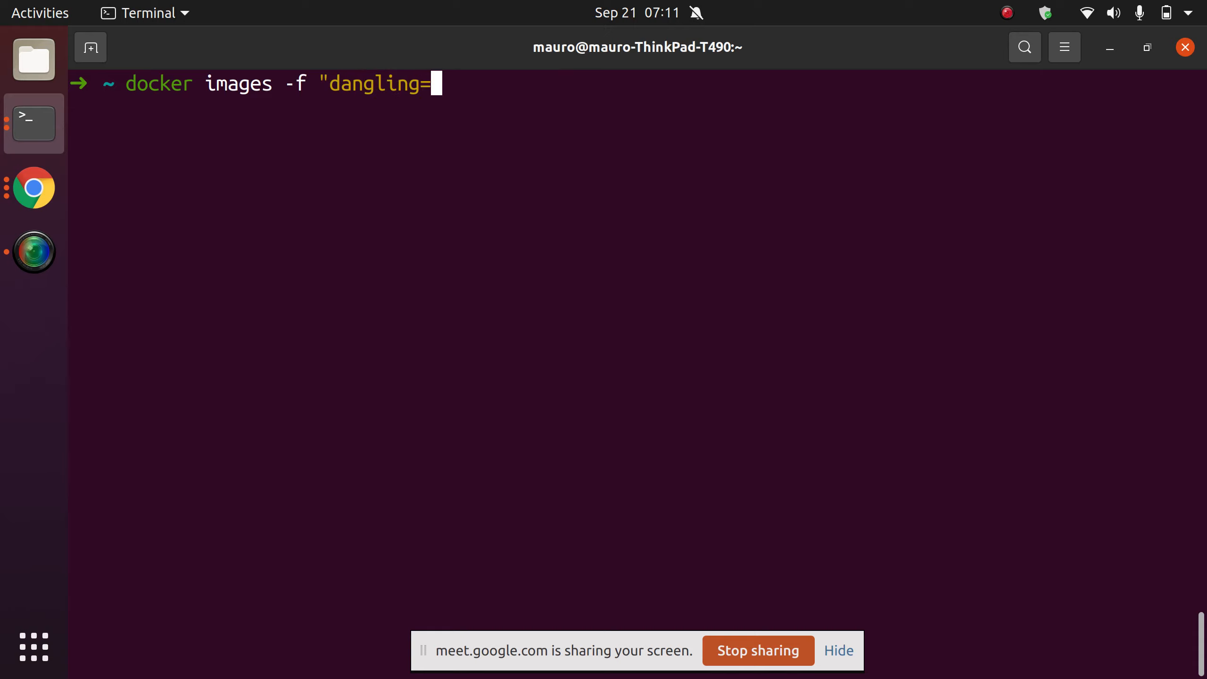
{"action": "type", "text": "true\""}
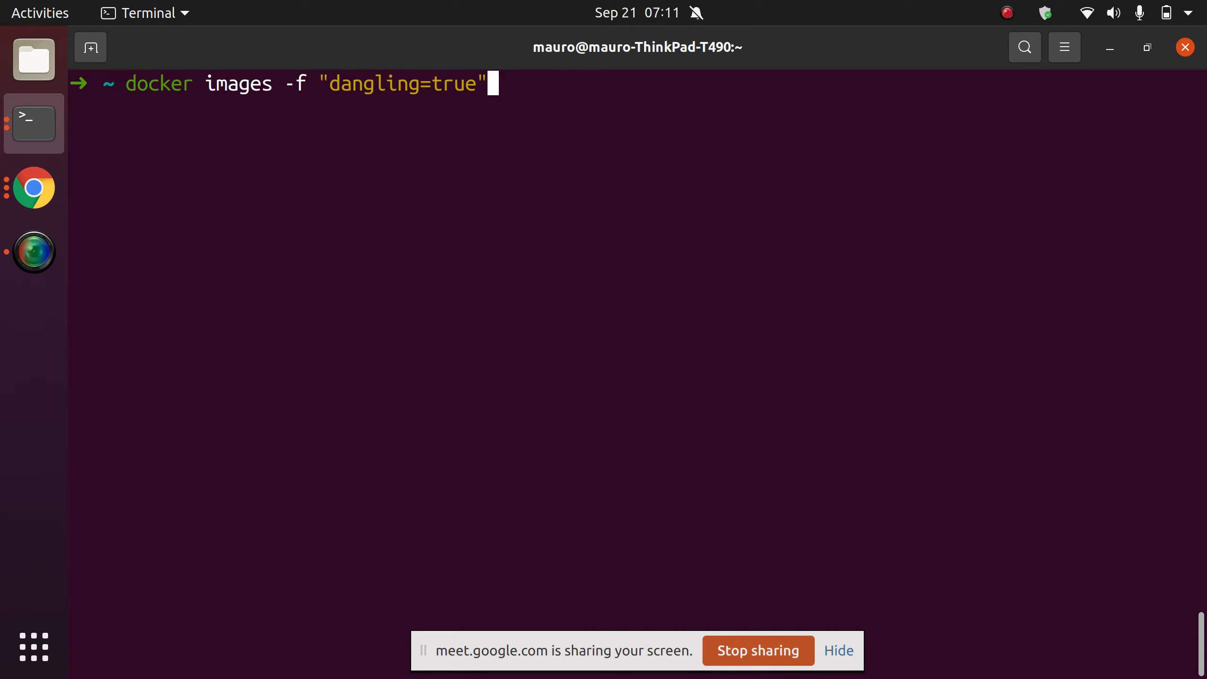
{"action": "key", "text": "Return"}
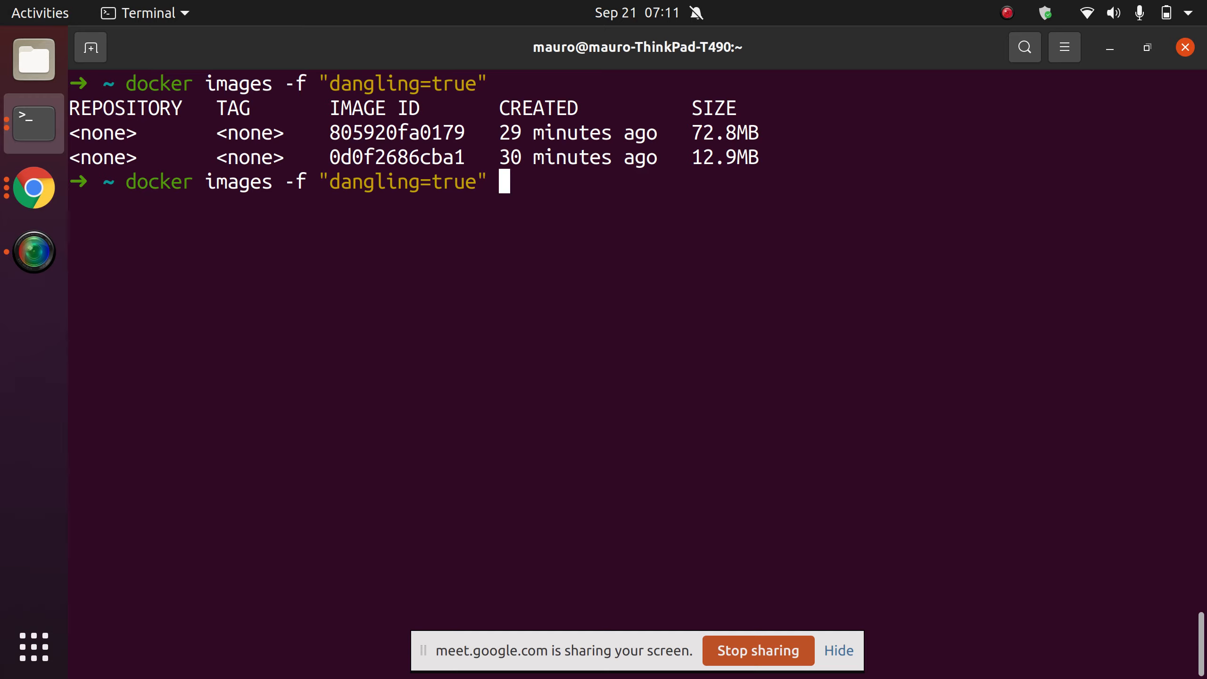
Add --quiet to the dangling filter to print IDs 805920fa0179 and 0d0f2686cba1, then start piping to xargs docker rmi
{"action": "type", "text": "-q"}
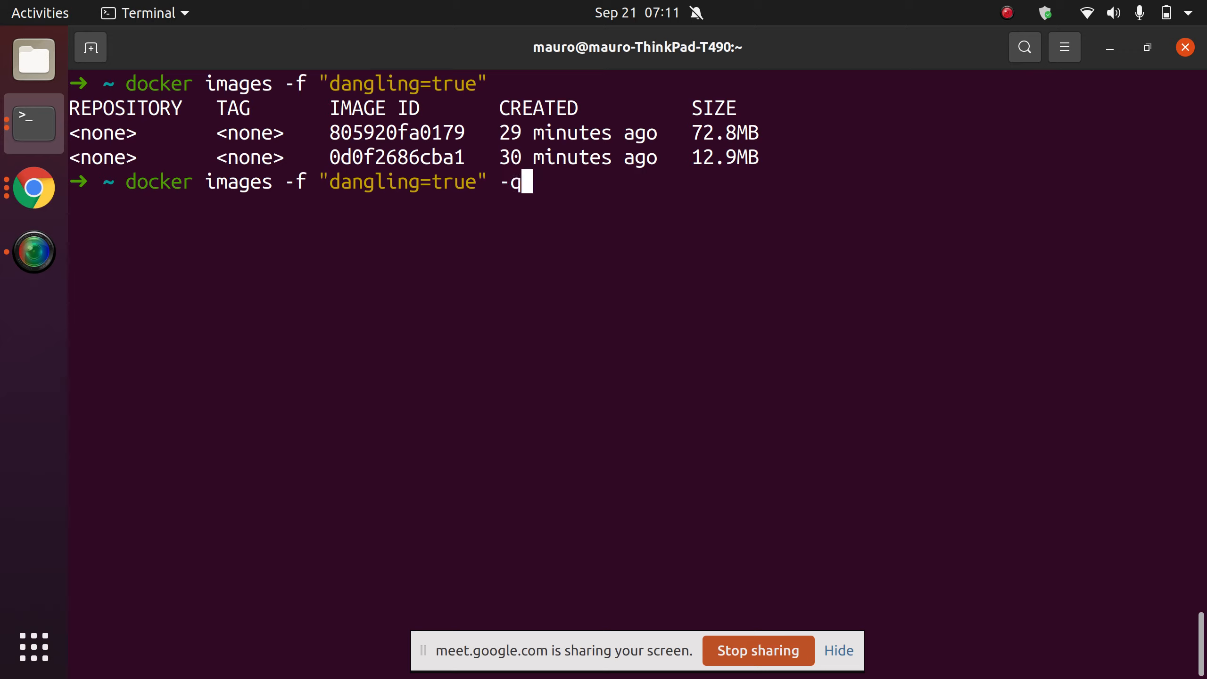
{"action": "key", "text": "BackSpace"}
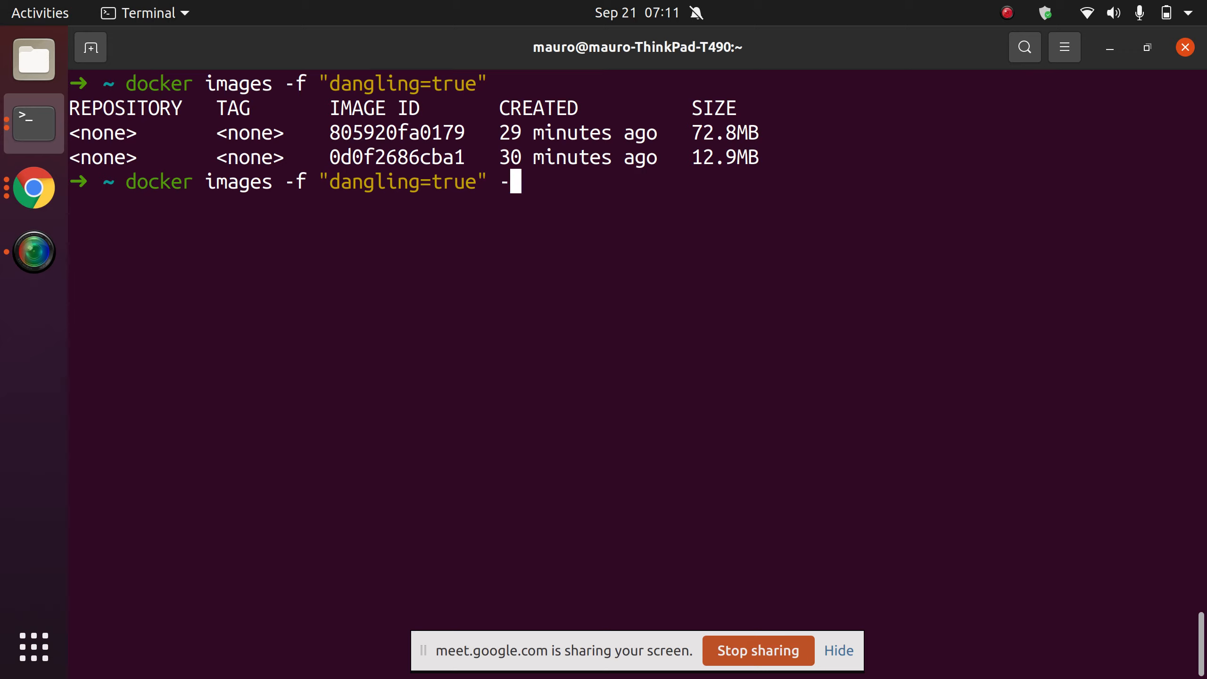
{"action": "type", "text": "-quiet"}
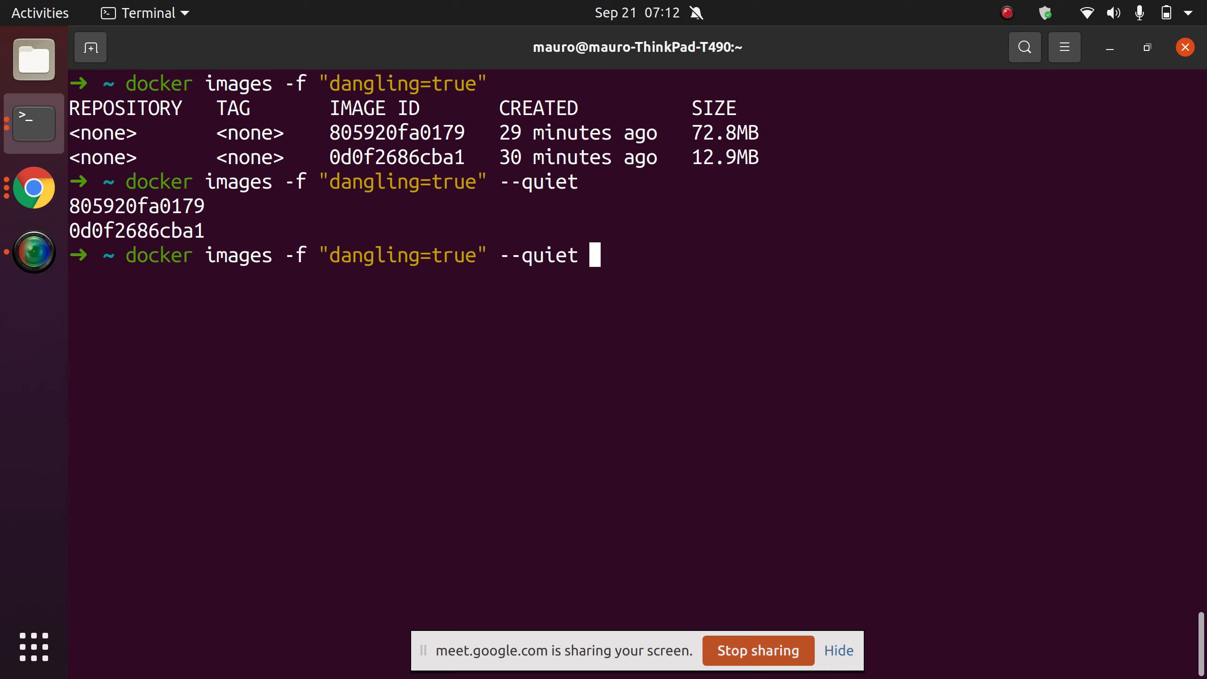
{"action": "type", "text": "| xargs"}
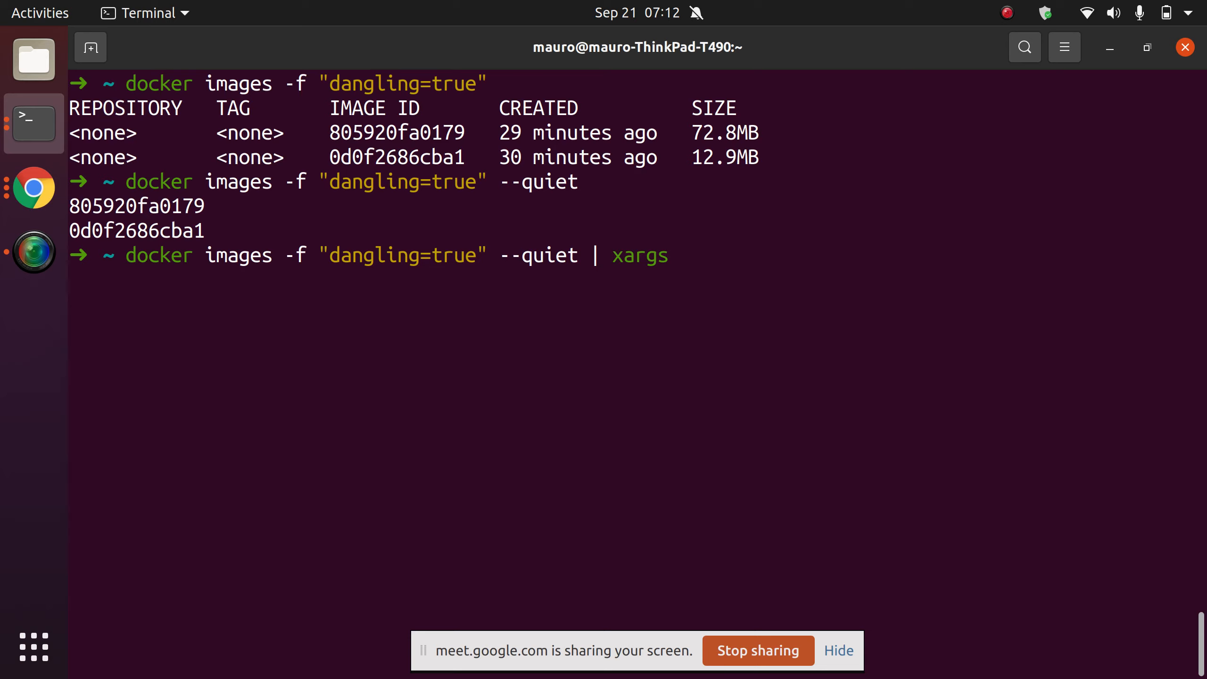
{"action": "type", "text": "docker rmi"}
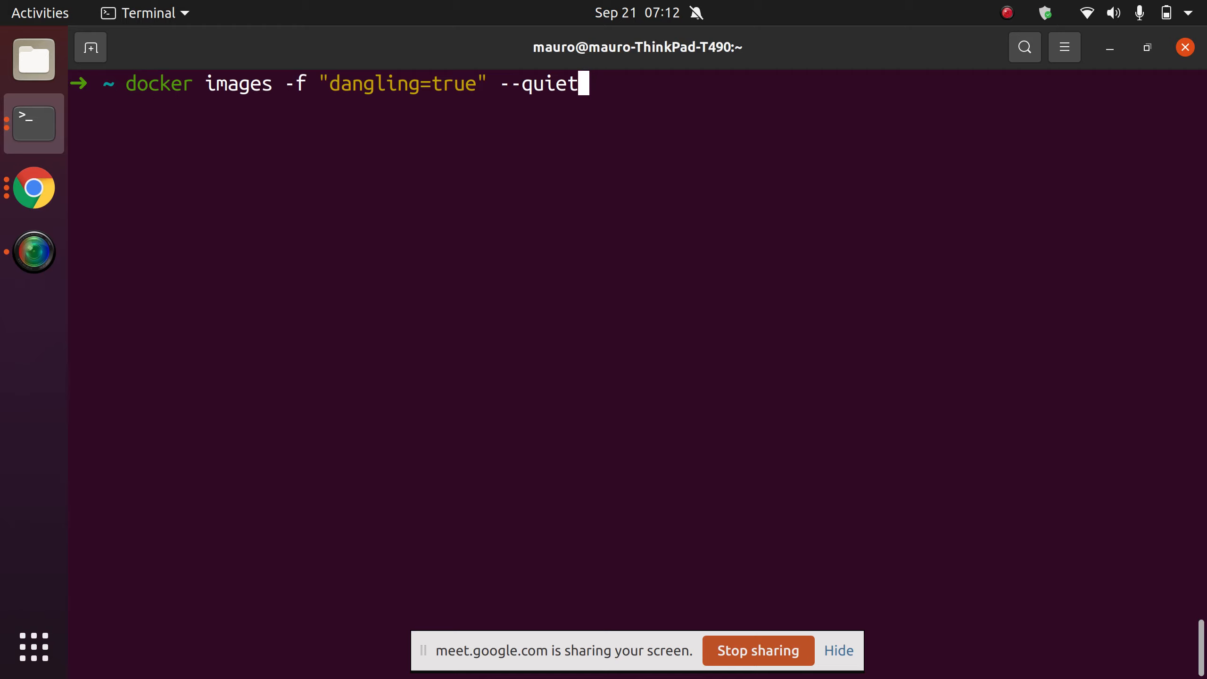
Pipe the quiet dangling IDs into xargs docker rmi and list the remaining local images
{"action": "type", "text": "| xargs docker rmi"}
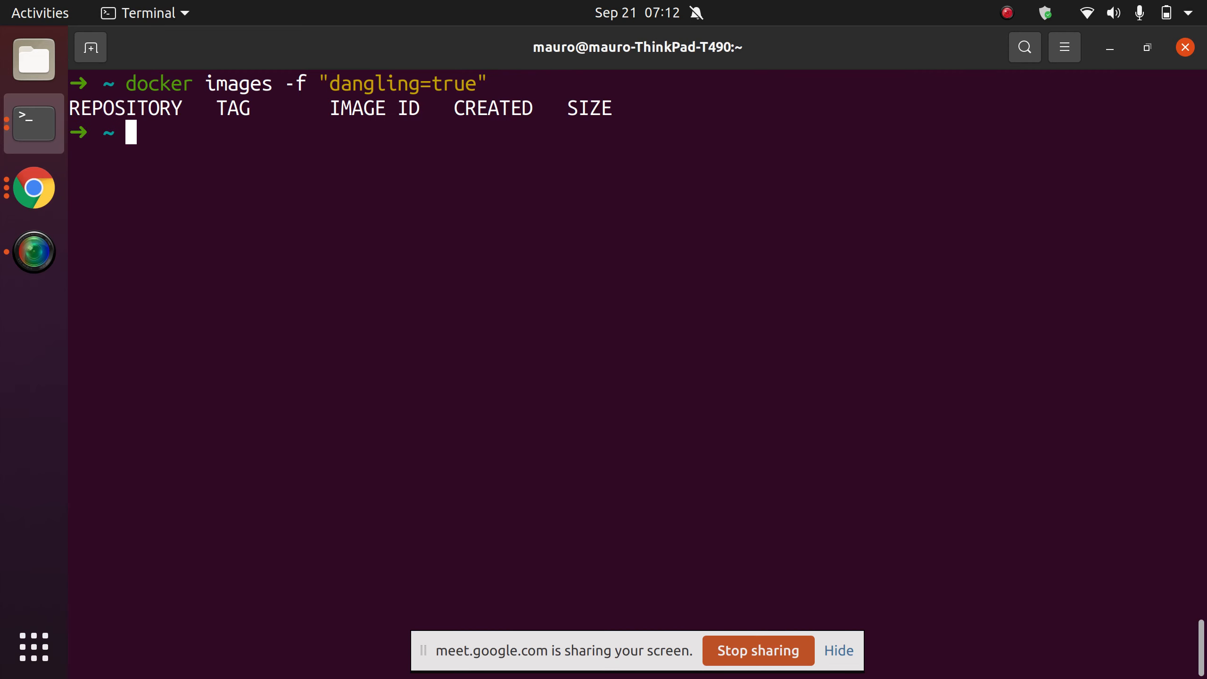
{"action": "key", "text": "Up"}
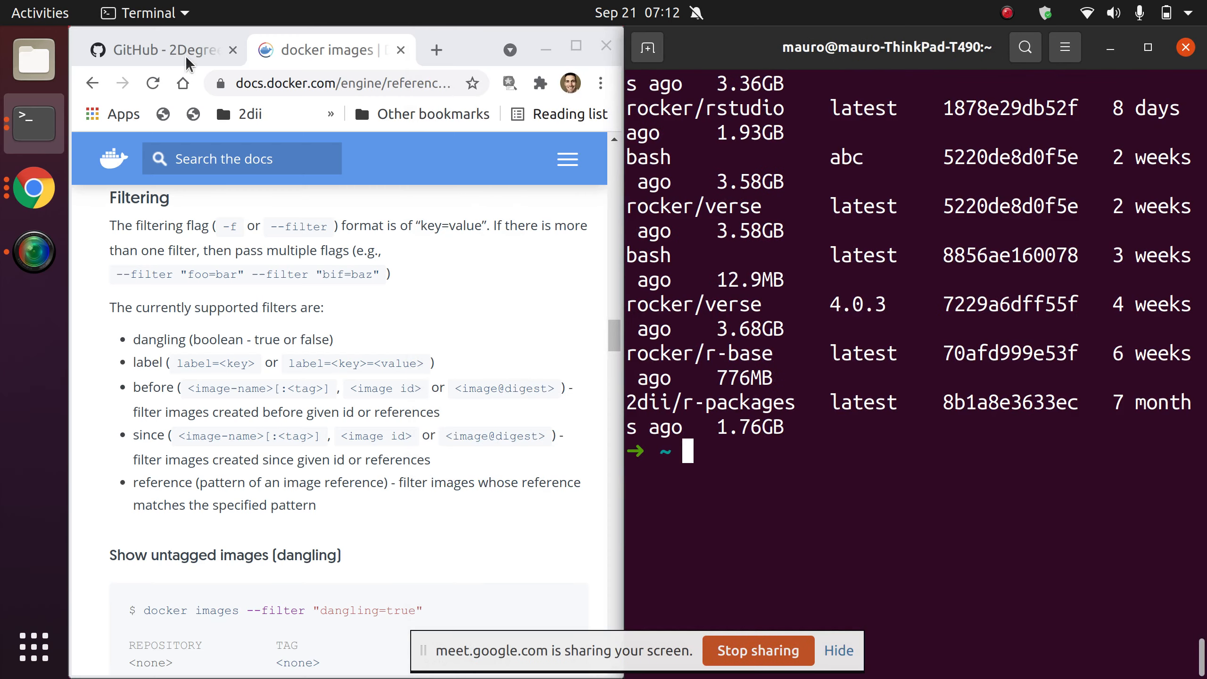
Return to the GitHub README and highlight the image-stack and R-version objectives under Managing images
{"action": "left_click", "coordinate": [154, 49]}
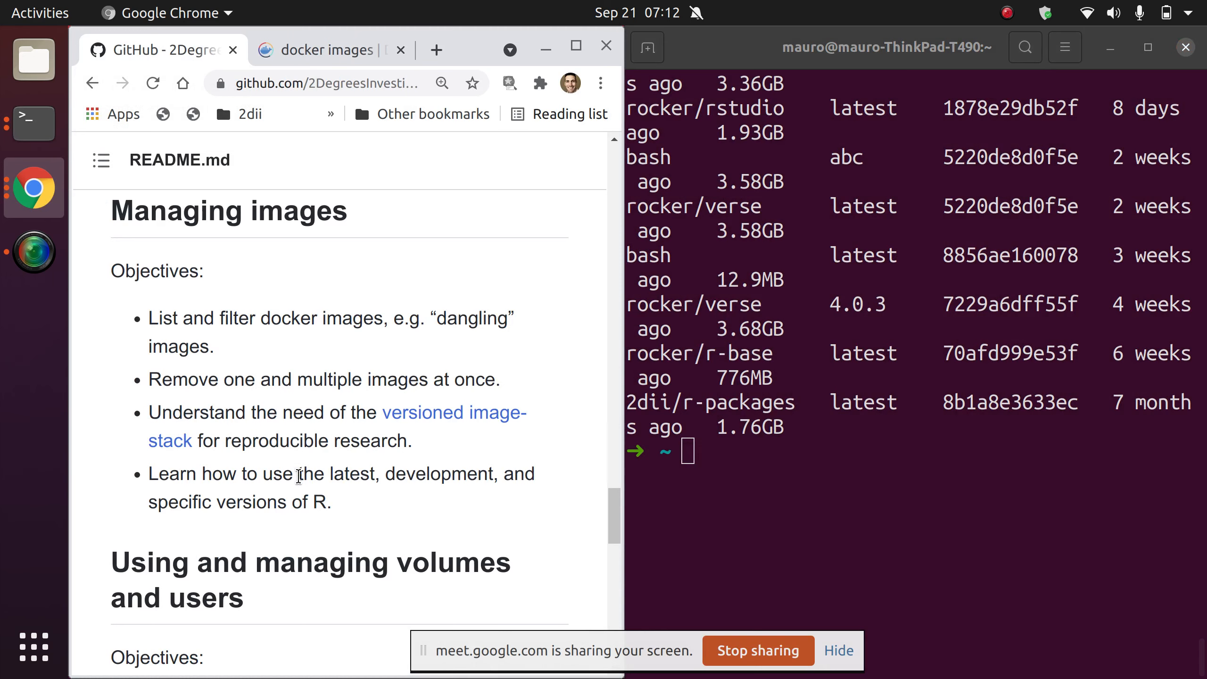
{"action": "mouse_move", "coordinate": [348, 512]}
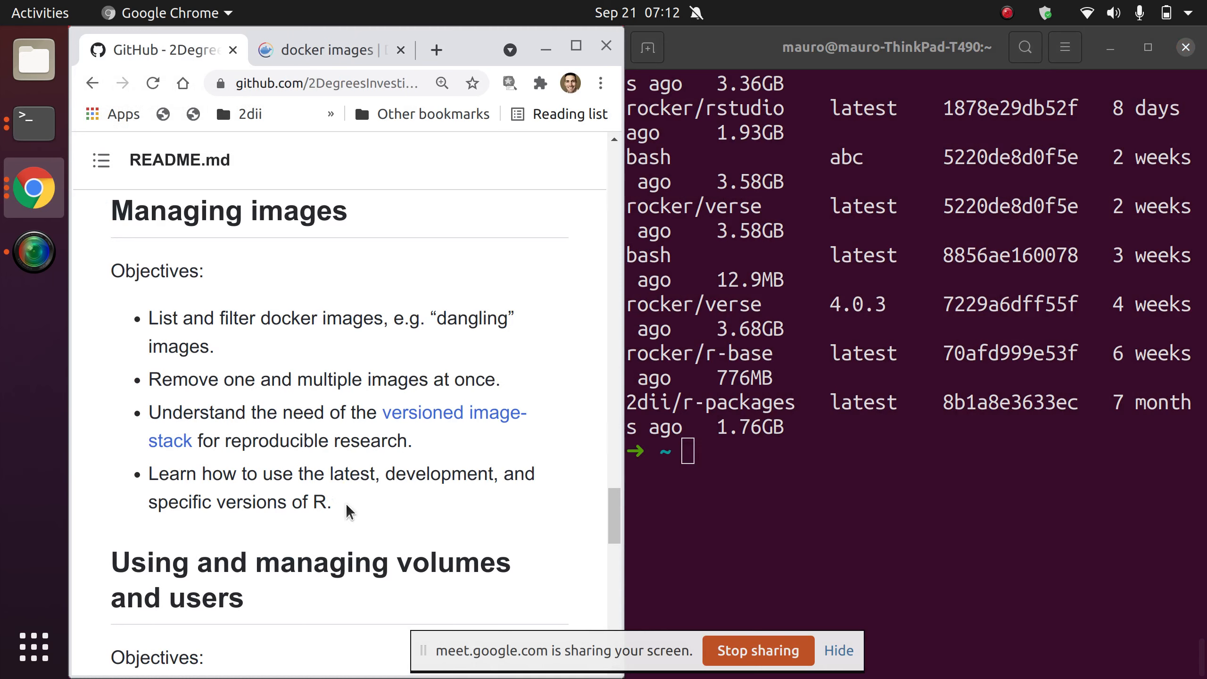
{"action": "left_click_drag", "start_coordinate": [147, 411], "coordinate": [332, 502]}
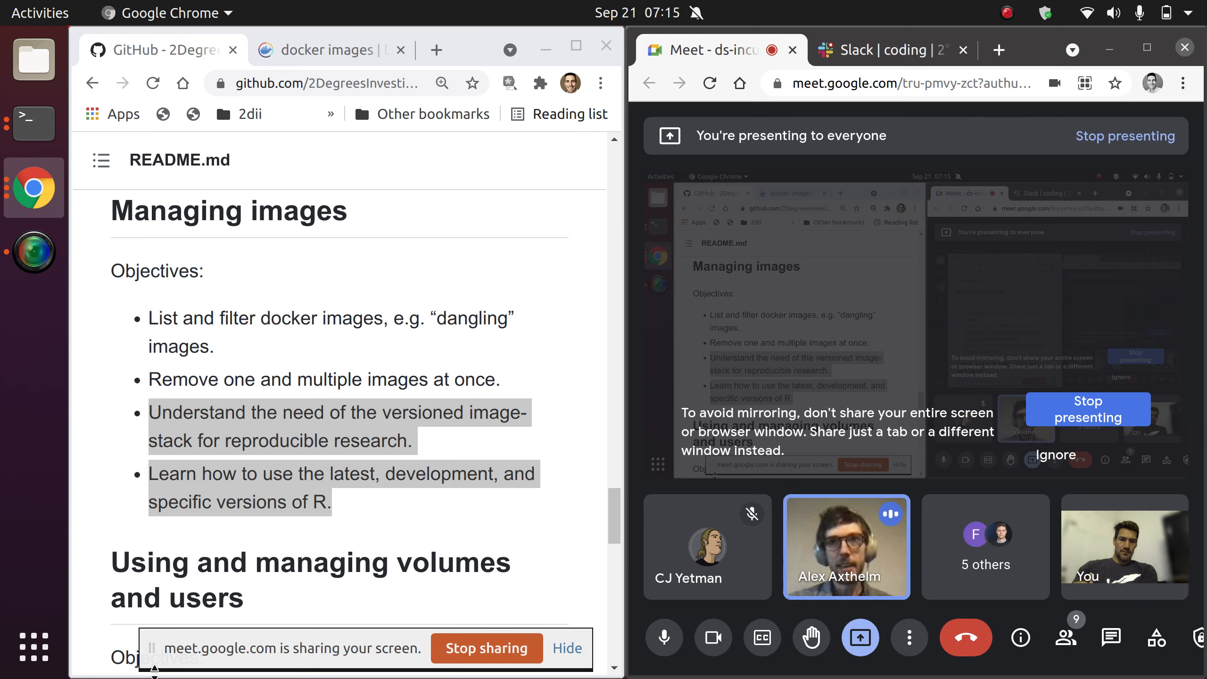
Toggle the Google Meet microphone button repeatedly to unmute for speaking
{"action": "left_click", "coordinate": [662, 638]}
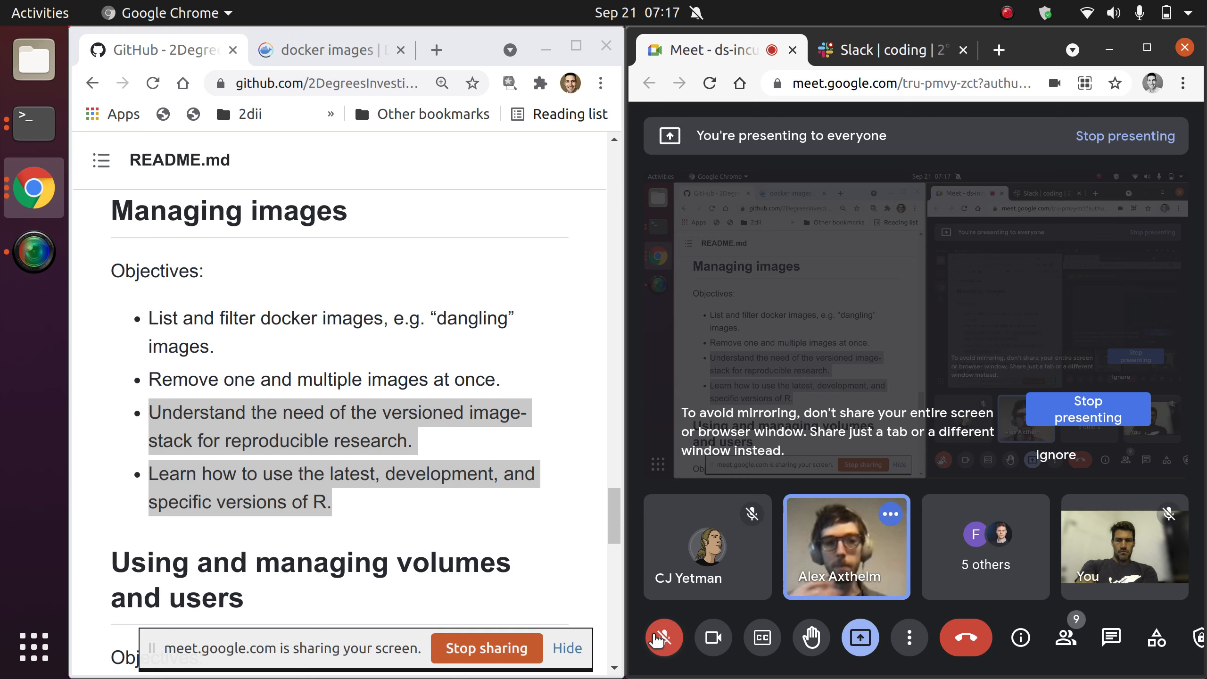
{"action": "left_click", "coordinate": [661, 637]}
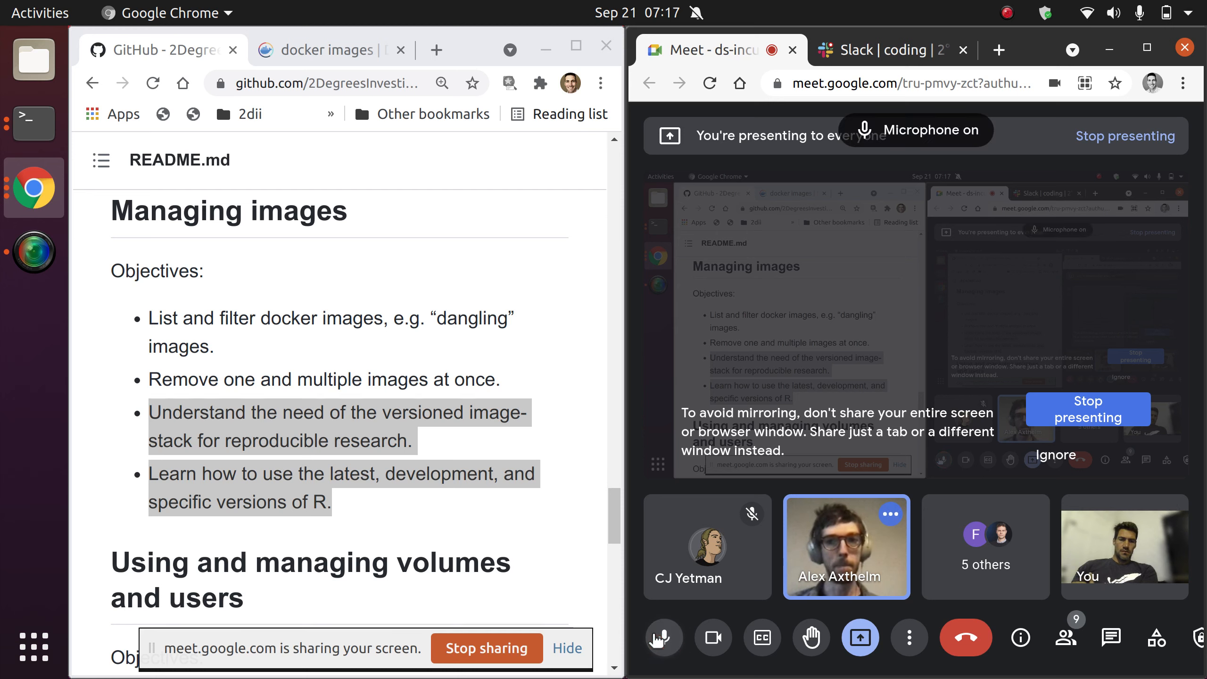
{"action": "left_click", "coordinate": [661, 637]}
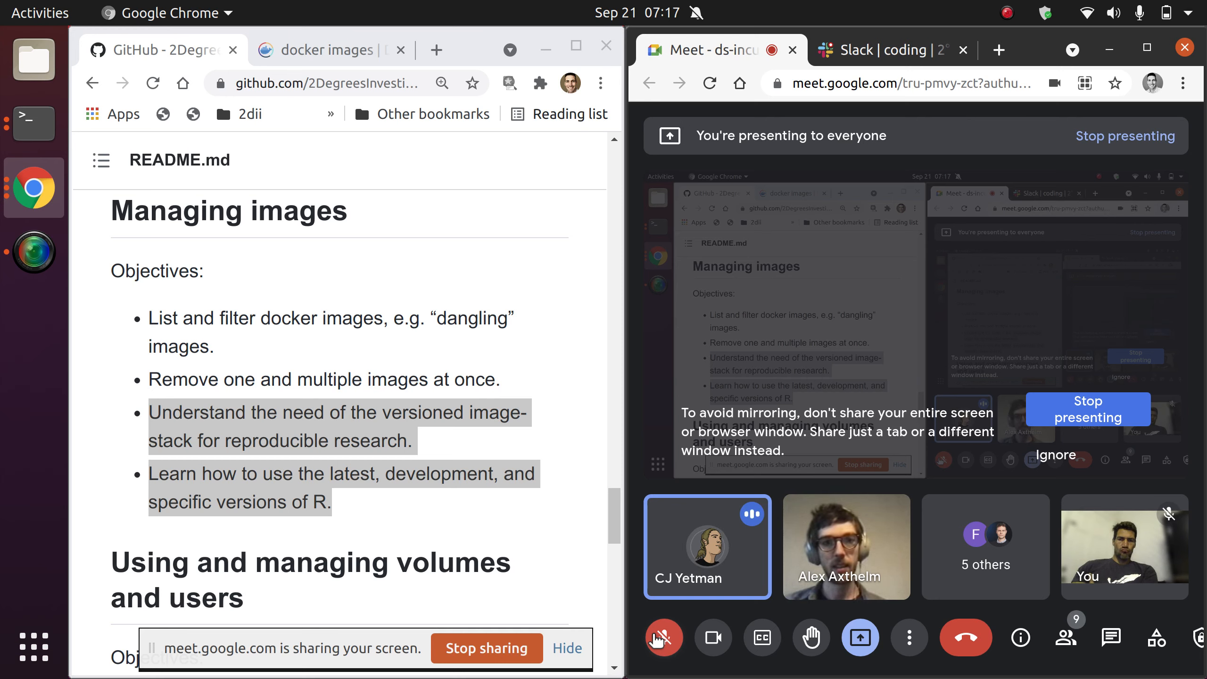
{"action": "left_click", "coordinate": [660, 638]}
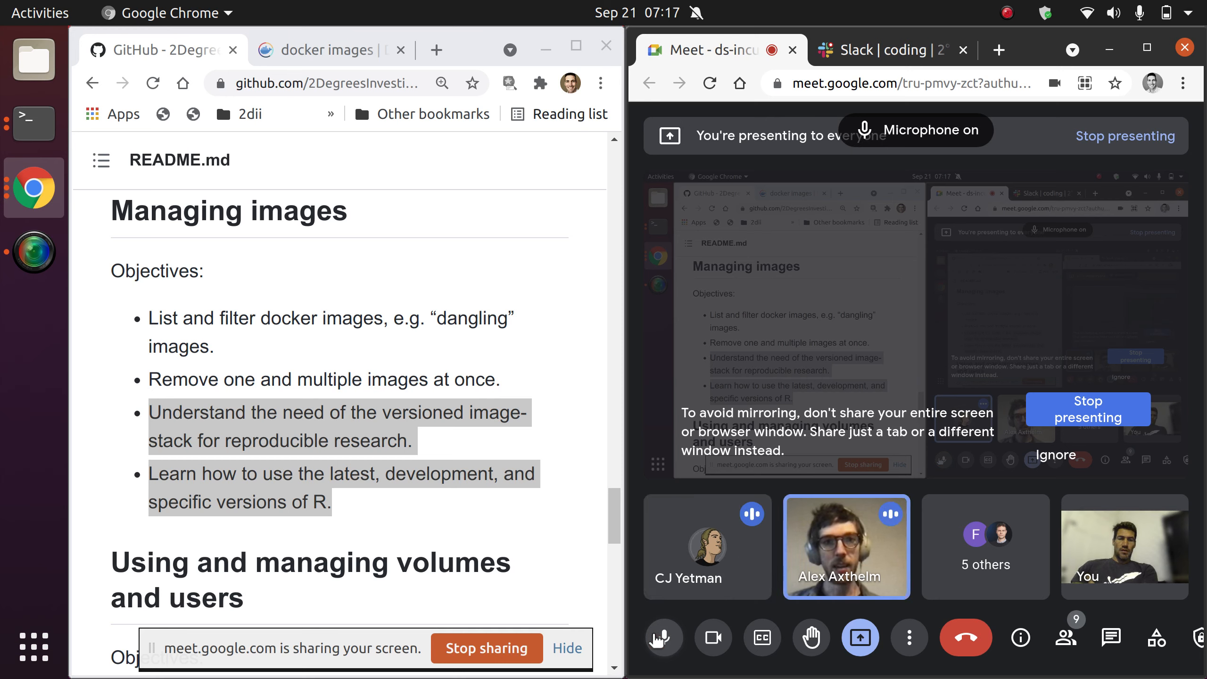
{"action": "left_click", "coordinate": [660, 637]}
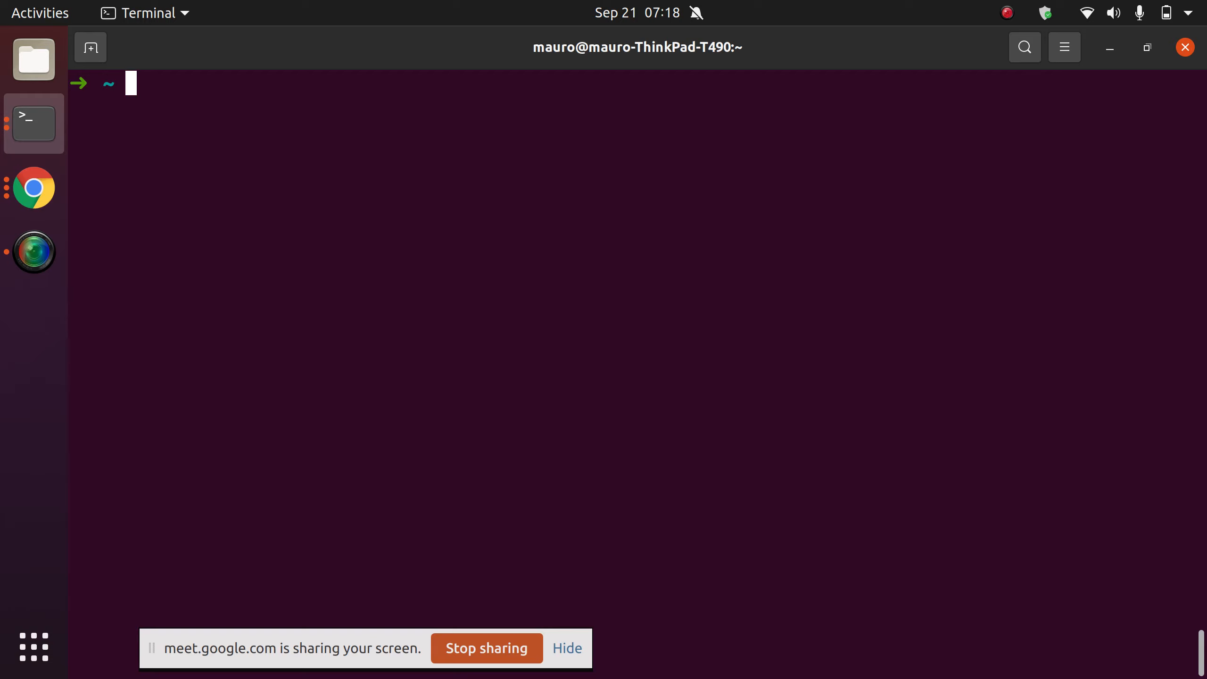
{"action": "type", "text": "docker images"}
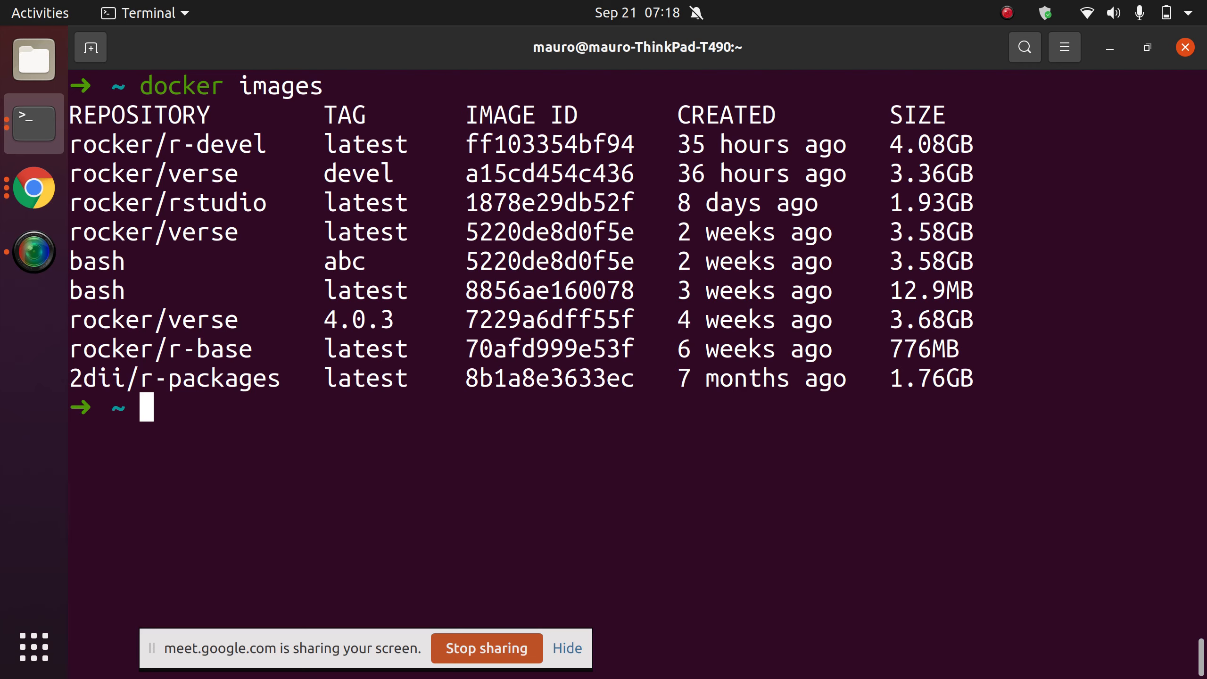
{"action": "type", "text": "docker pull ubuntu:14.04"}
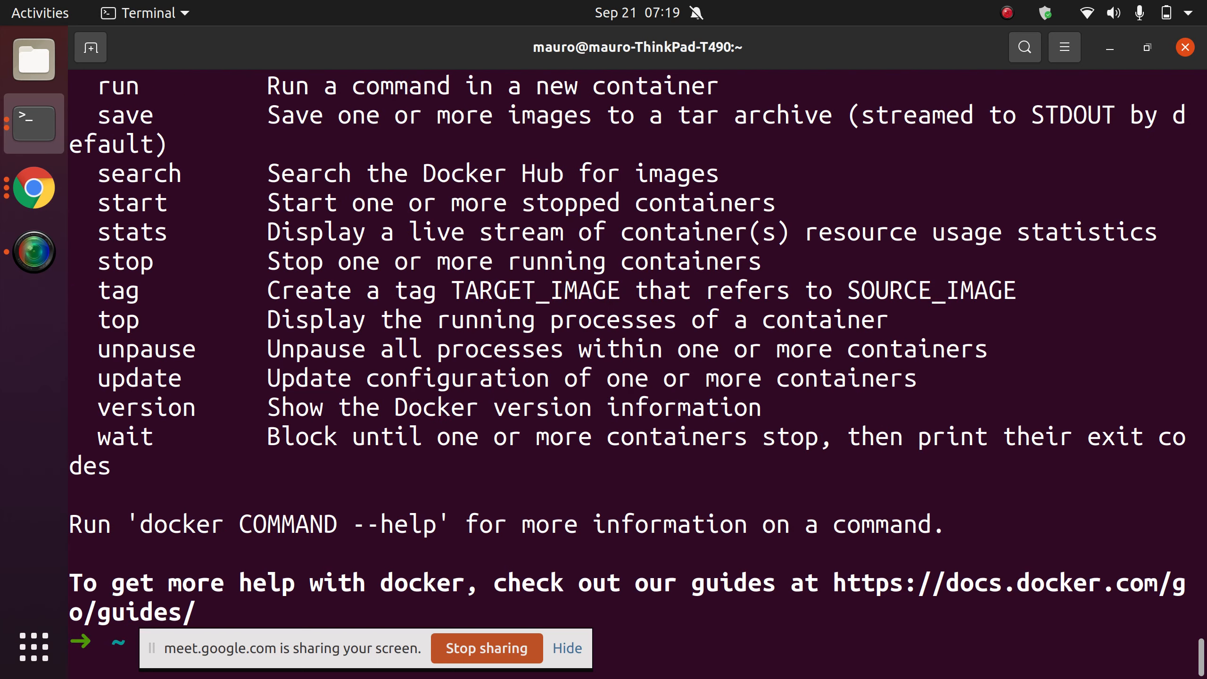
{"action": "scroll", "scroll_direction": "down", "scroll_amount": 3}
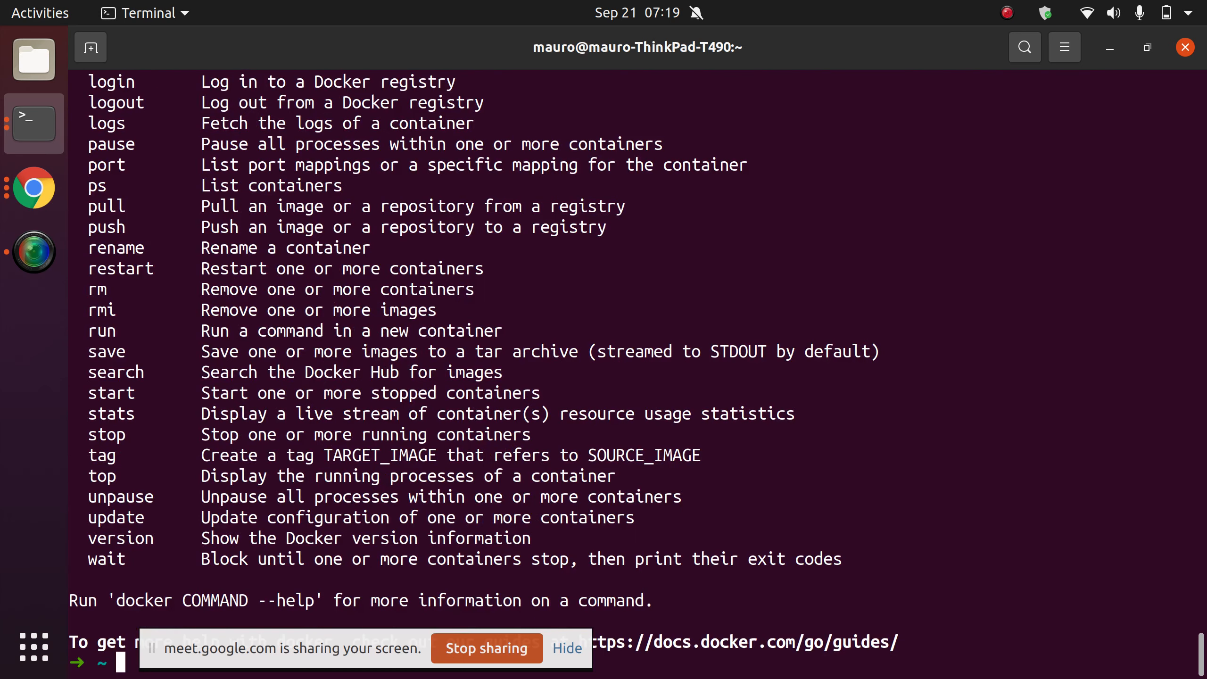
{"action": "type", "text": "docker images"}
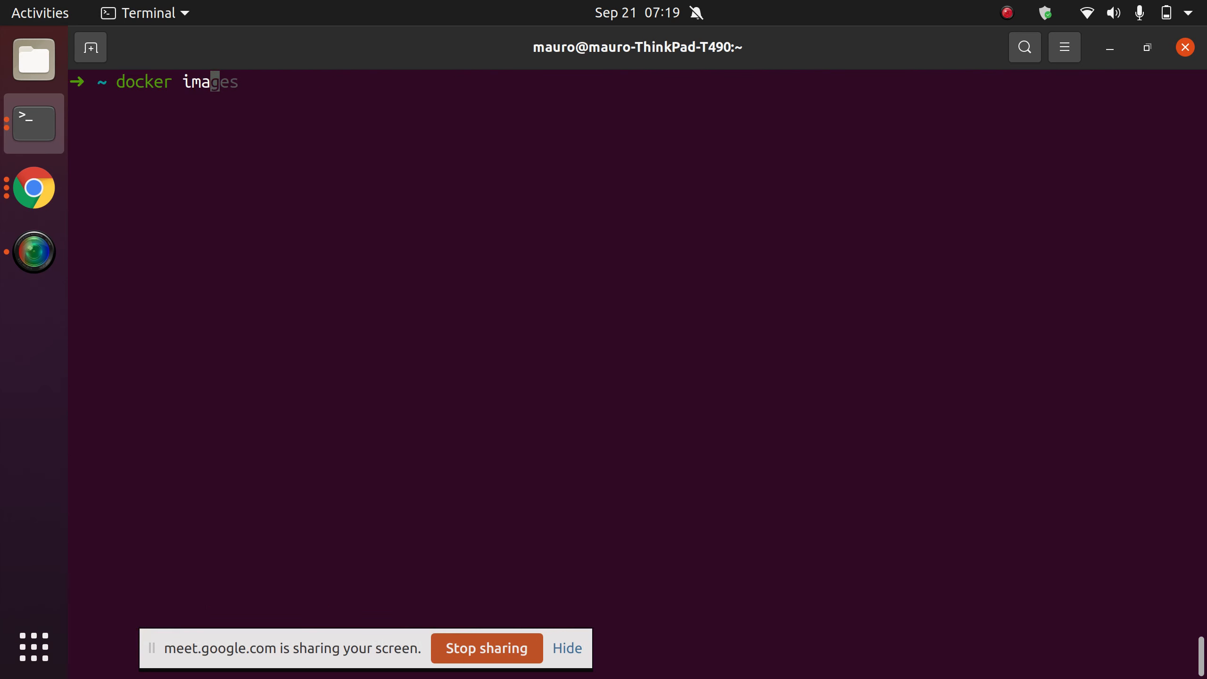
{"action": "type", "text": "prune"}
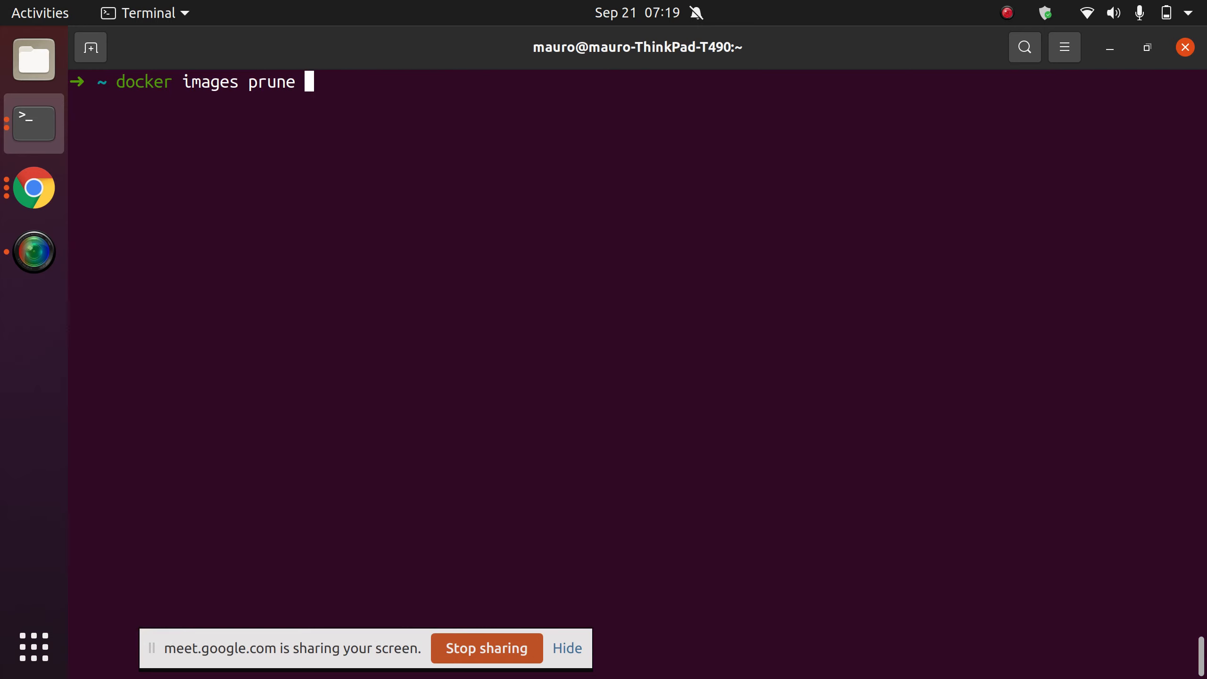
{"action": "type", "text": "--help"}
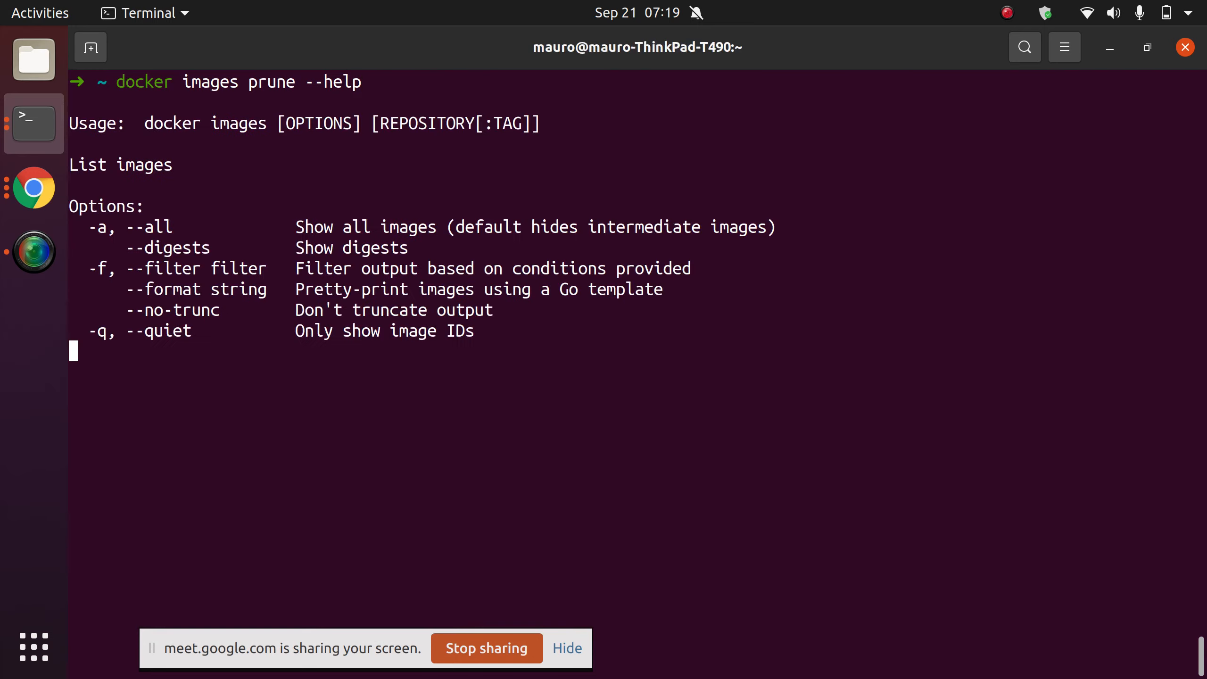
{"action": "key", "text": "Return"}
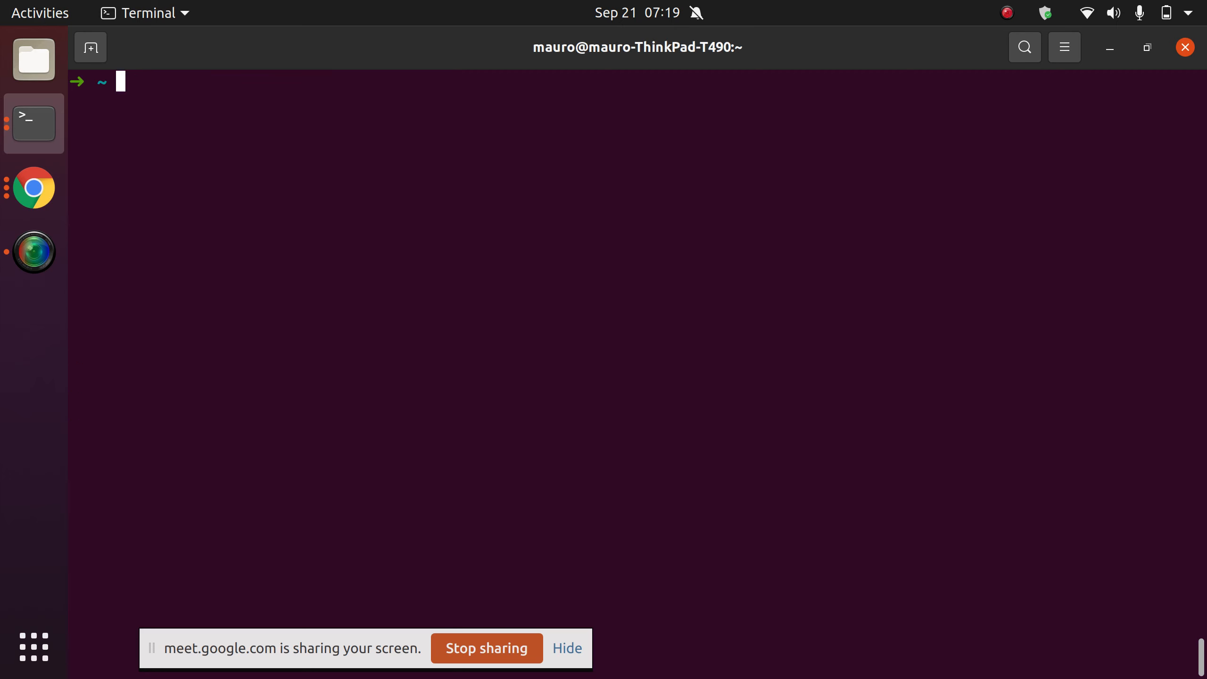
View help for docker image prune and docker container prune, answering N at the prompt
{"action": "type", "text": "docker image prune --help"}
{"action": "type", "text": "docker container"}
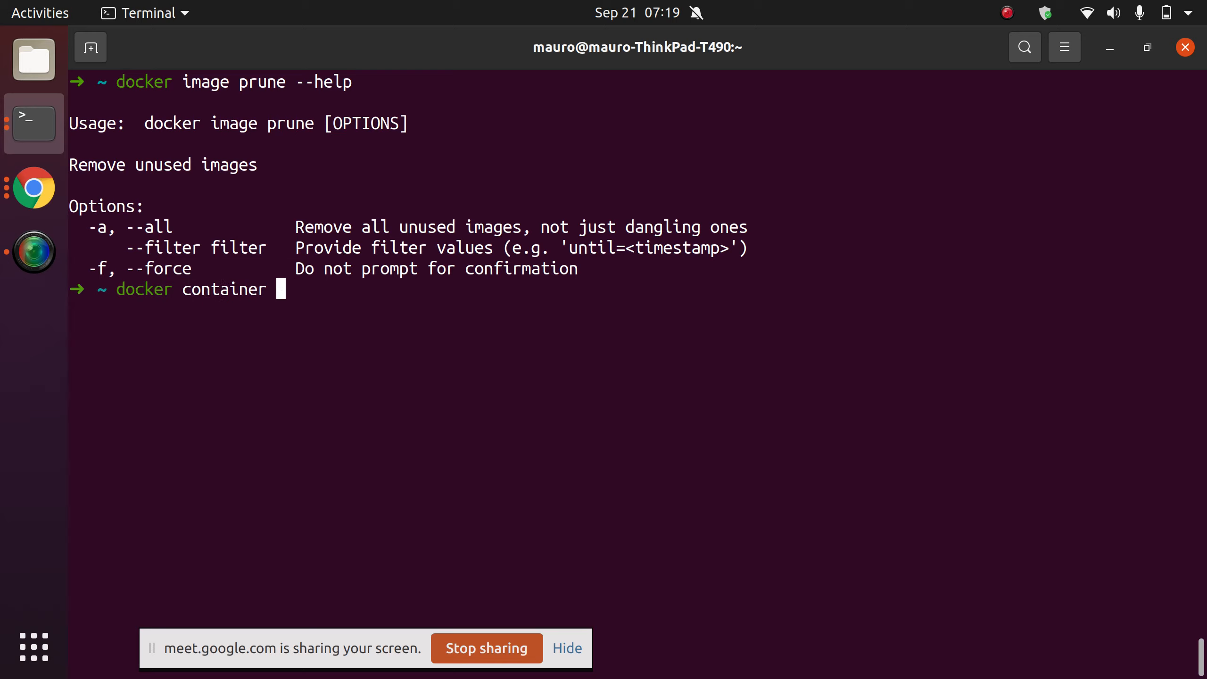
{"action": "type", "text": "prune"}
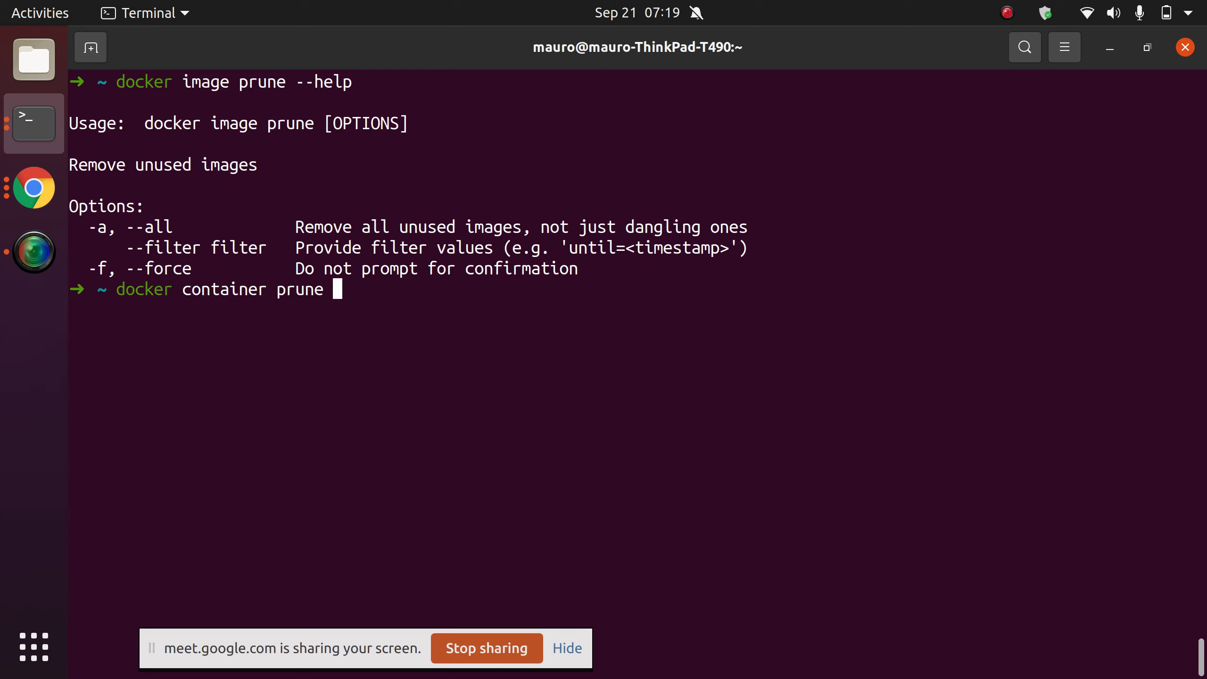
{"action": "type", "text": "--help"}
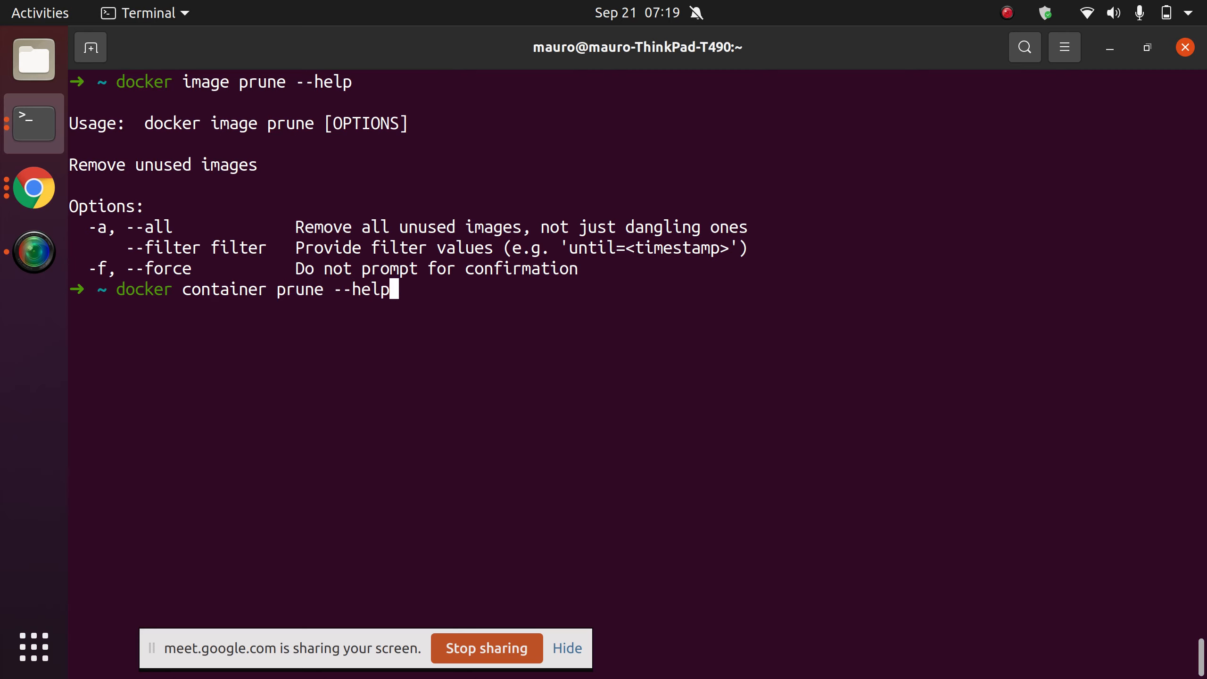
{"action": "key", "text": "Return"}
{"action": "type", "text": "docker container prune"}
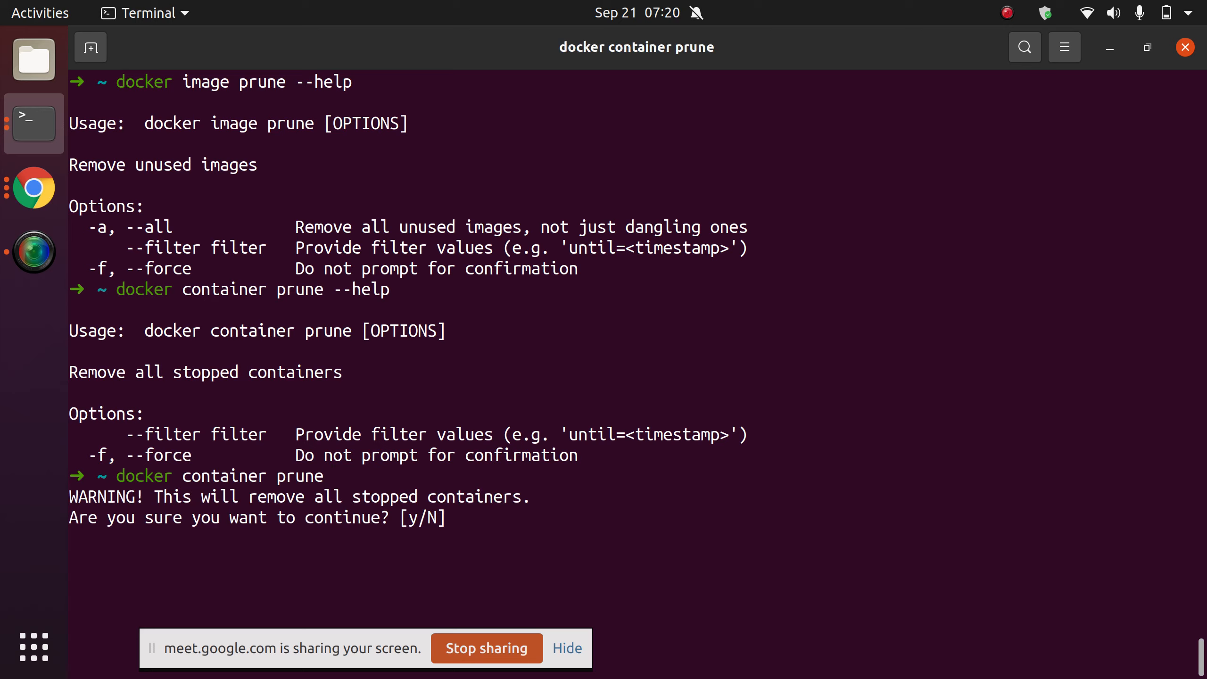
{"action": "type", "text": "N"}
{"action": "type", "text": "docker ps -a"}
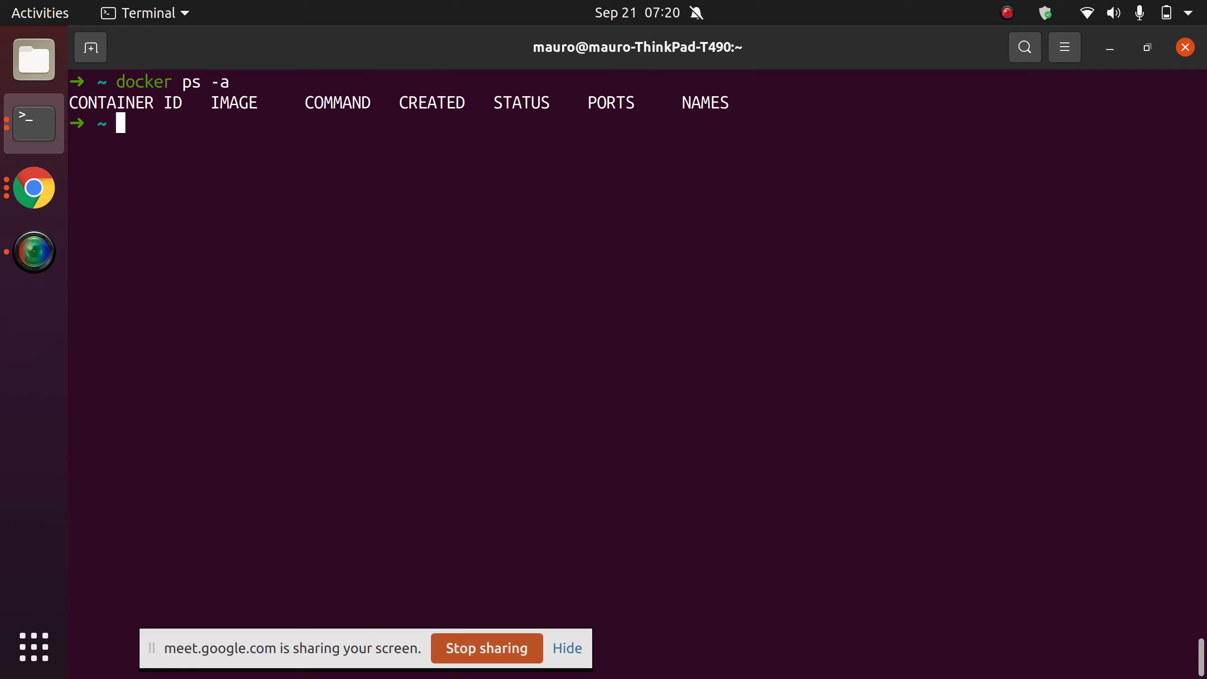
Show container prune help, then try listing running containers with the mistyped docker containers
{"action": "type", "text": "docker container prune --help"}
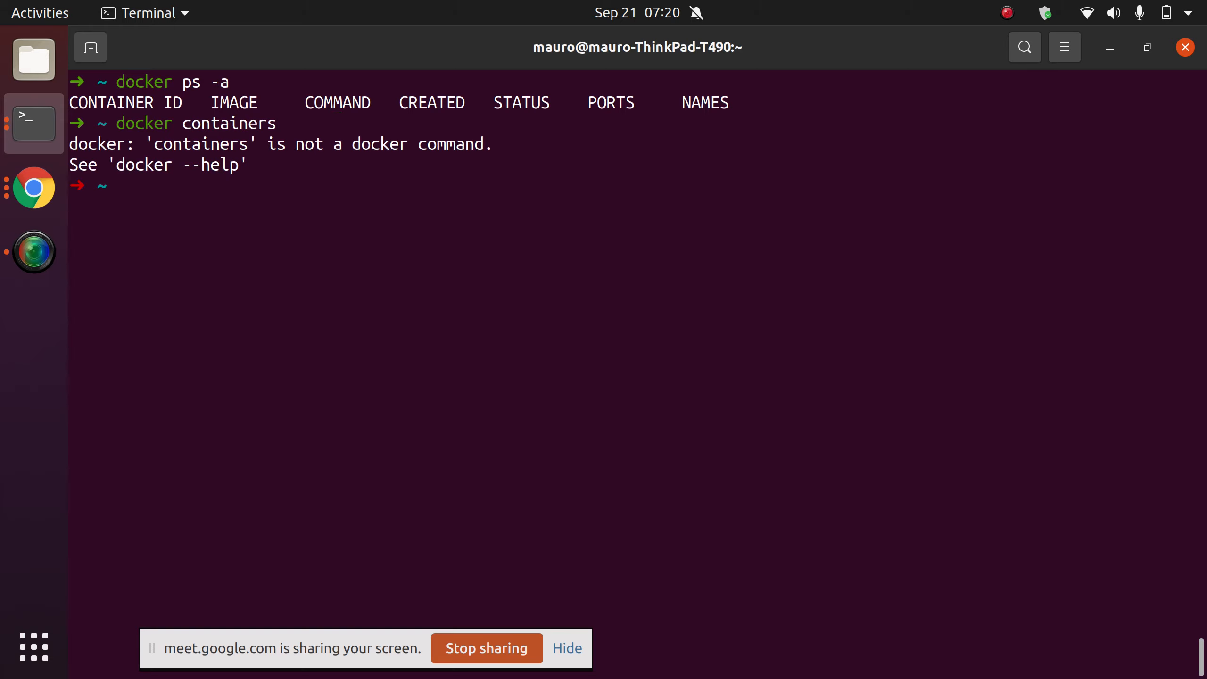
{"action": "type", "text": "docker containers"}
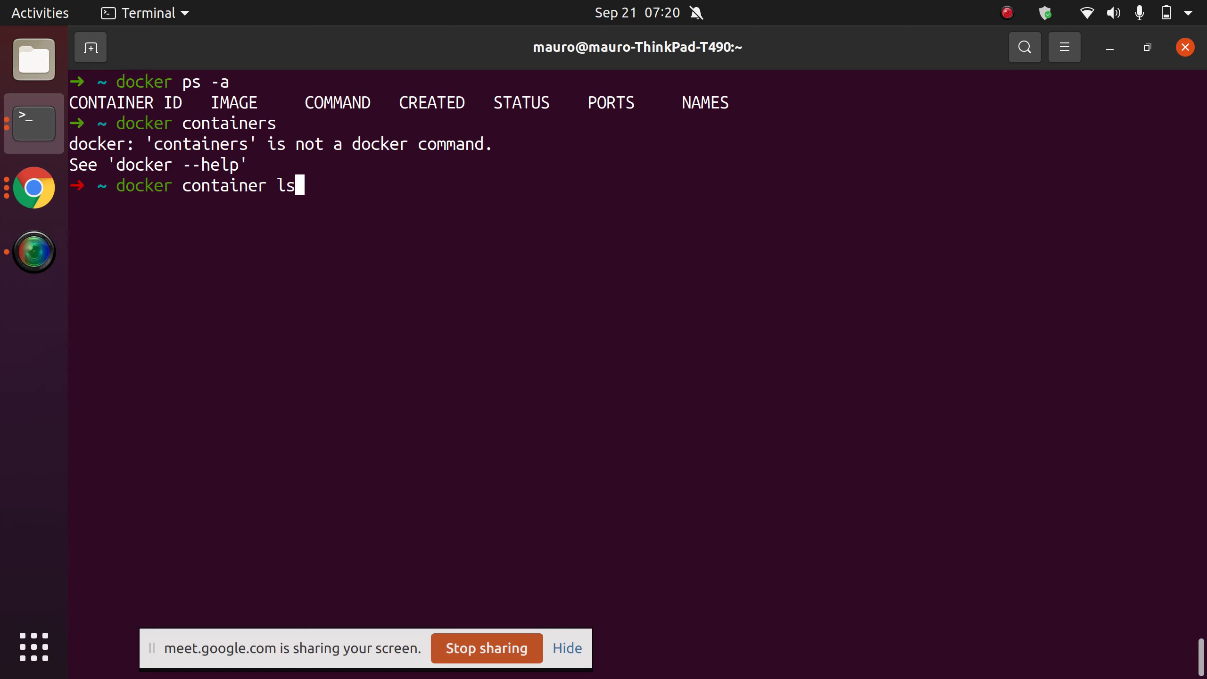
{"action": "key", "text": "Return"}
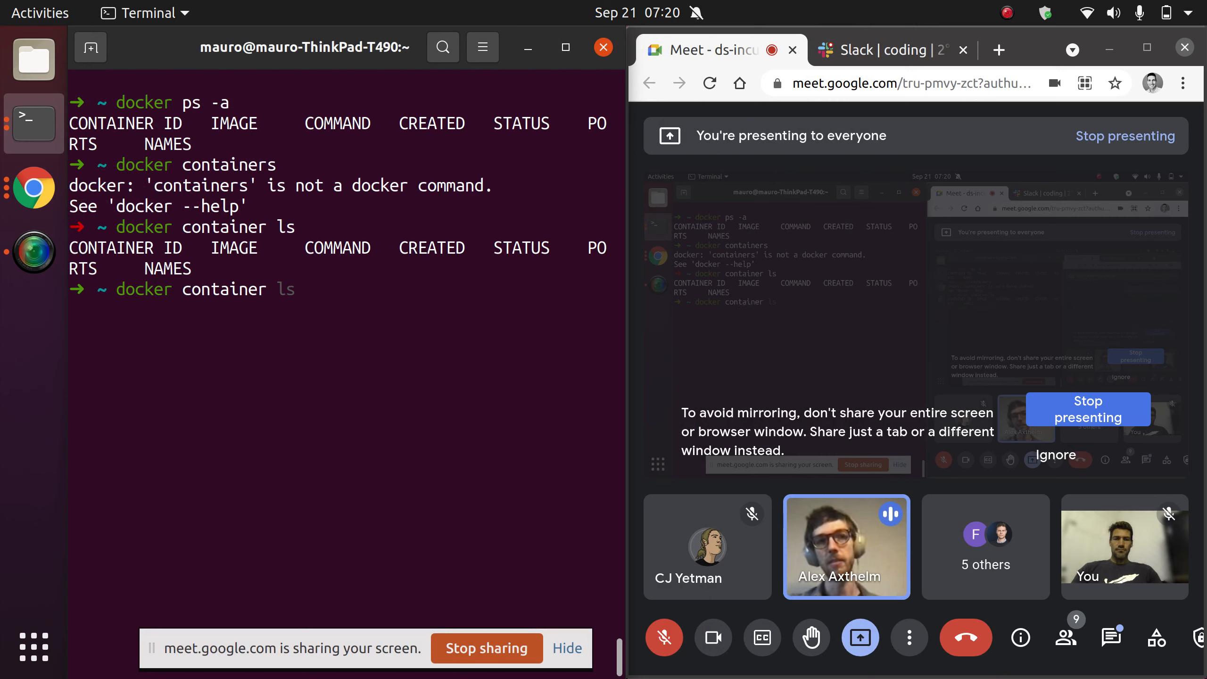
Drop the suggested command for a fresh prompt and unmute the Meet microphone
{"action": "key", "text": "Return"}
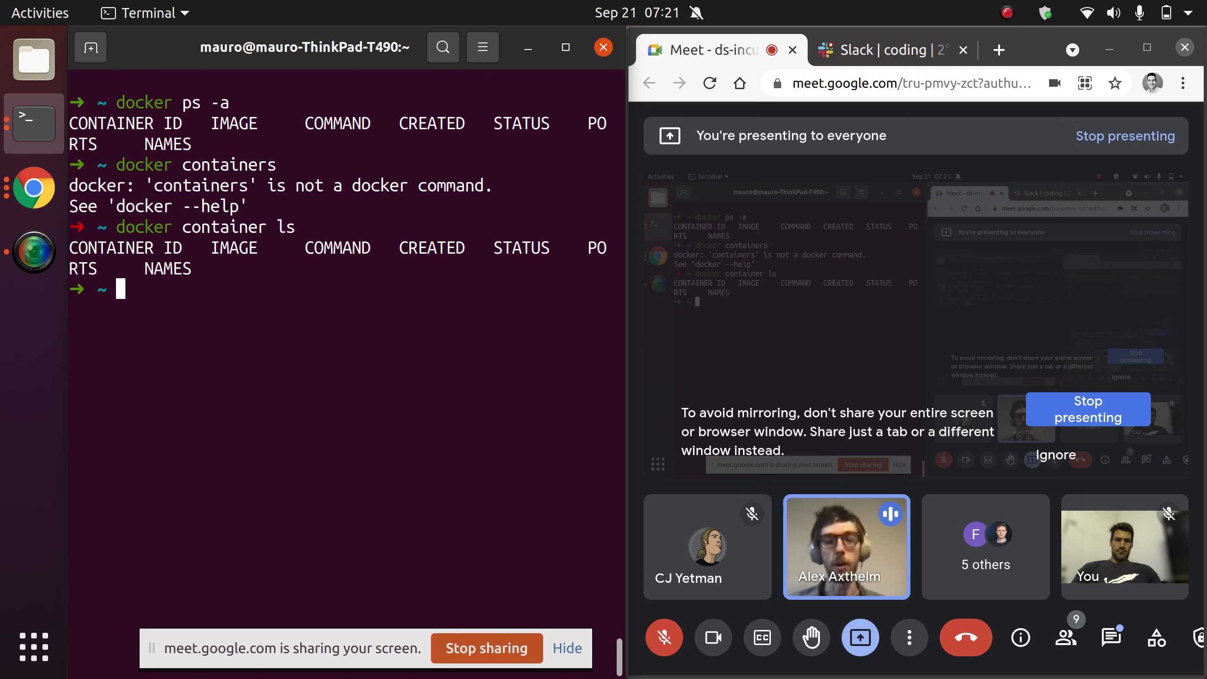
{"action": "mouse_move", "coordinate": [889, 512]}
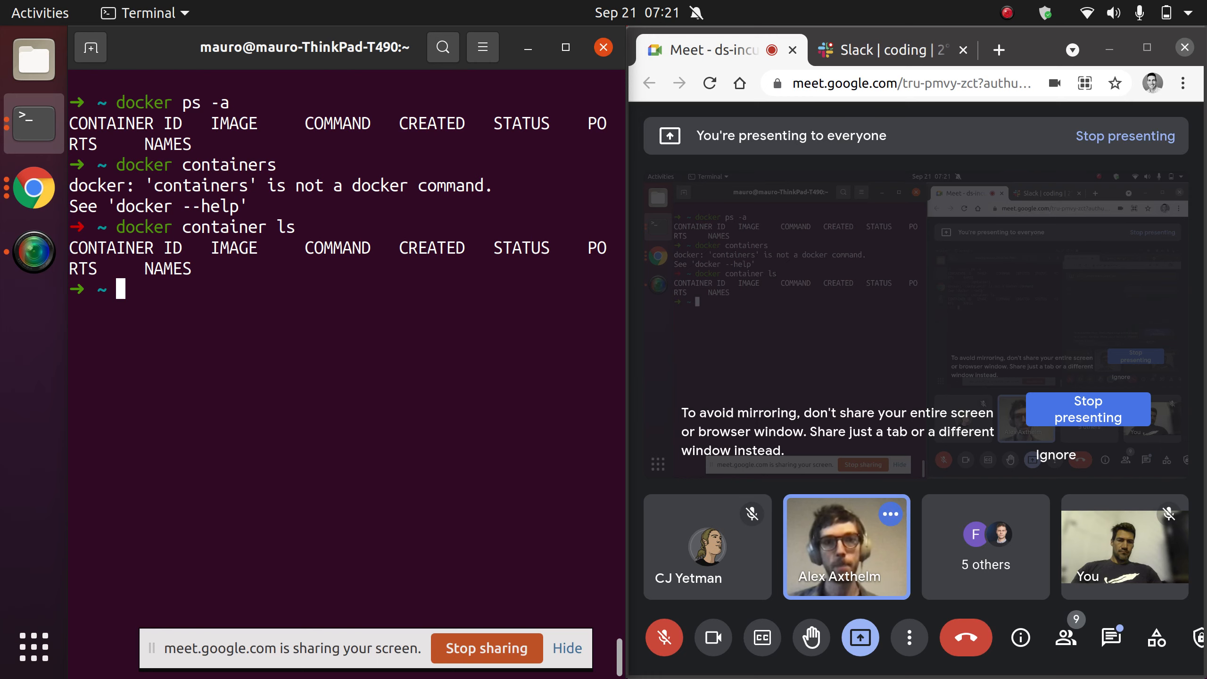
{"action": "left_click", "coordinate": [663, 638]}
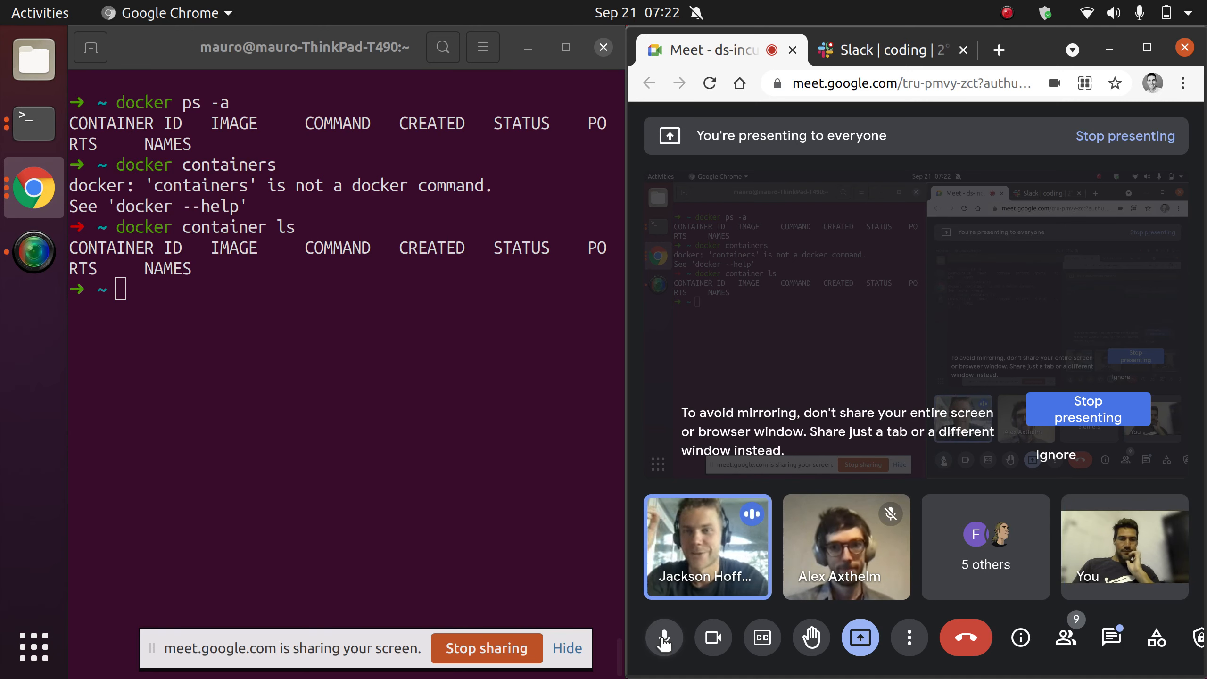
{"action": "left_click", "coordinate": [662, 638]}
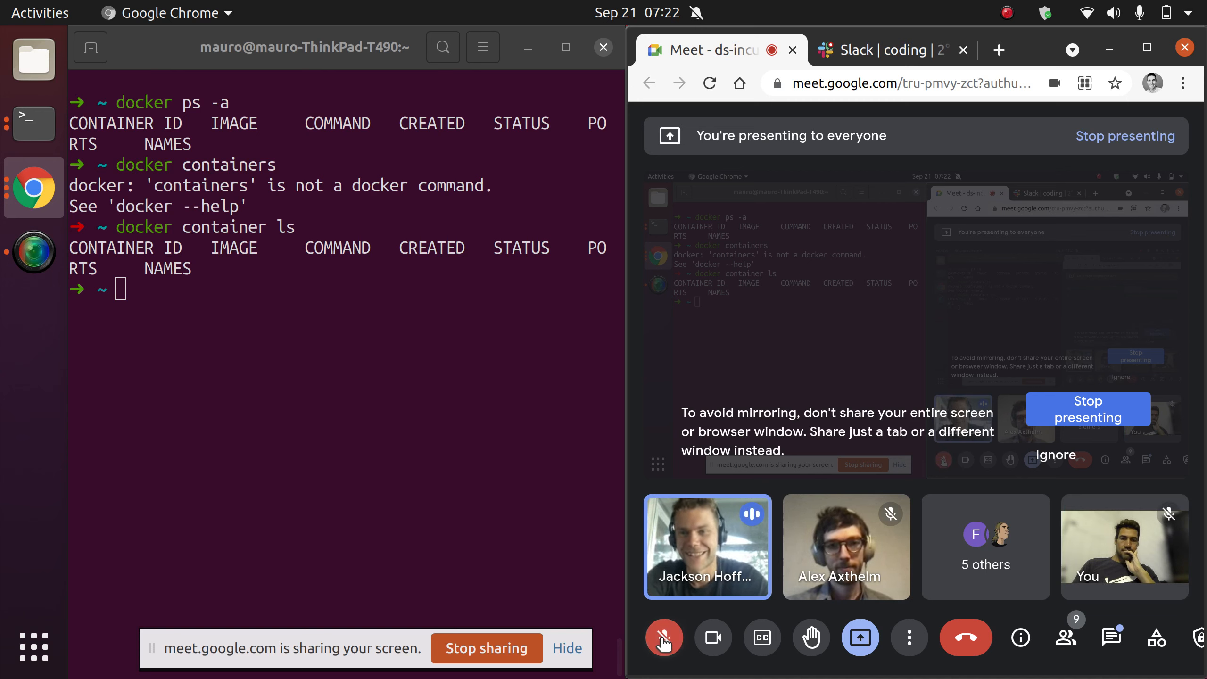
{"action": "left_click", "coordinate": [663, 638]}
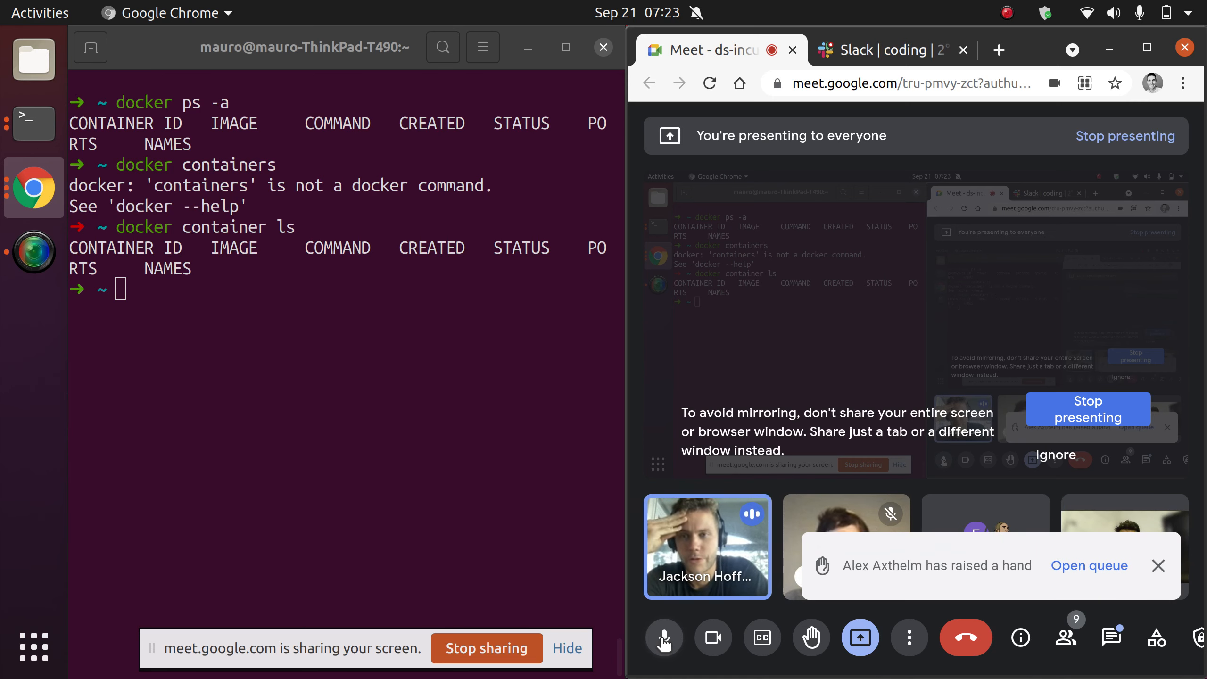
{"action": "left_click", "coordinate": [662, 638]}
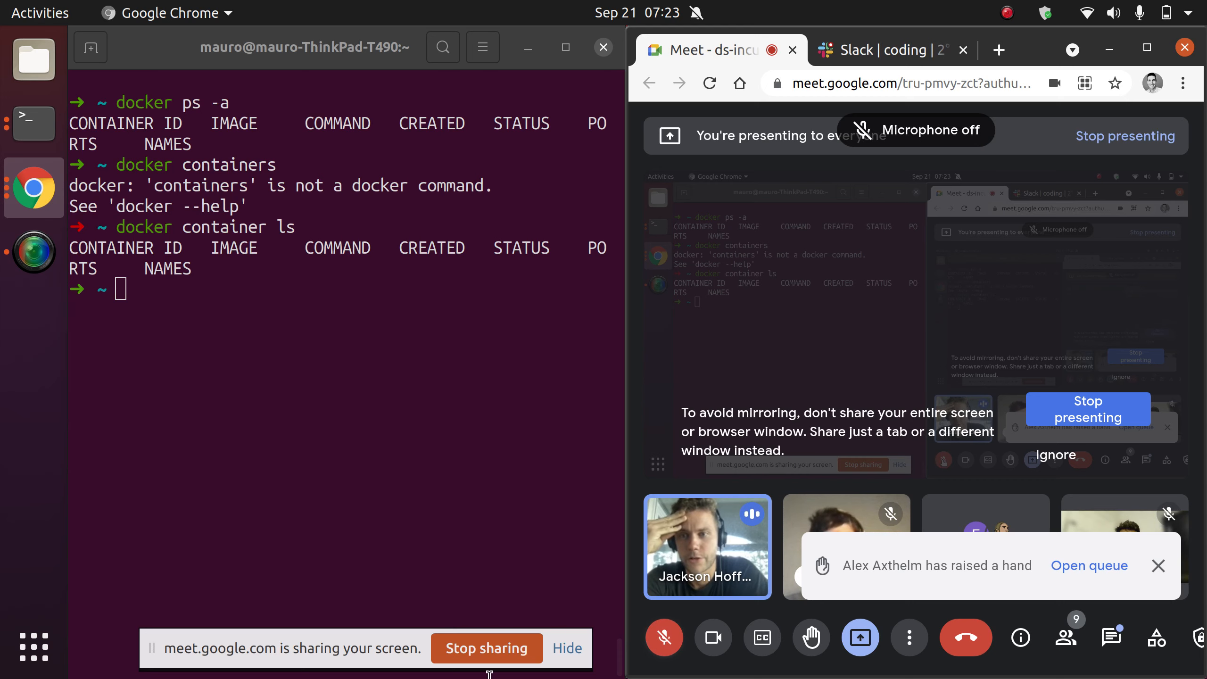
{"action": "left_click", "coordinate": [366, 439]}
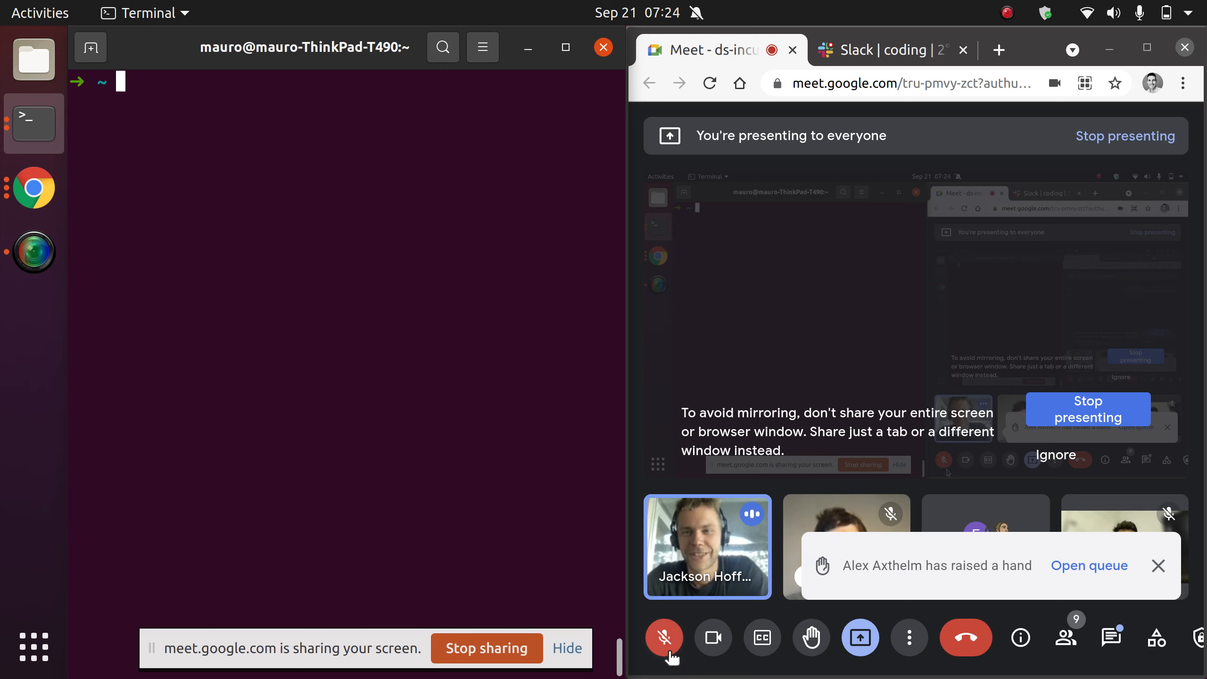
{"action": "mouse_move", "coordinate": [663, 637]}
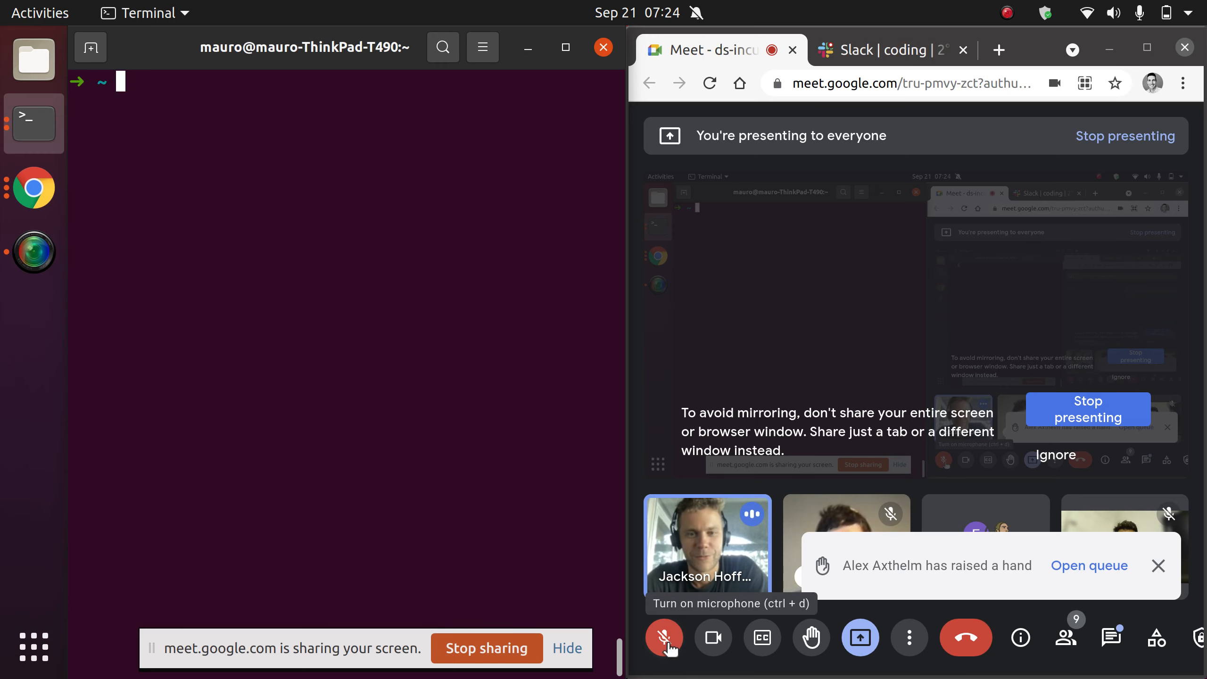
{"action": "left_click", "coordinate": [664, 637]}
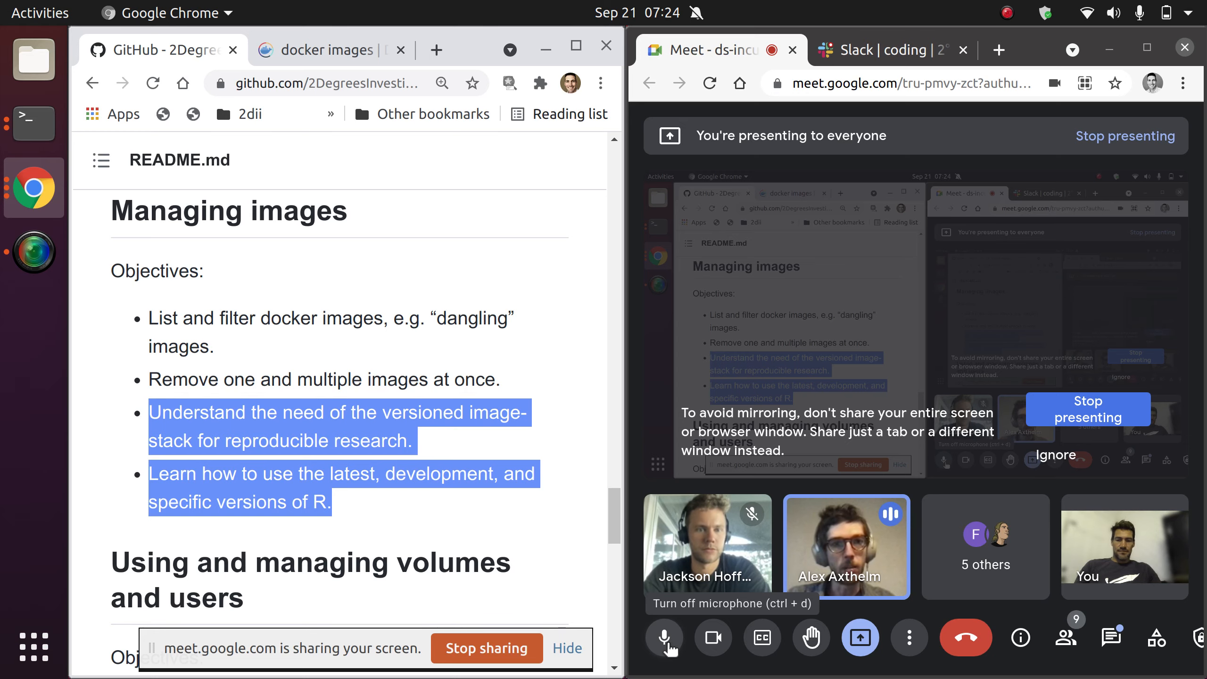
Switch back to GNOME Terminal from the Ubuntu dock
{"action": "left_click", "coordinate": [33, 123]}
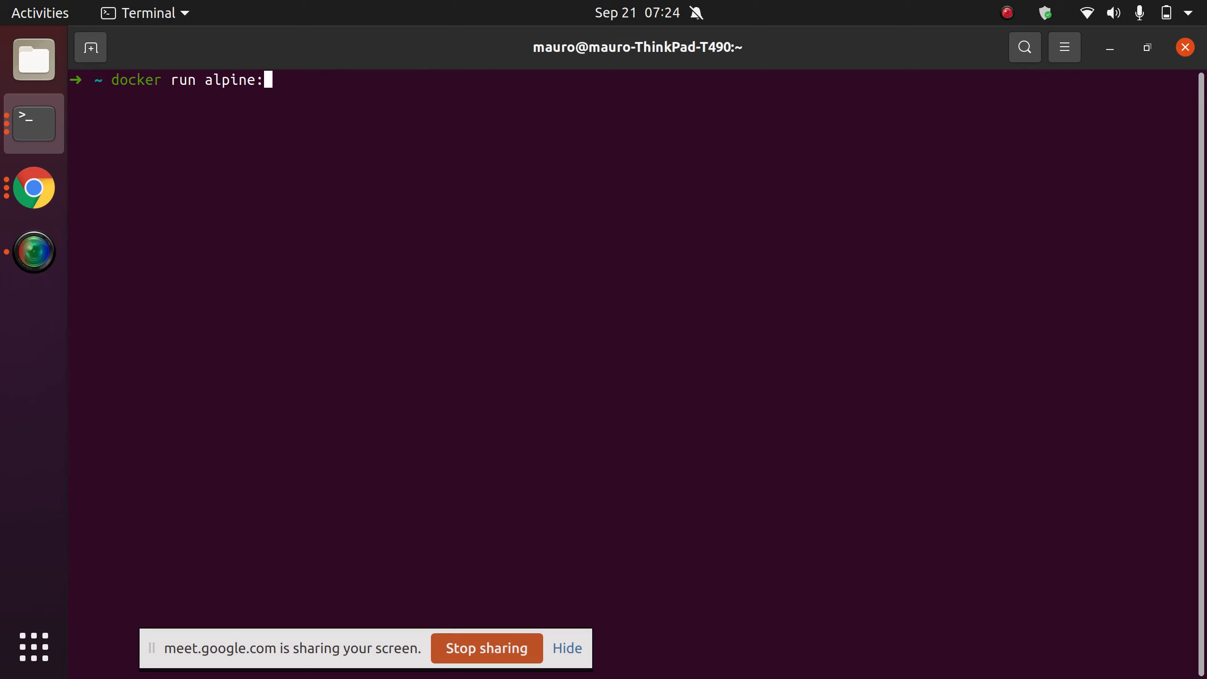
Run alpine:latest, then list the alpine images and running containers
{"action": "type", "text": "latest"}
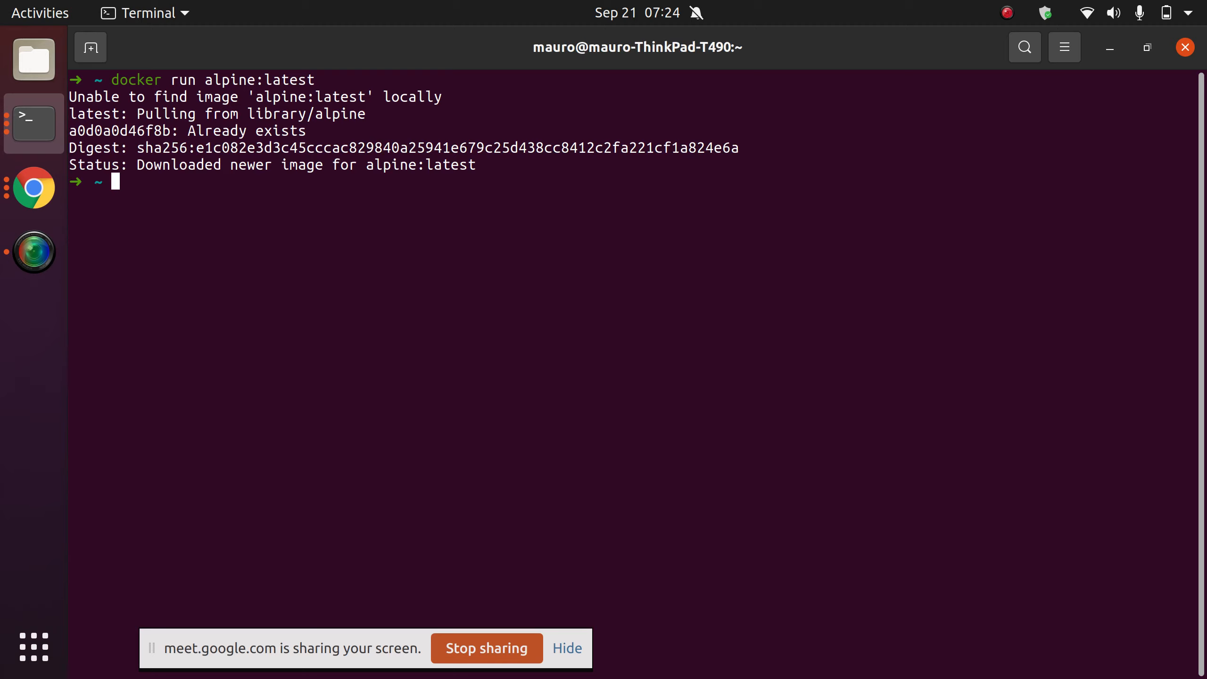
{"action": "type", "text": "docker images"}
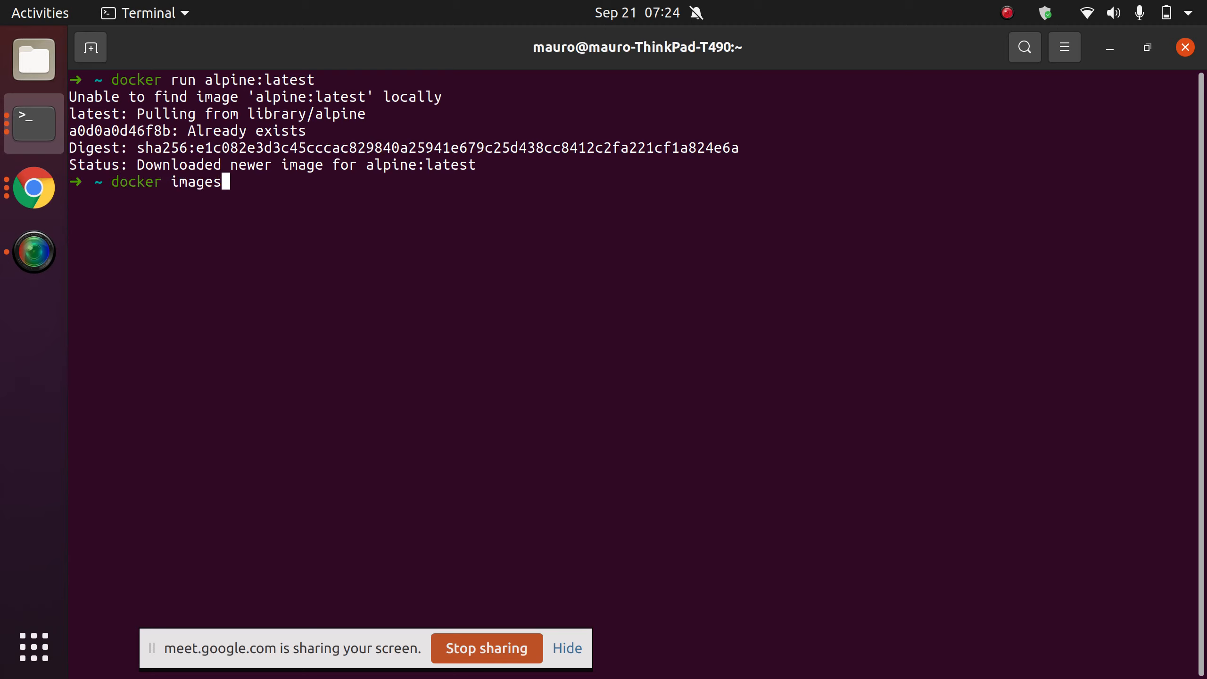
{"action": "type", "text": "alpii"}
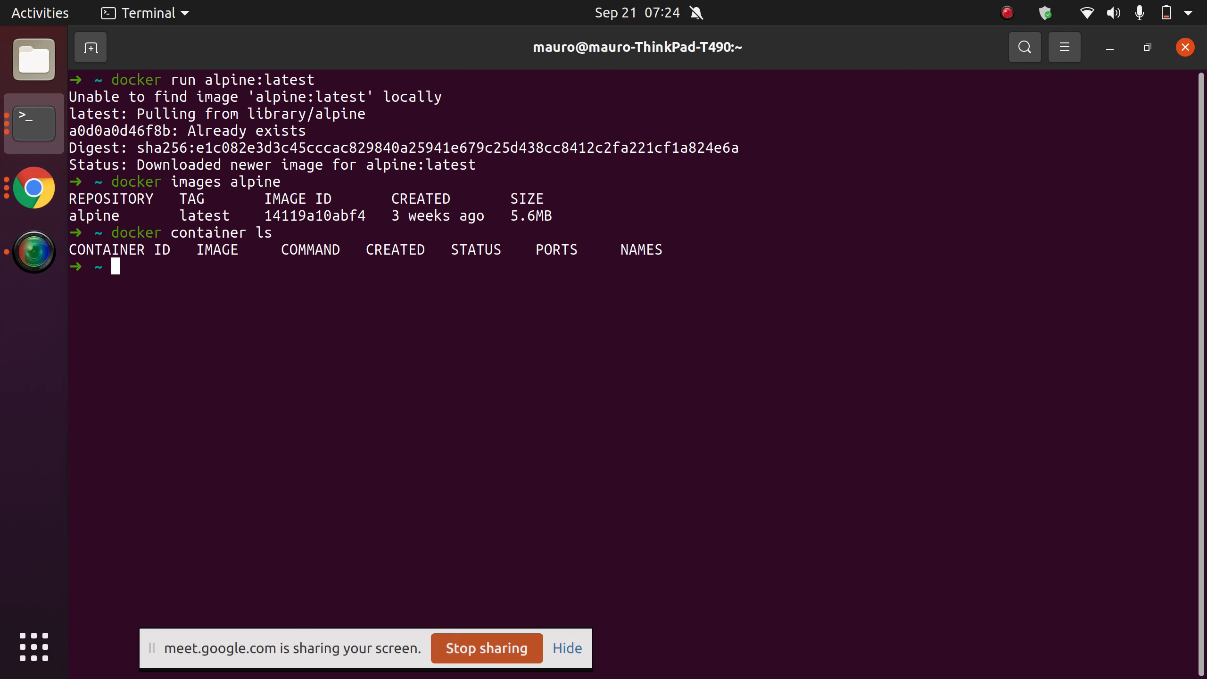
{"action": "type", "text": "docker container ls"}
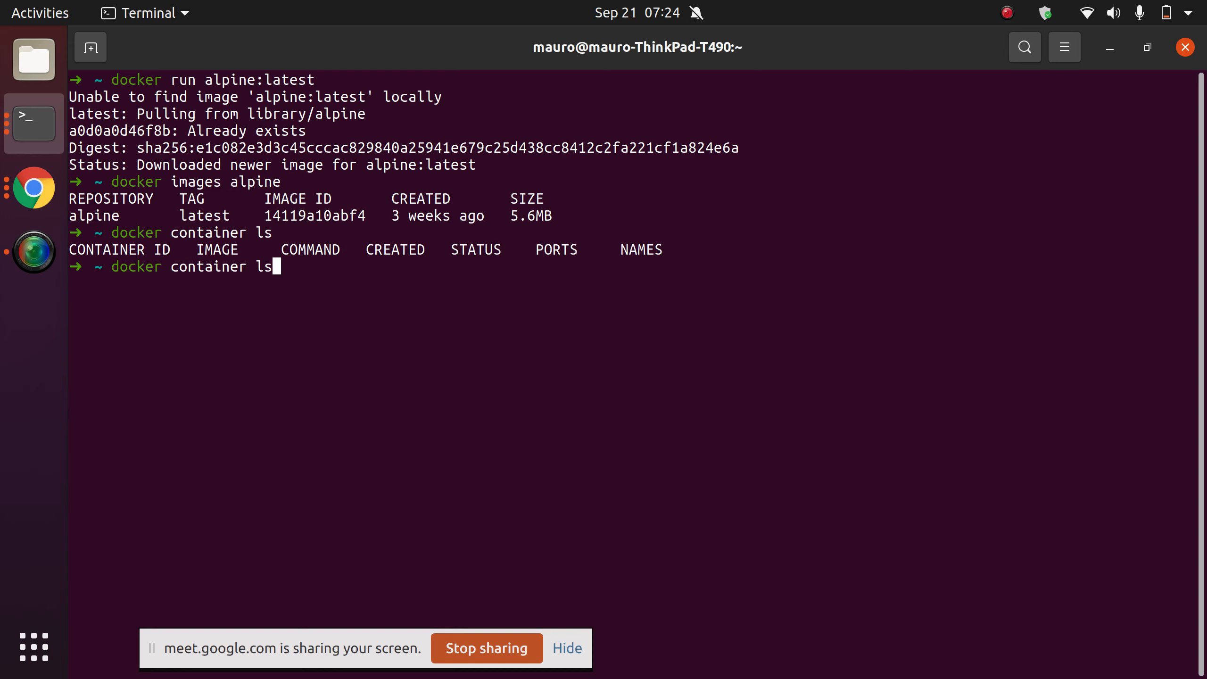
Start an interactive alpine:latest container running echo "hello" and open a second terminal tab
{"action": "type", "text": "docker run alpine:latest"}
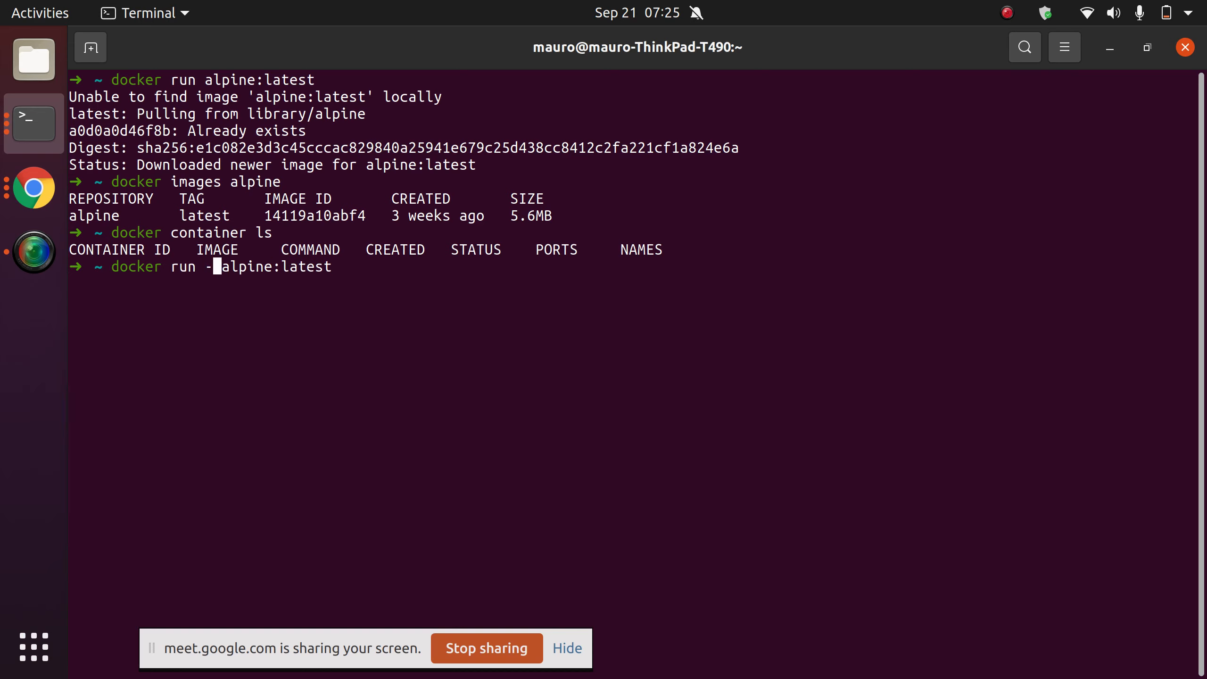
{"action": "type", "text": "it"}
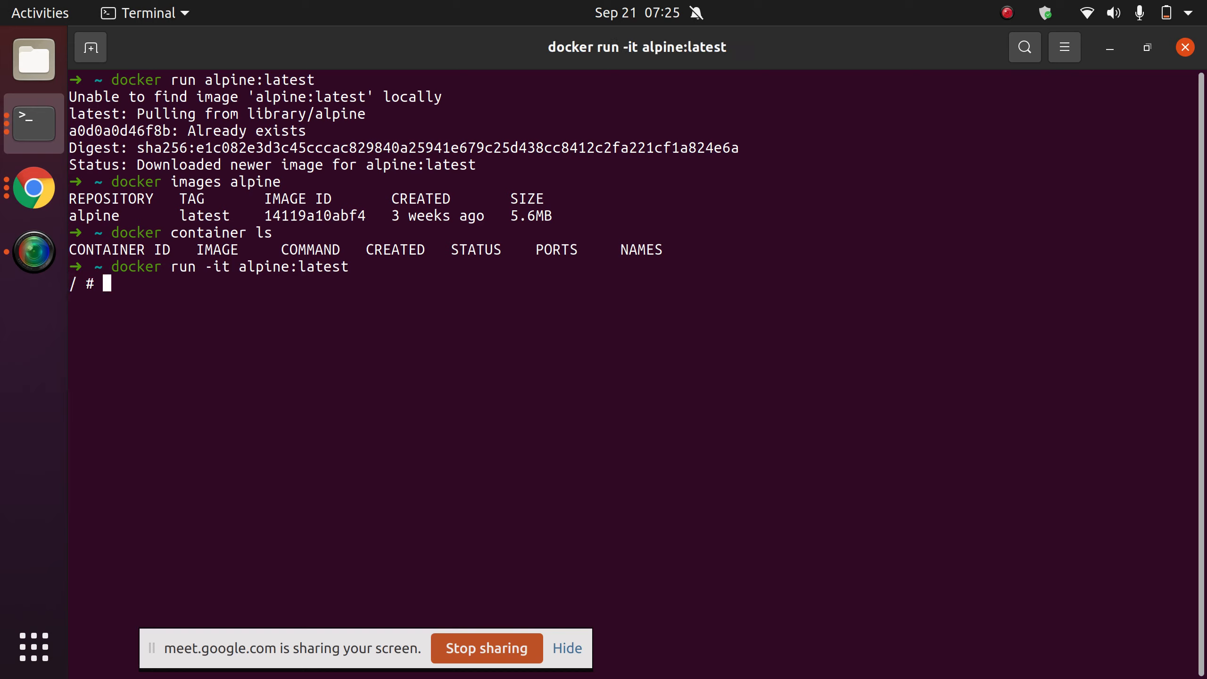
{"action": "type", "text": "echo"}
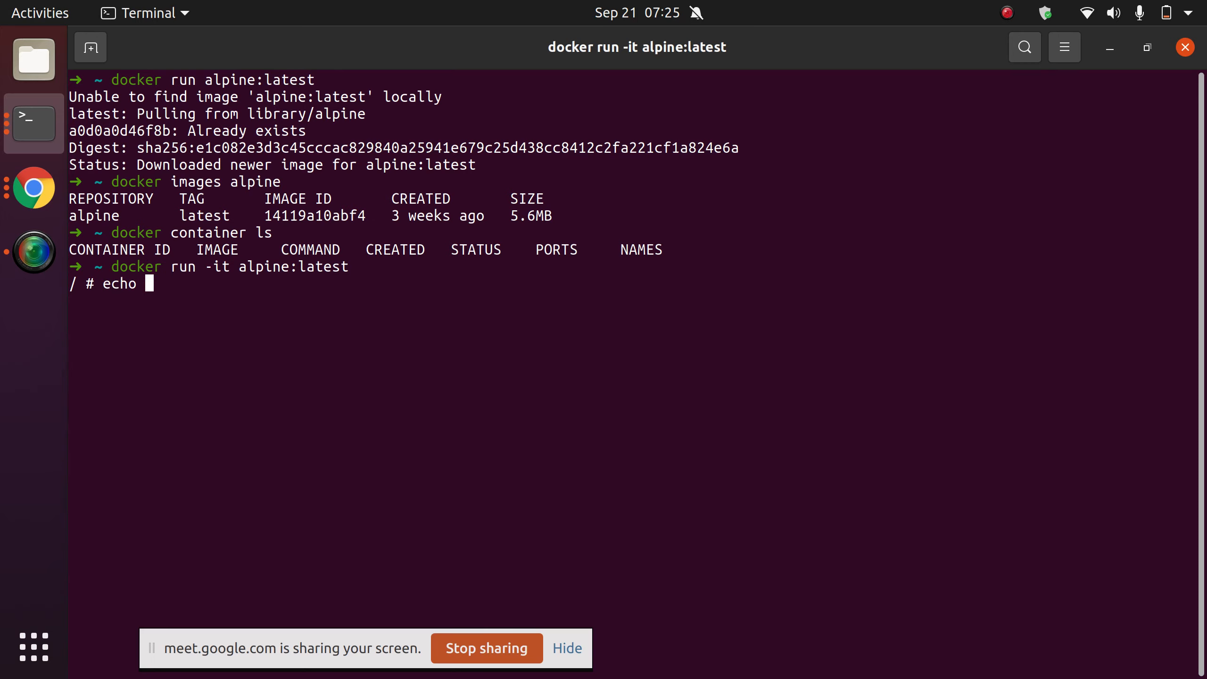
{"action": "type", "text": "\"hello"}
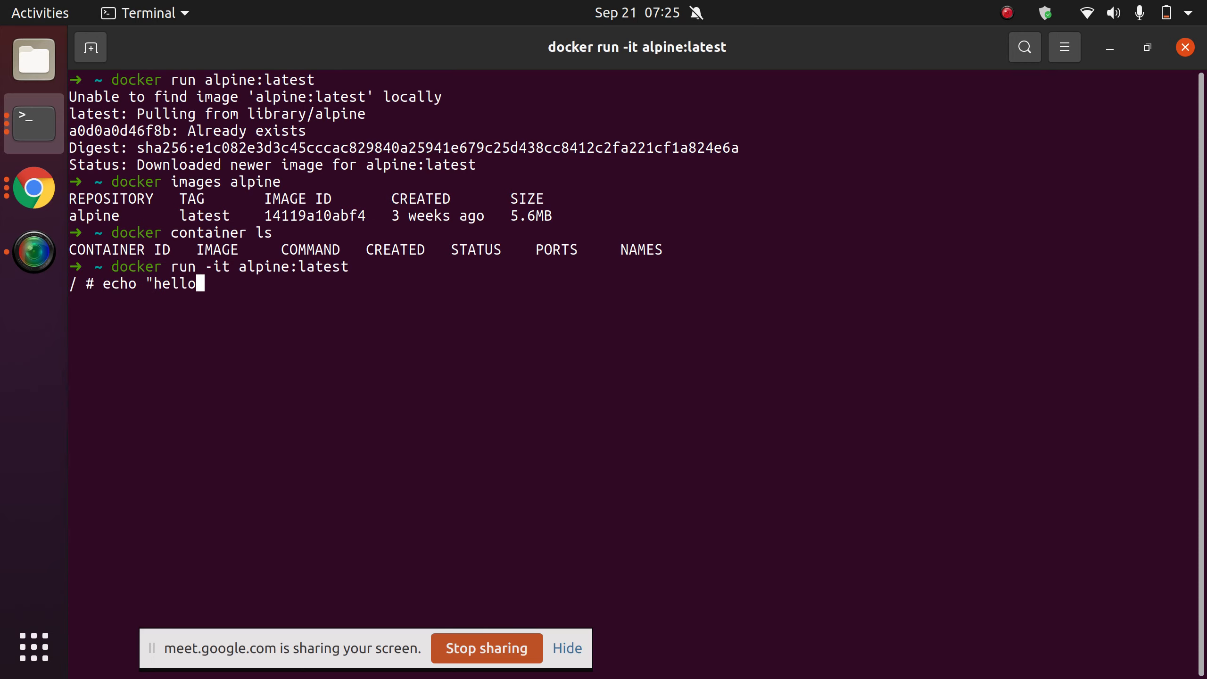
{"action": "left_click", "coordinate": [90, 47]}
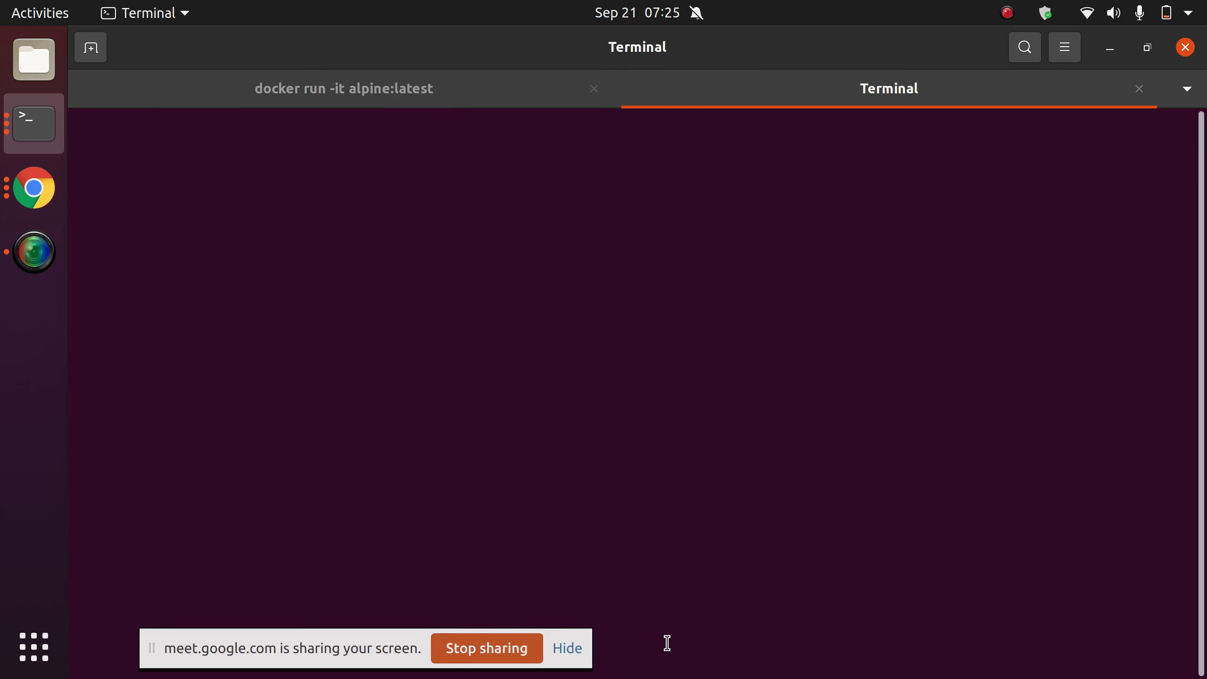
Run docker container ls in the new tab, showing the running practical_gates Alpine container
{"action": "type", "text": "dockercontainer ls"}
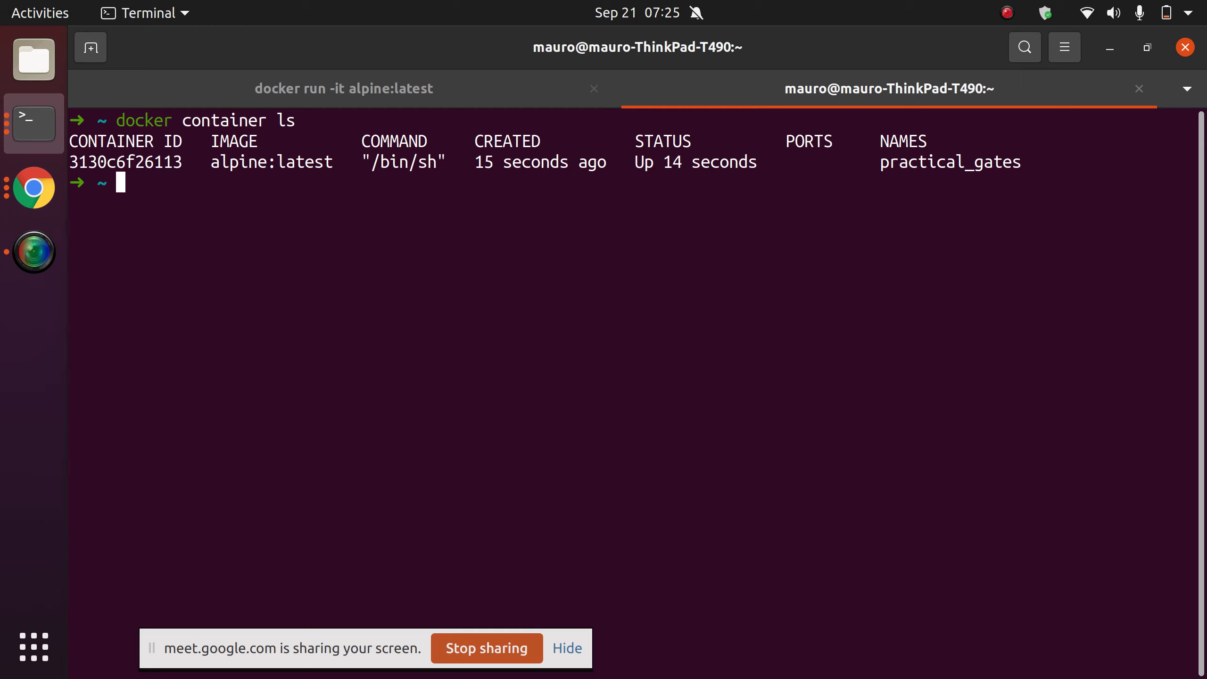
{"action": "type", "text": "docker container ls"}
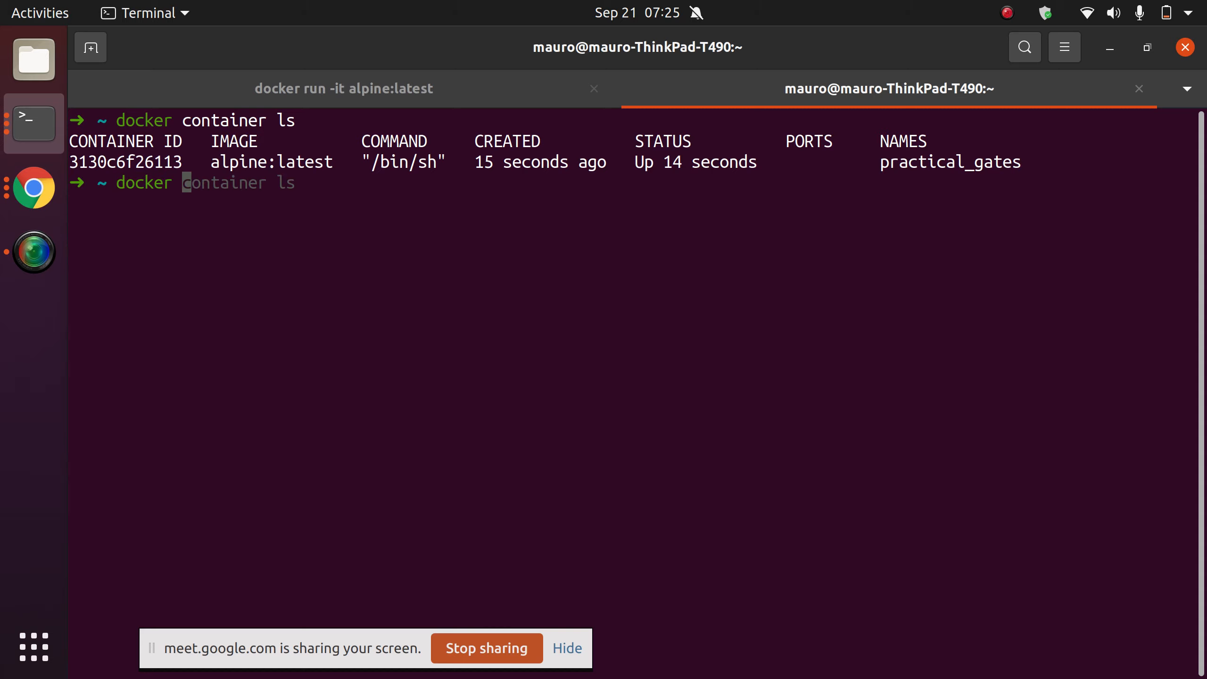
Try docker rmi alpine and docker container rm on the alpine container
{"action": "type", "text": "rmi alphine"}
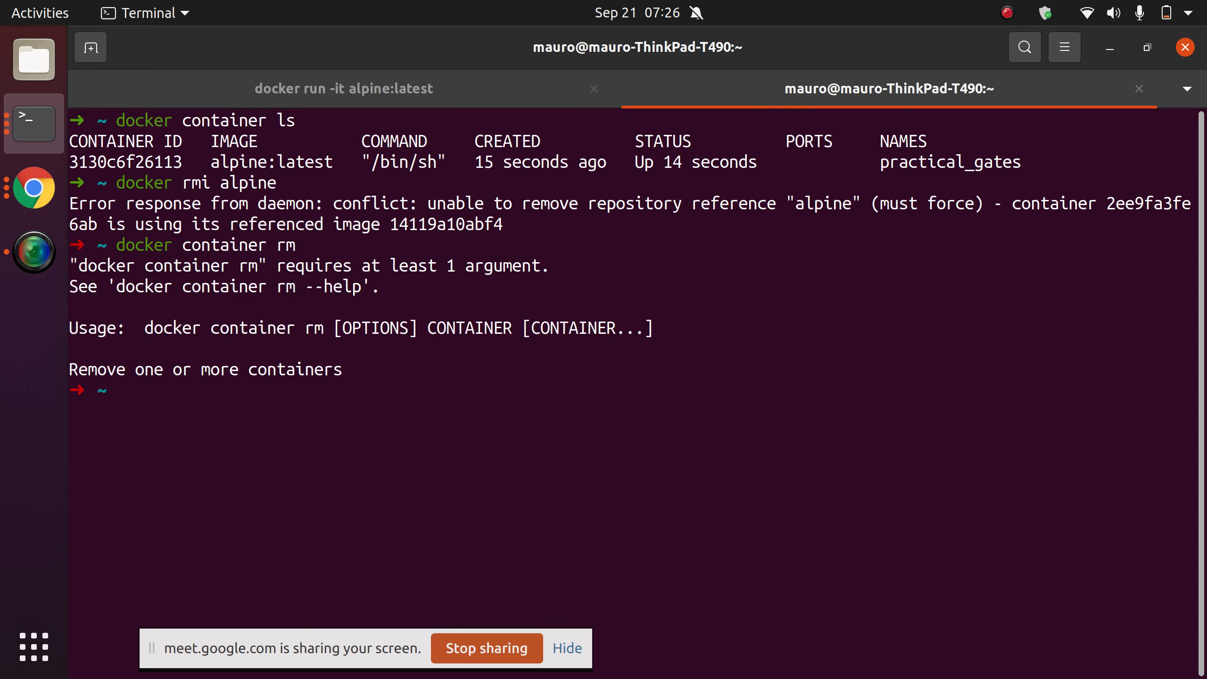
{"action": "type", "text": "docker container rm alp"}
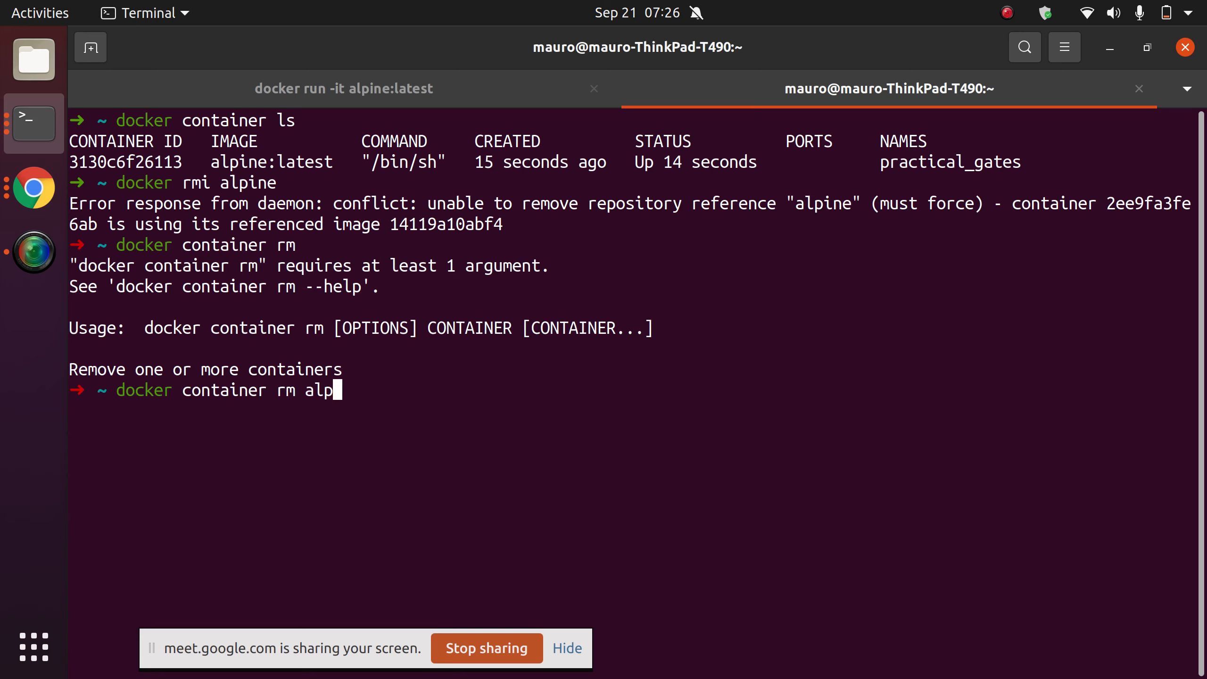
{"action": "type", "text": "ine"}
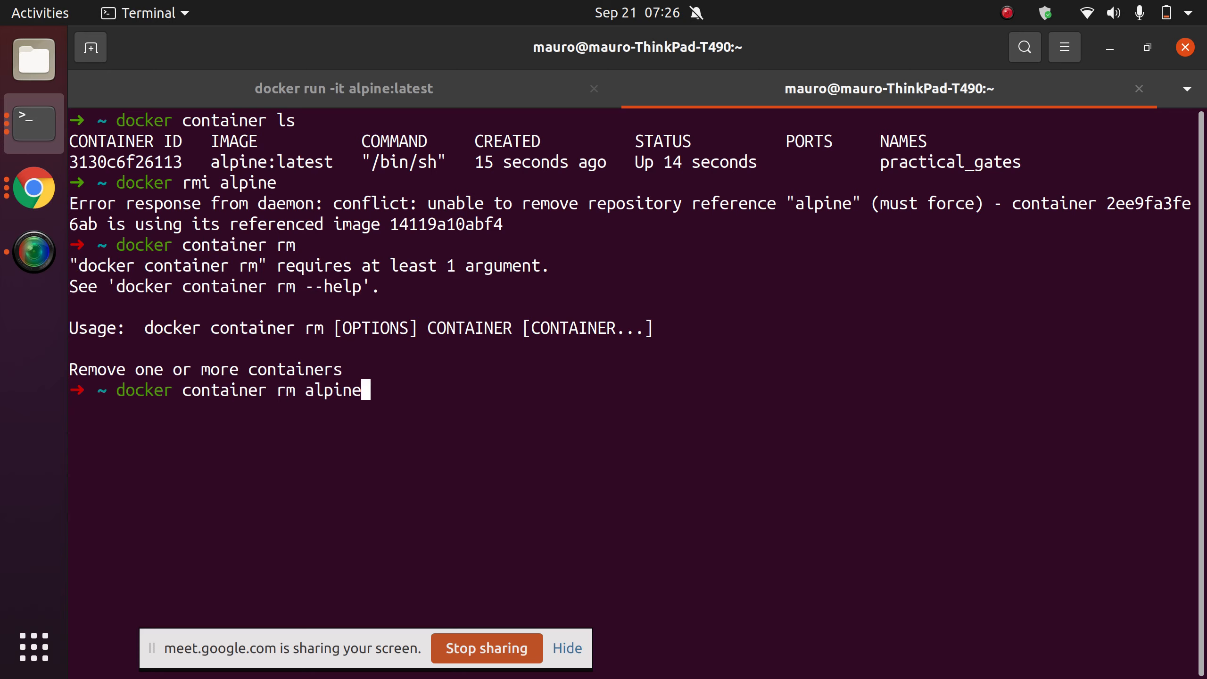
{"action": "key", "text": "BackSpace"}
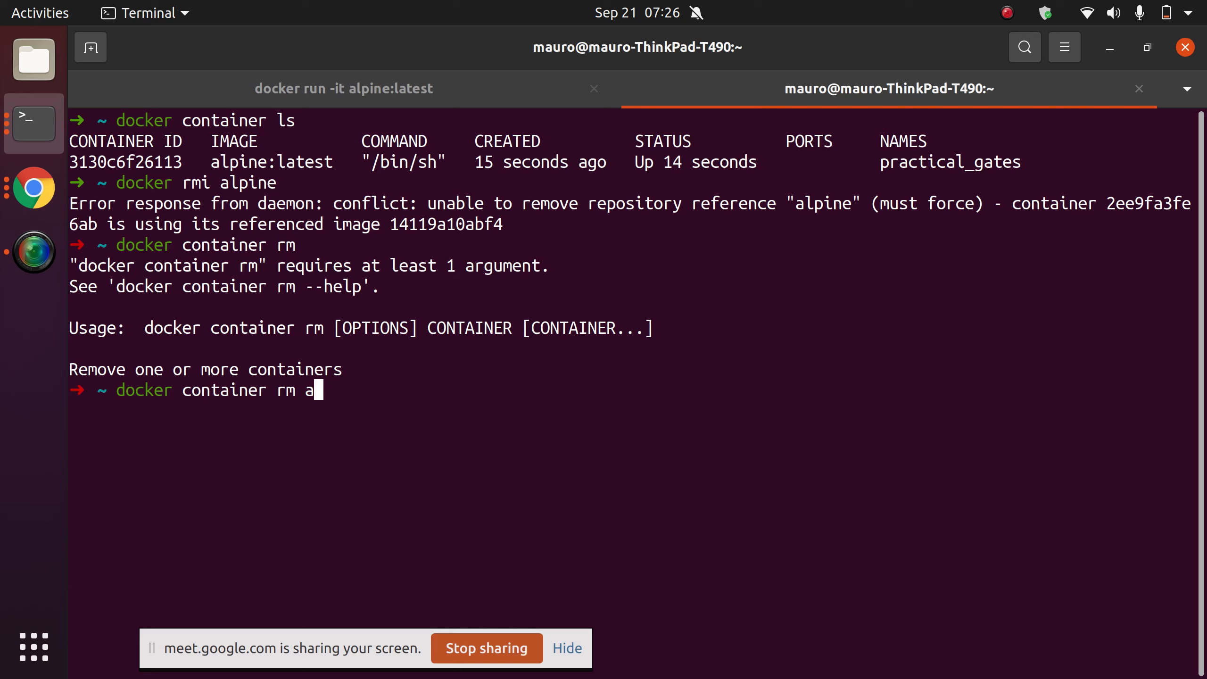
{"action": "key", "text": "BackSpace"}
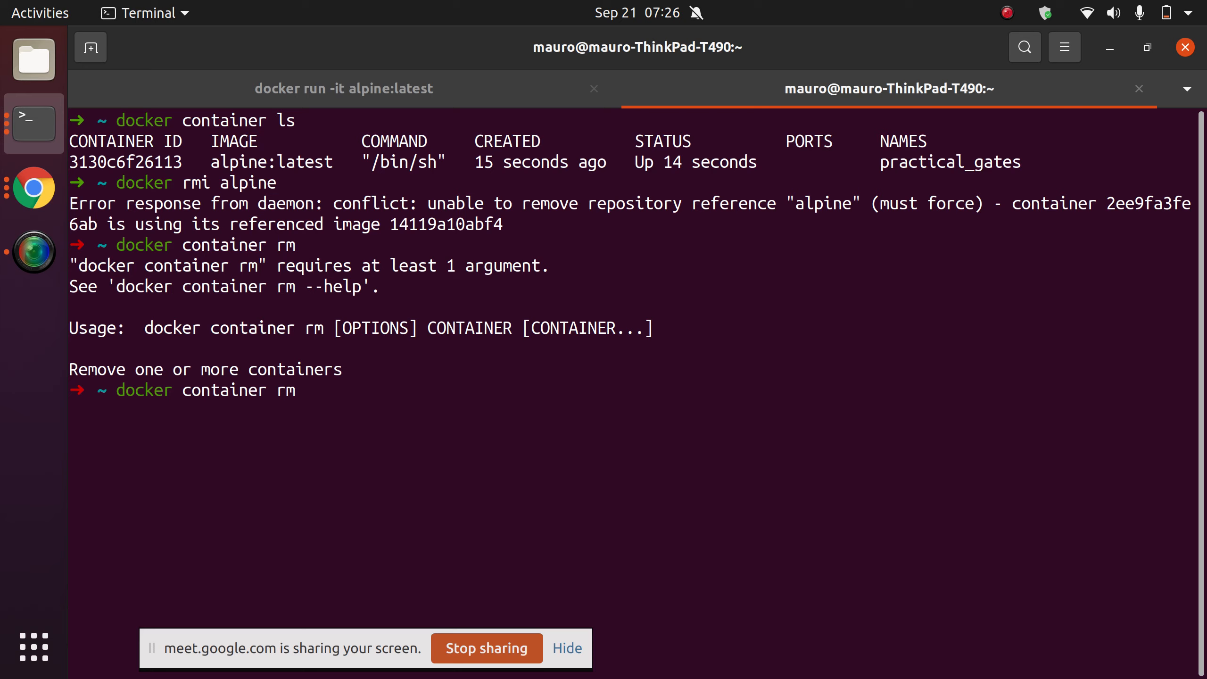
Try removing container 3130, which is refused because it is still running
{"action": "type", "text": "practi"}
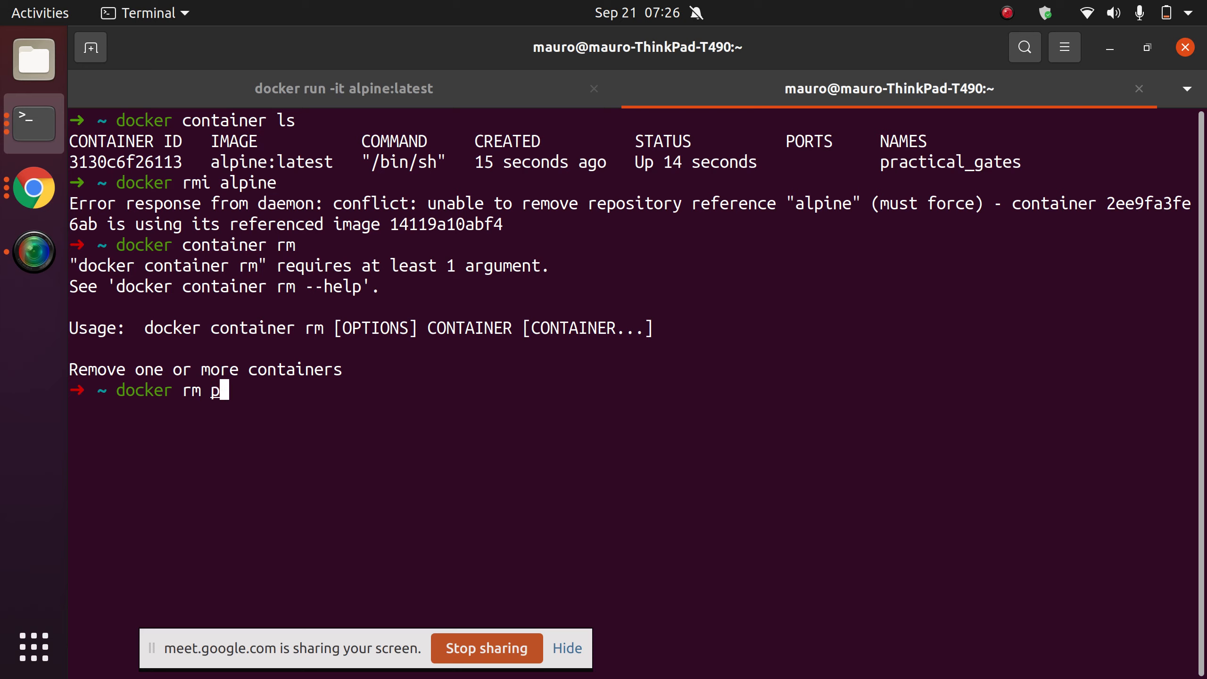
{"action": "type", "text": "r"}
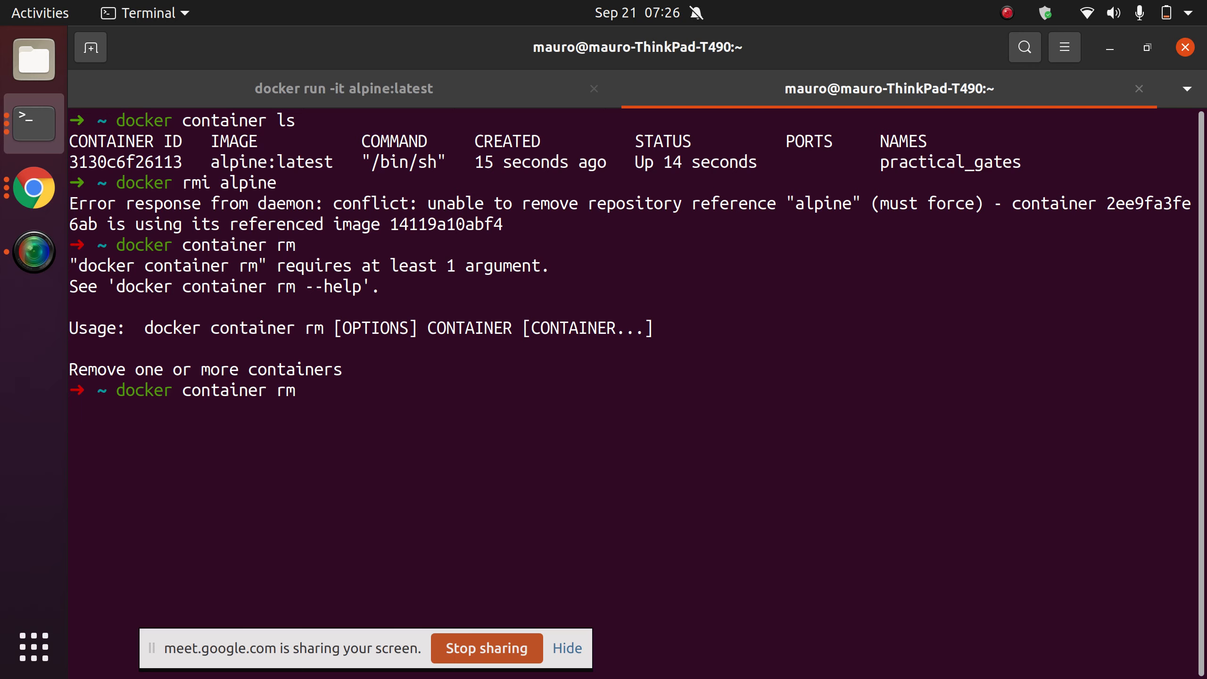
{"action": "type", "text": "3130"}
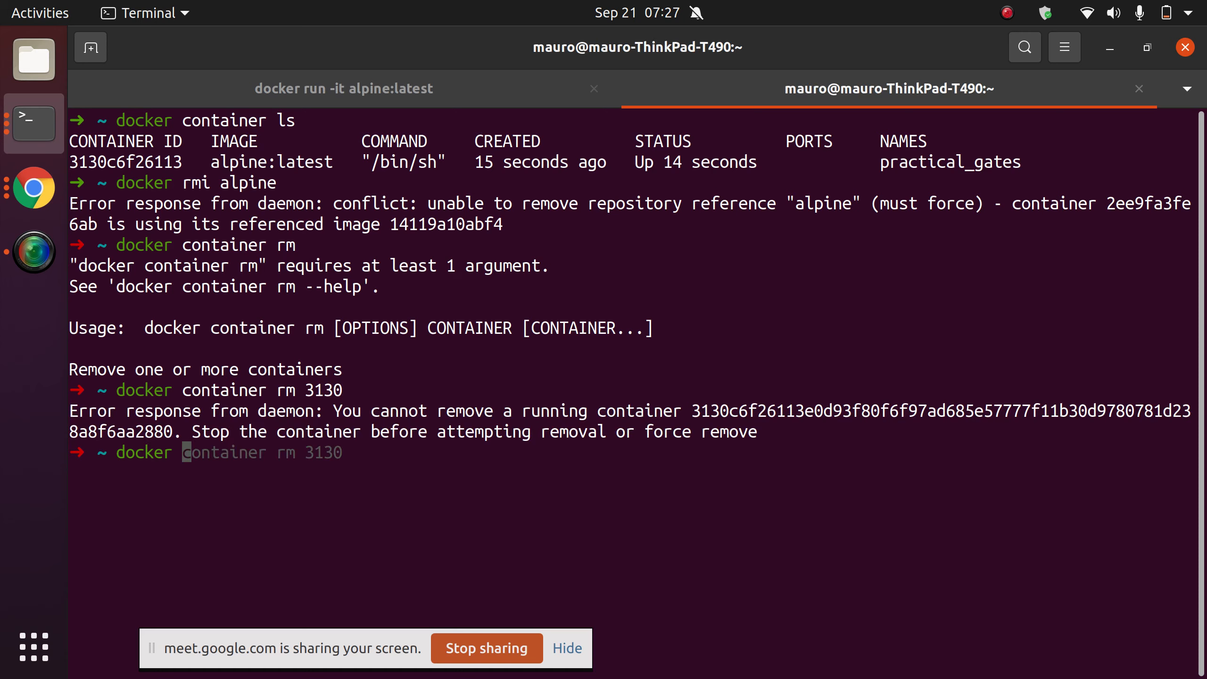
Force-remove alpine:latest, untagging it while practical_gates keeps running on the image ID
{"action": "type", "text": "docker stop goofy_maxwell"}
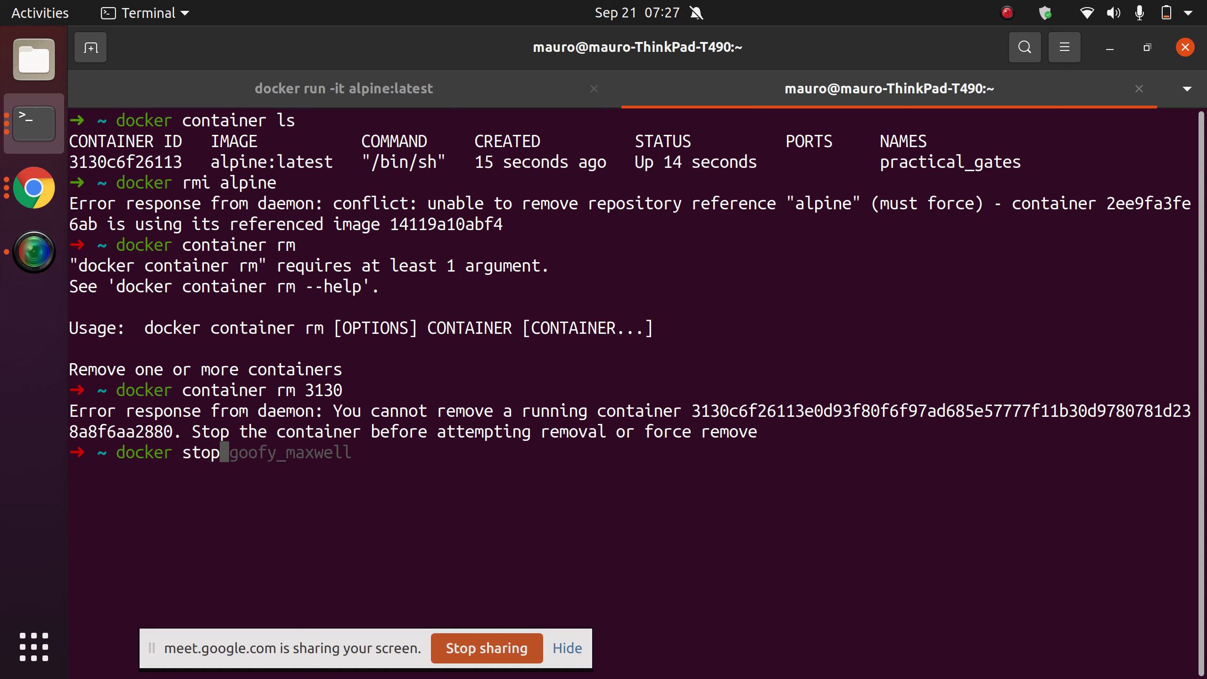
{"action": "type", "text": "??"}
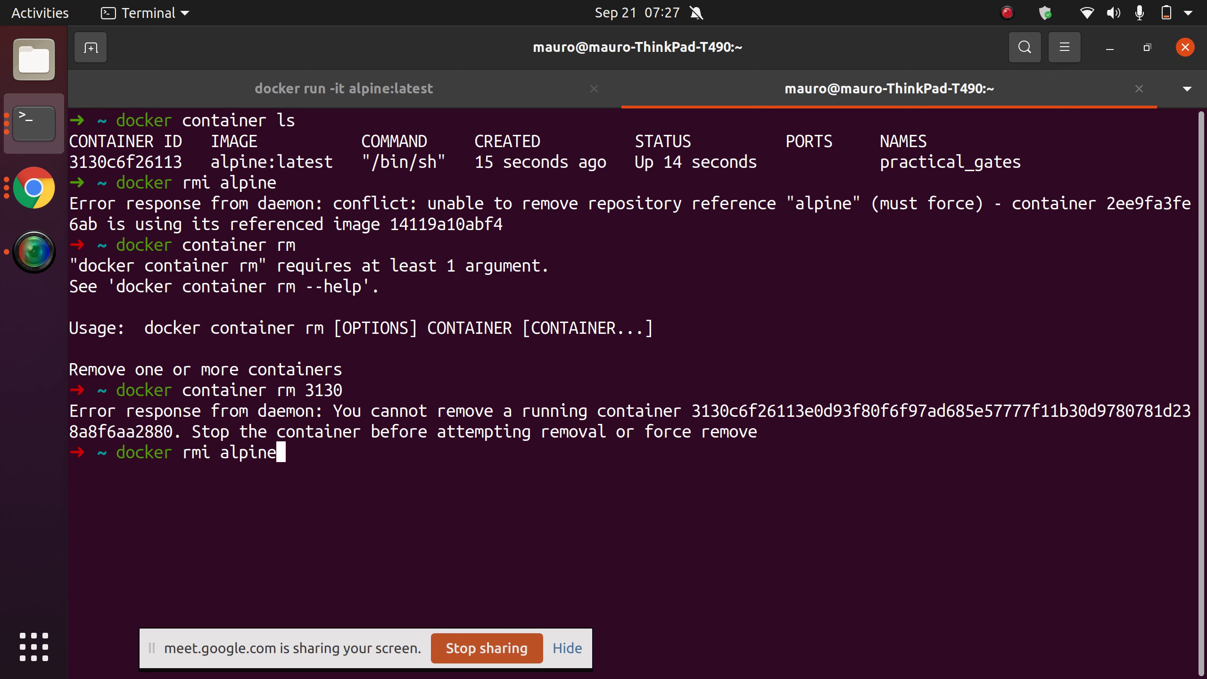
{"action": "type", "text": ":latest --force"}
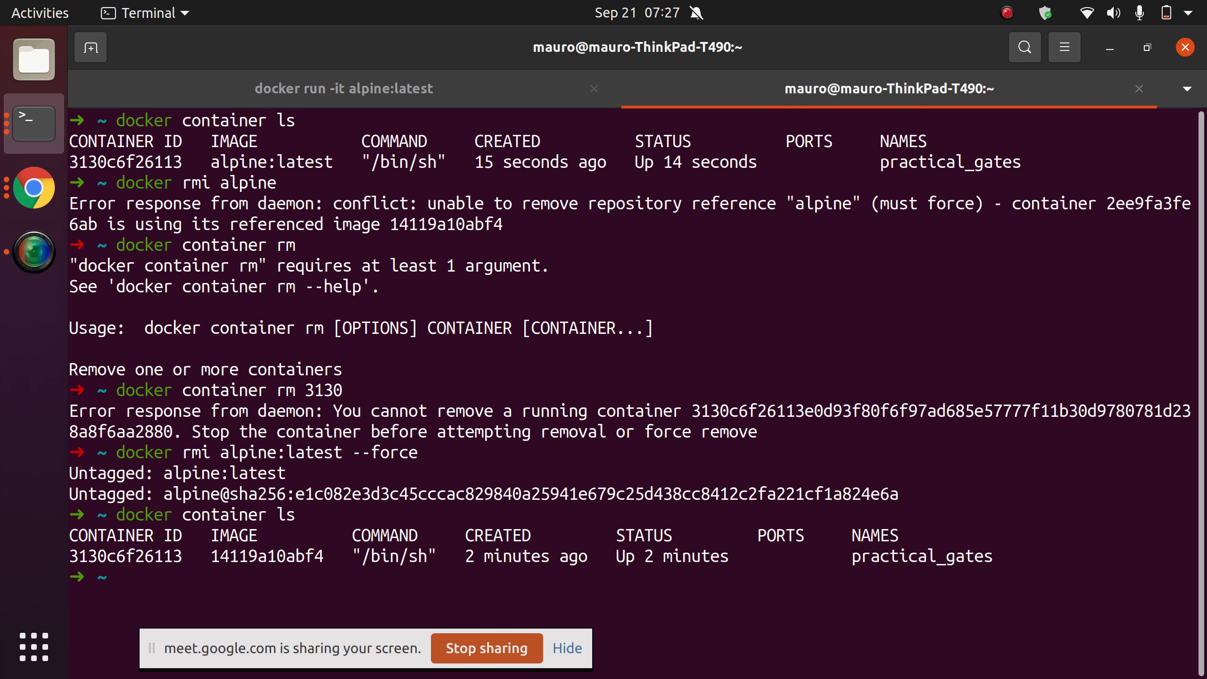
Run docker images to reveal the dangling <none> image 14119a10abf4
{"action": "type", "text": "docker images"}
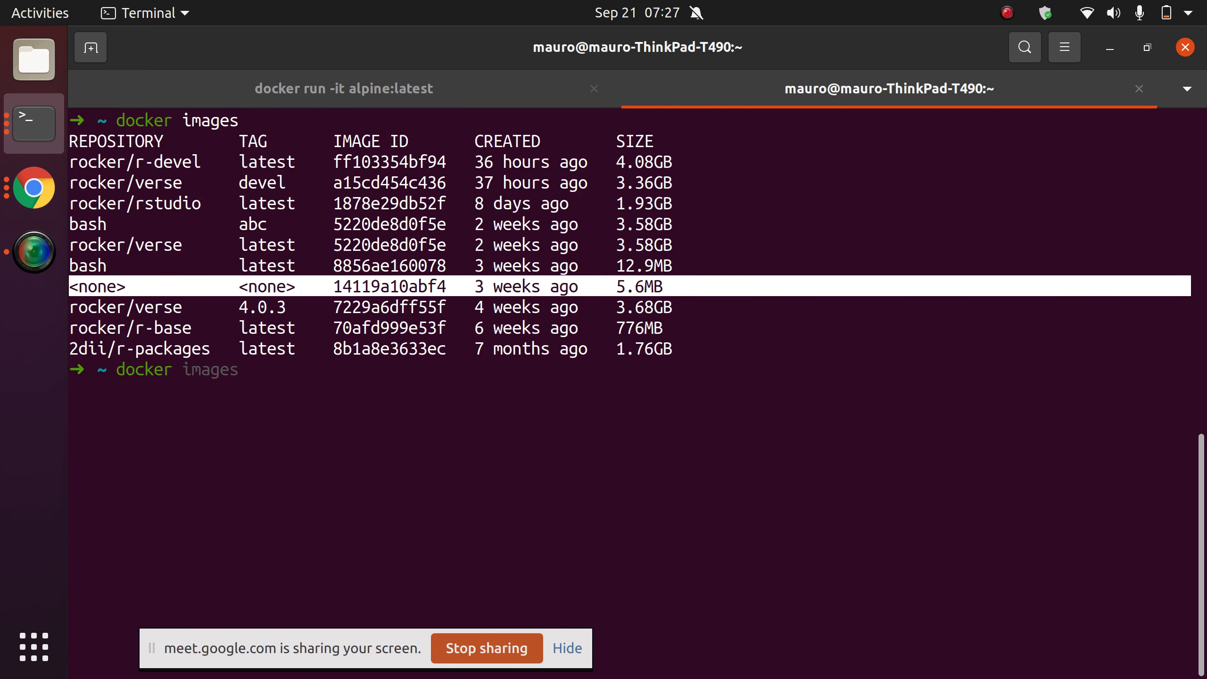
{"action": "type", "text": "container ls"}
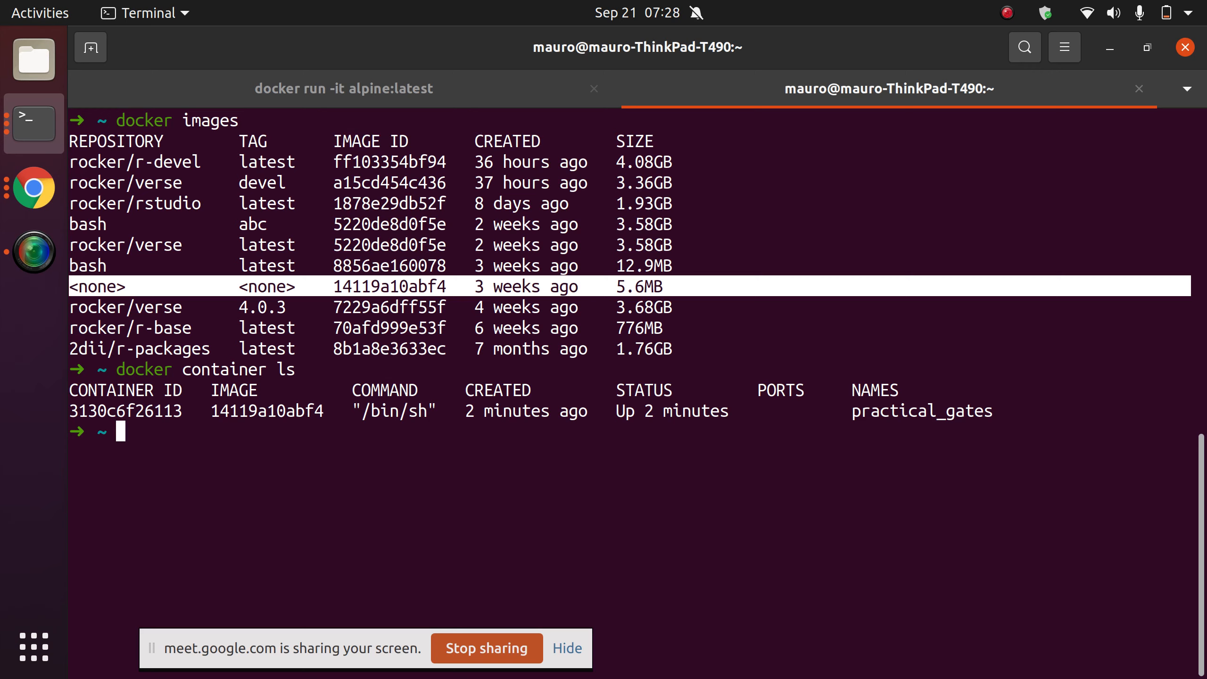
Run docker rm practical_gates --force, which fails with permission denied
{"action": "type", "text": "docker rm p"}
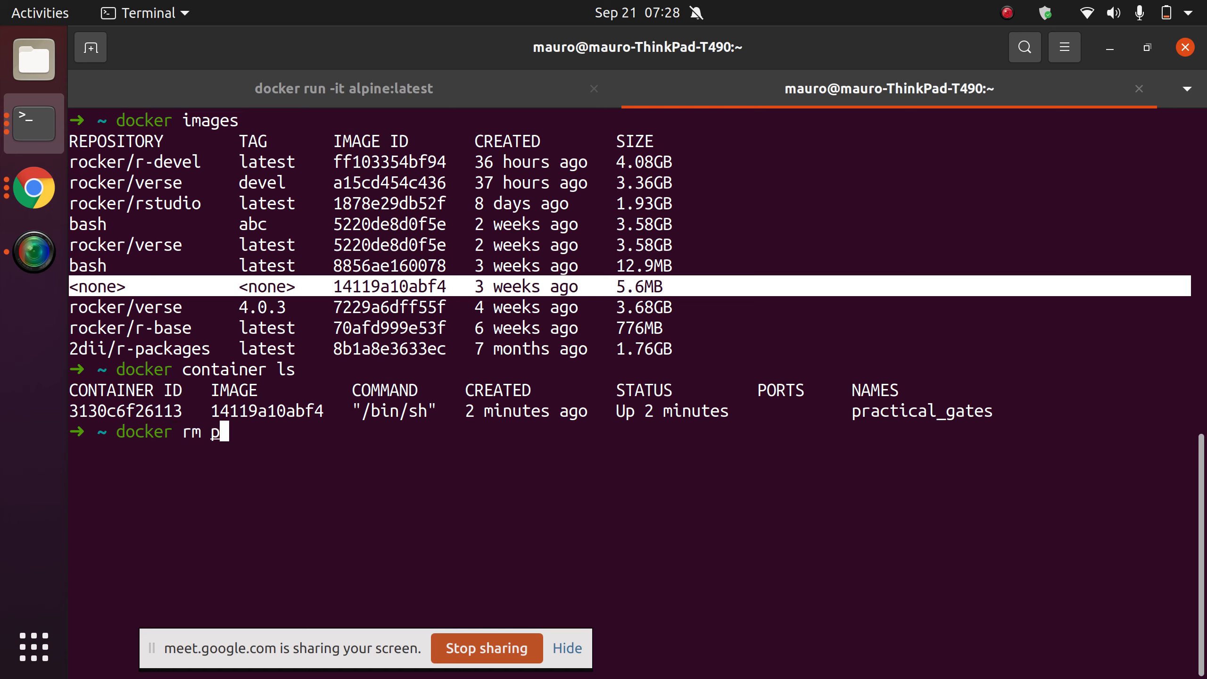
{"action": "type", "text": "ractical_gates"}
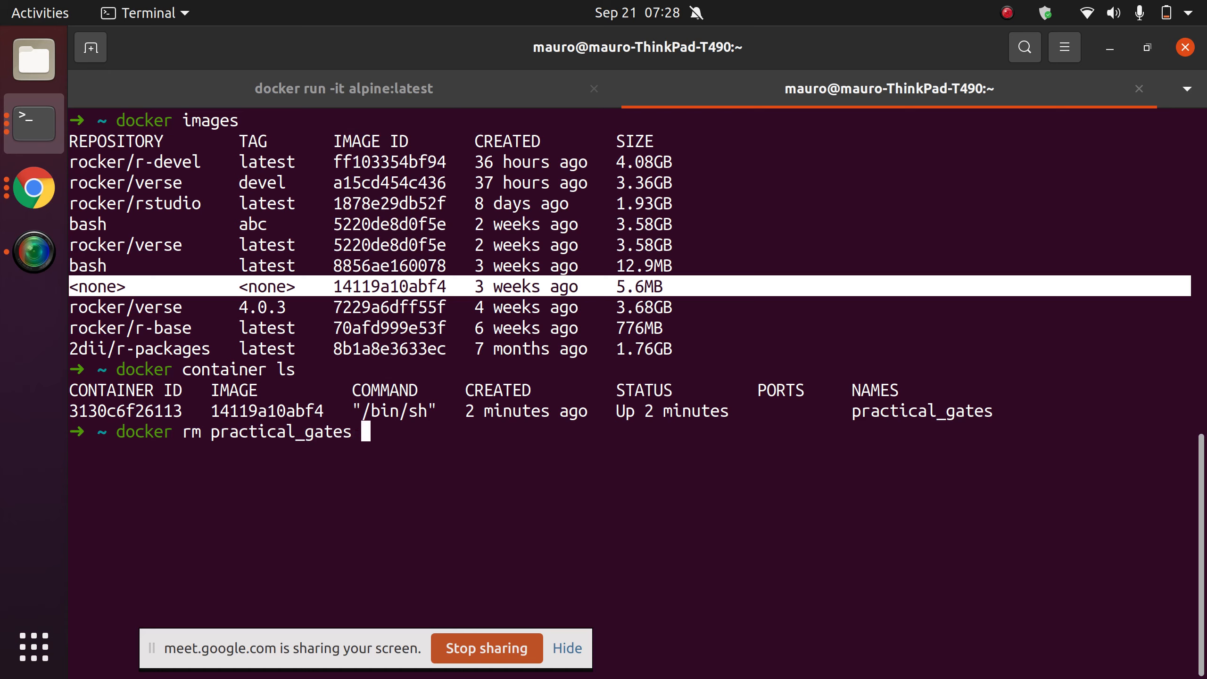
{"action": "type", "text": "--force"}
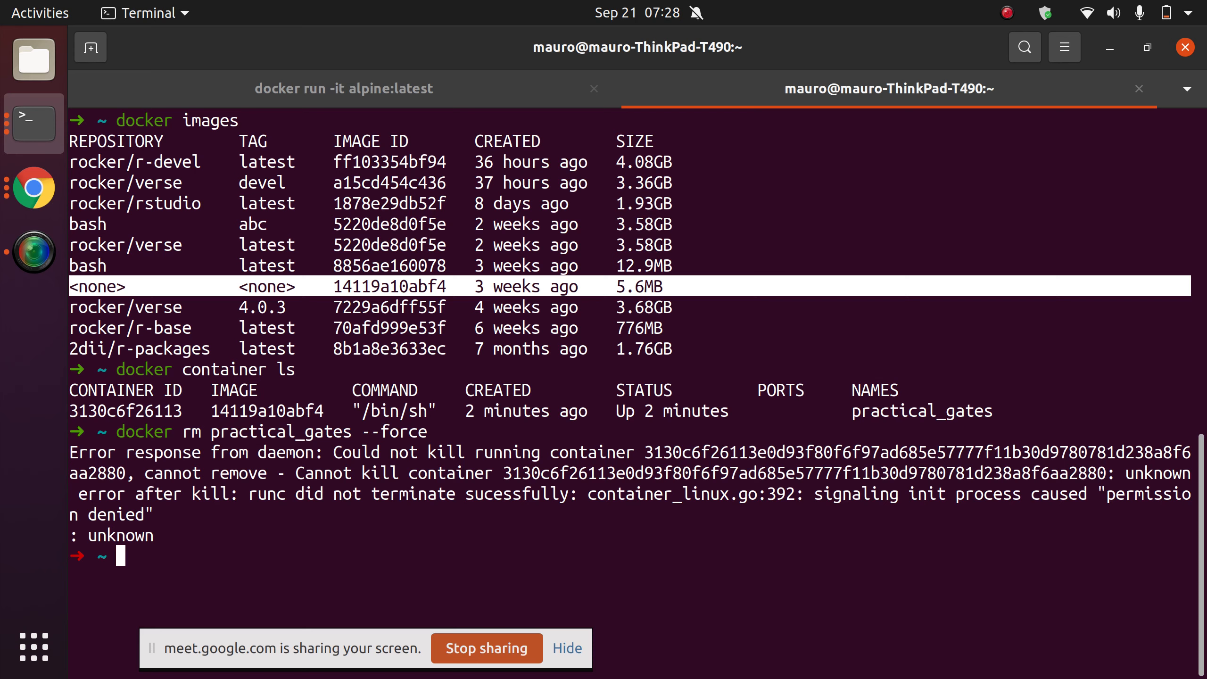
Try docker stop practical_gates, which again fails with permission denied
{"action": "type", "text": "docker rm practical_gates --force"}
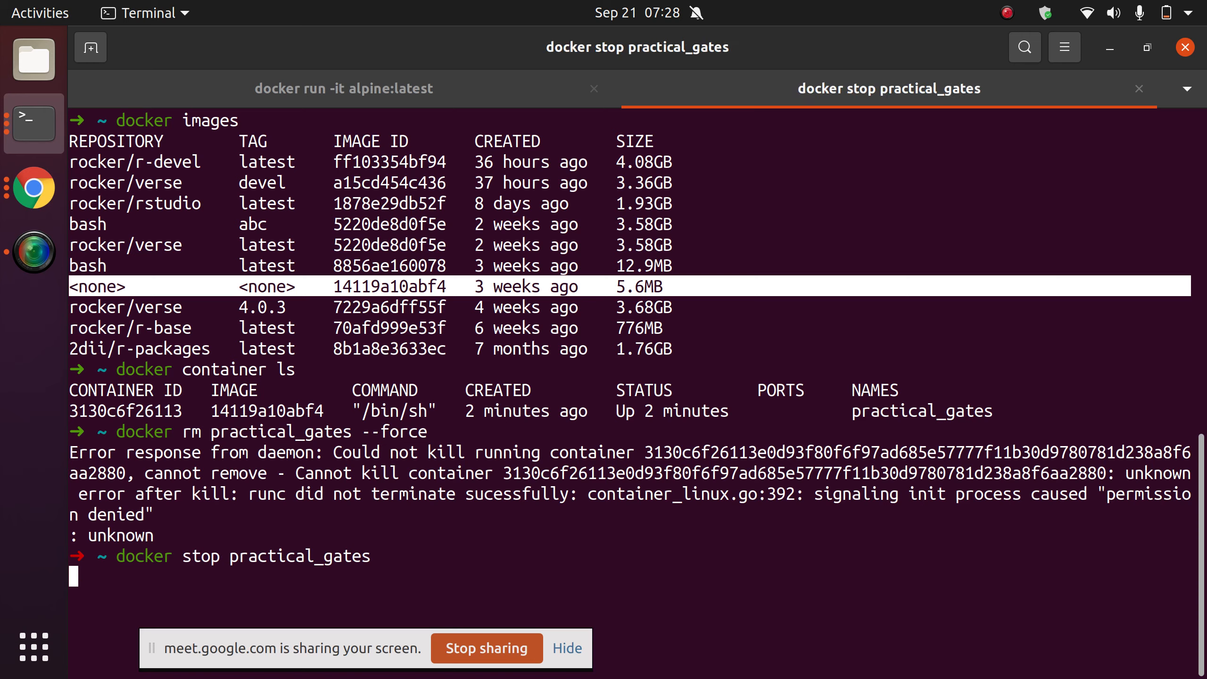
{"action": "key", "text": "Return"}
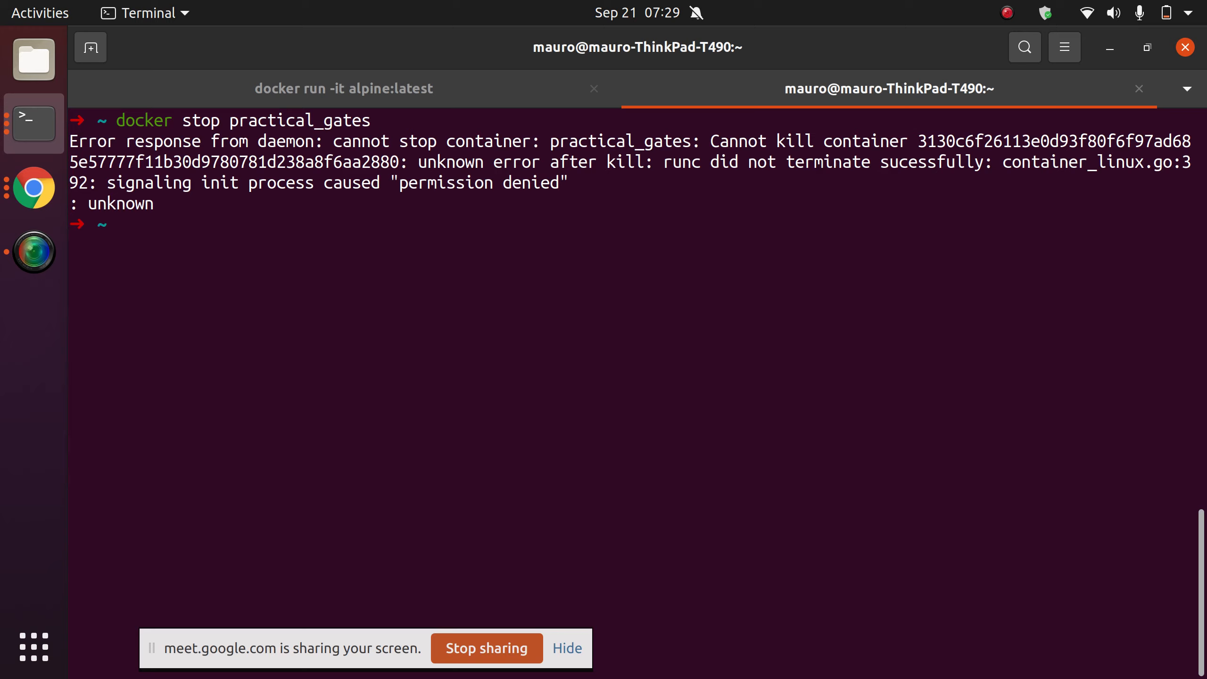
Run sudo aa-remove-unknown, then stop practical_gates until it echoes the container name
{"action": "type", "text": "sudo aa-remove-unknown"}
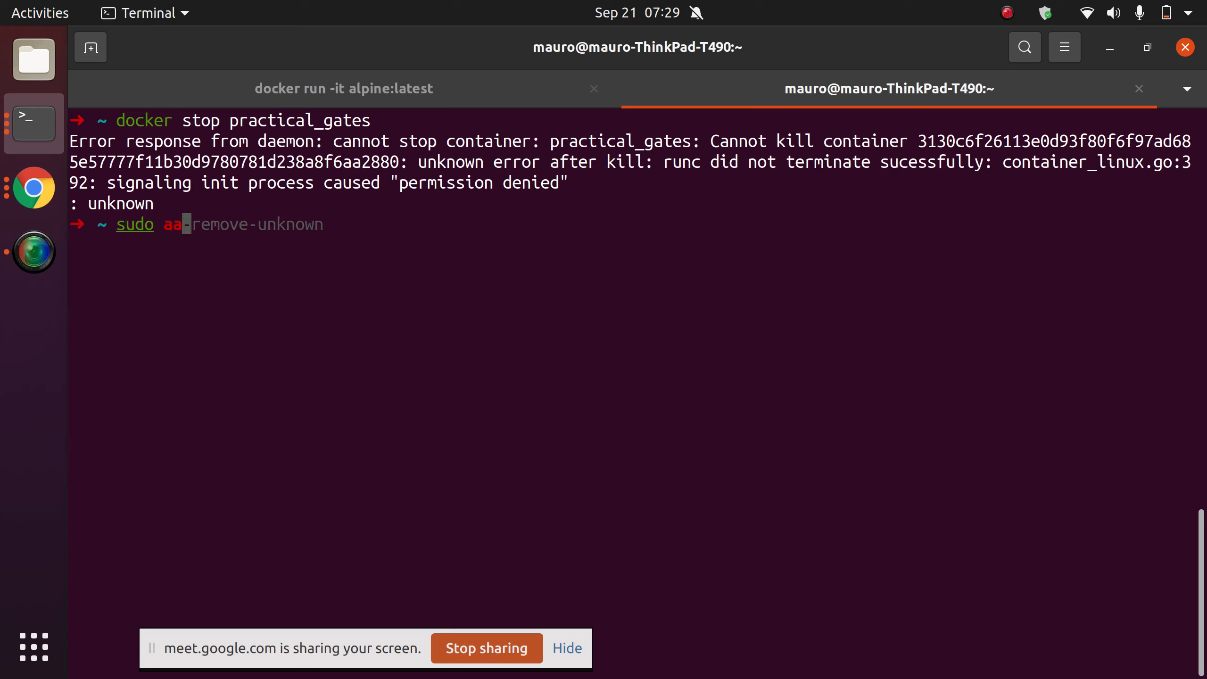
{"action": "key", "text": "Return"}
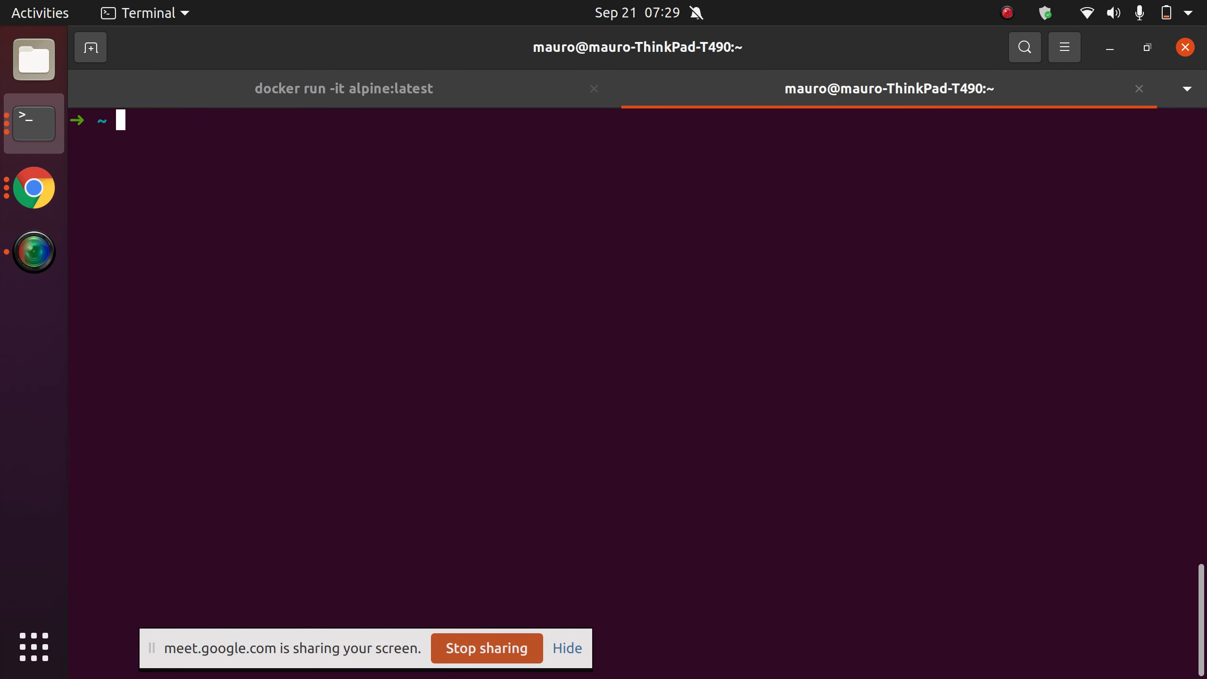
{"action": "type", "text": "docker stop practical_gates"}
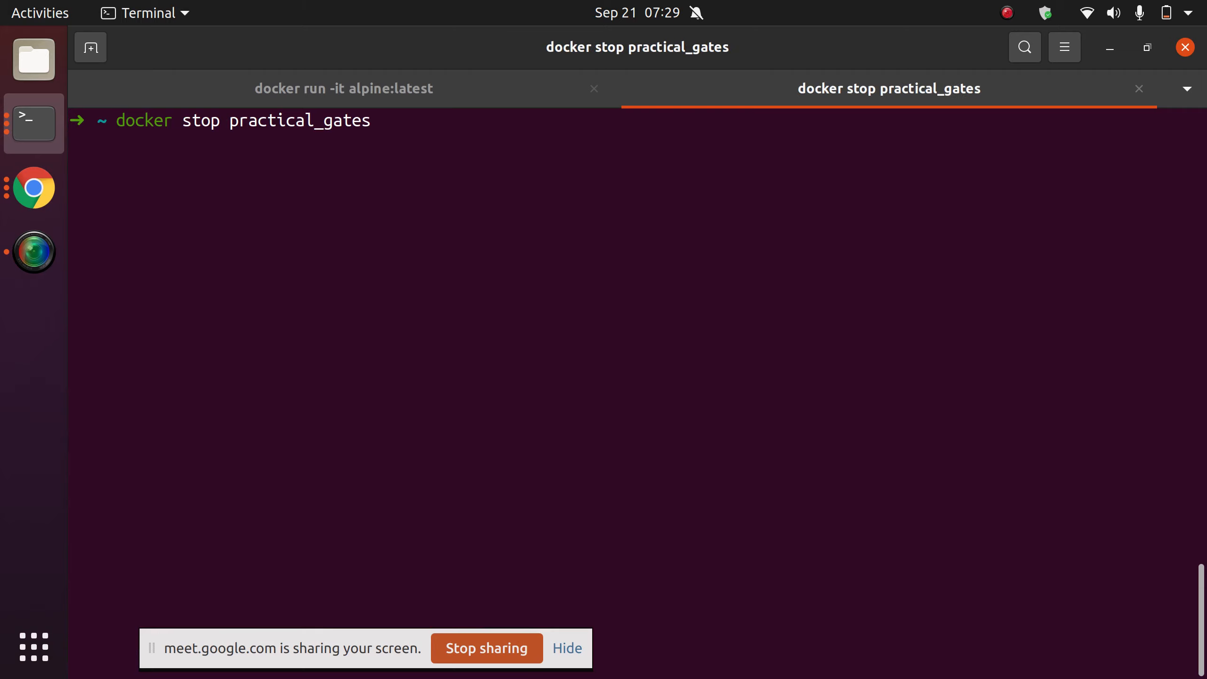
{"action": "key", "text": "Return"}
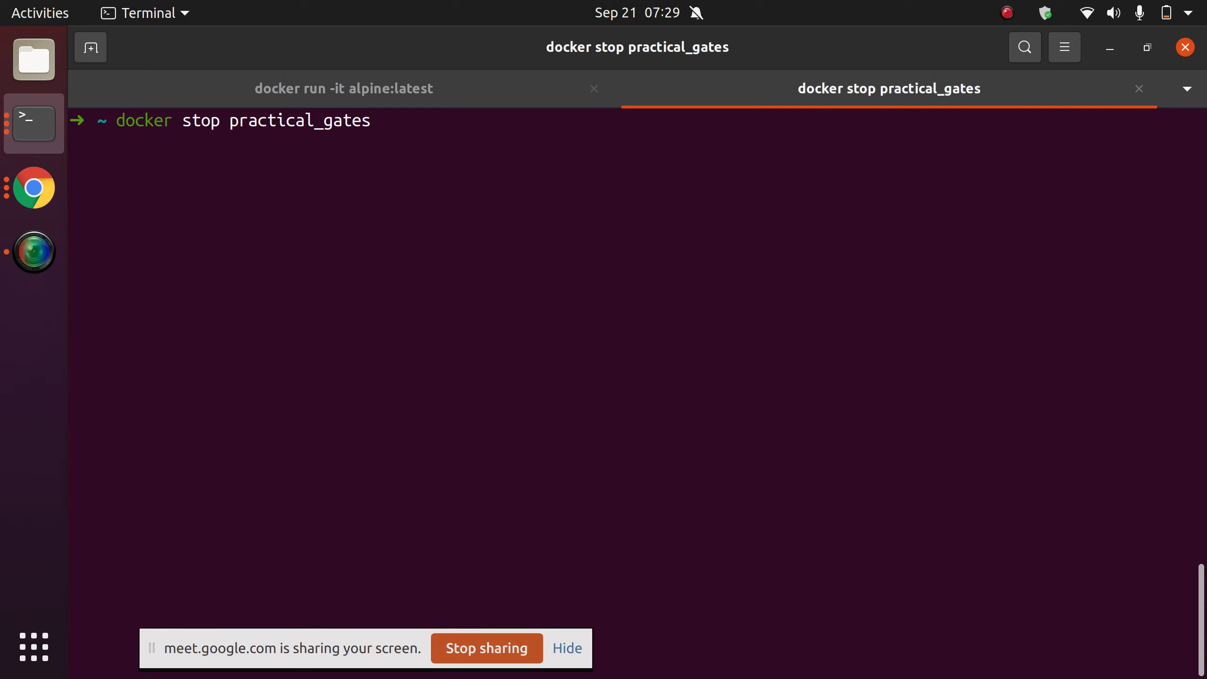
{"action": "key", "text": "Return"}
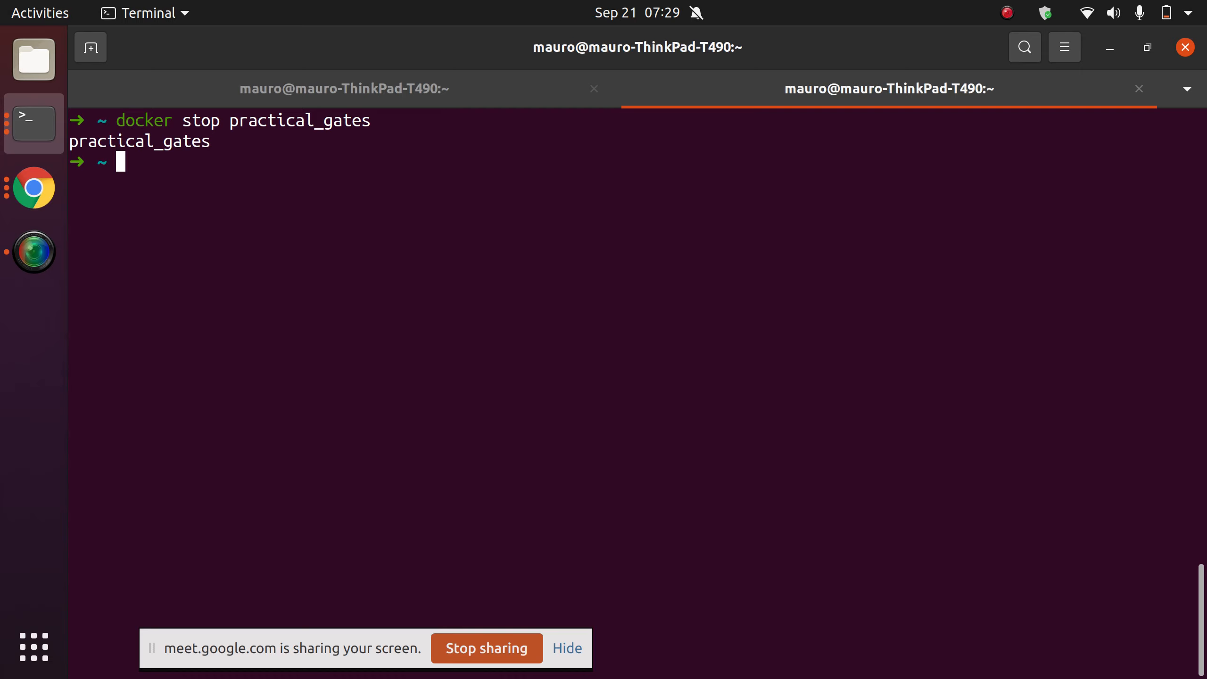
Confirm docker container ls shows no running containers and list the images
{"action": "type", "text": "docker stop practical_gates"}
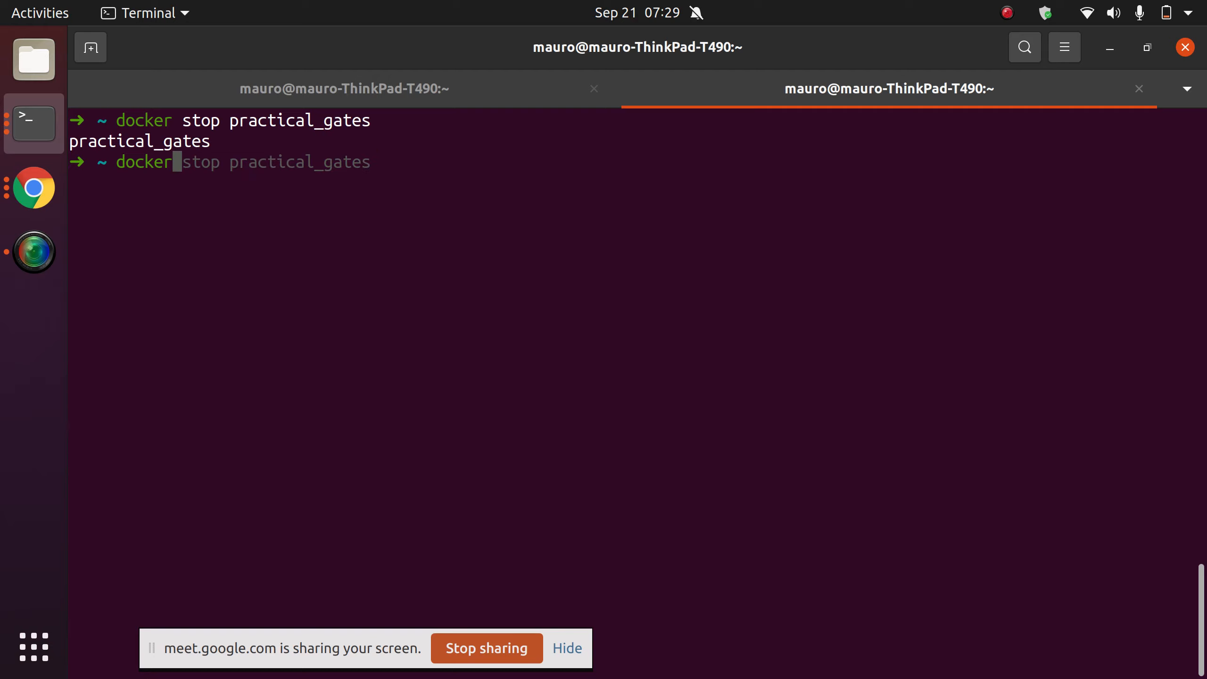
{"action": "type", "text": "container ls"}
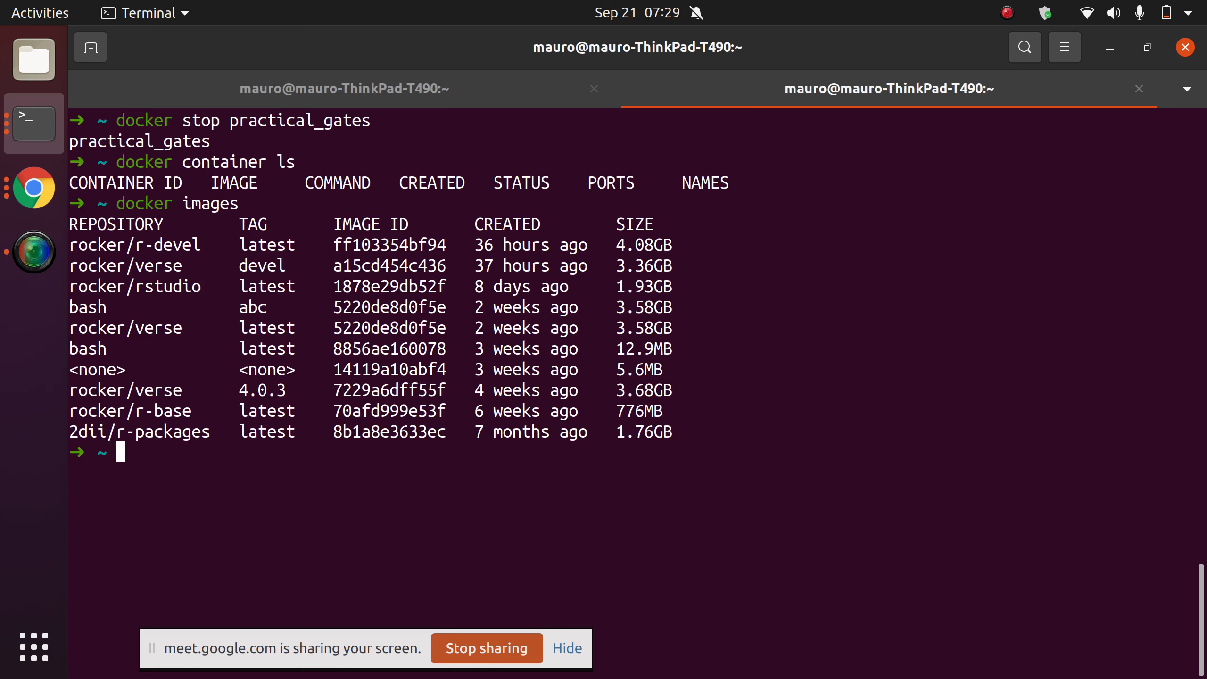
{"action": "type", "text": "docker images"}
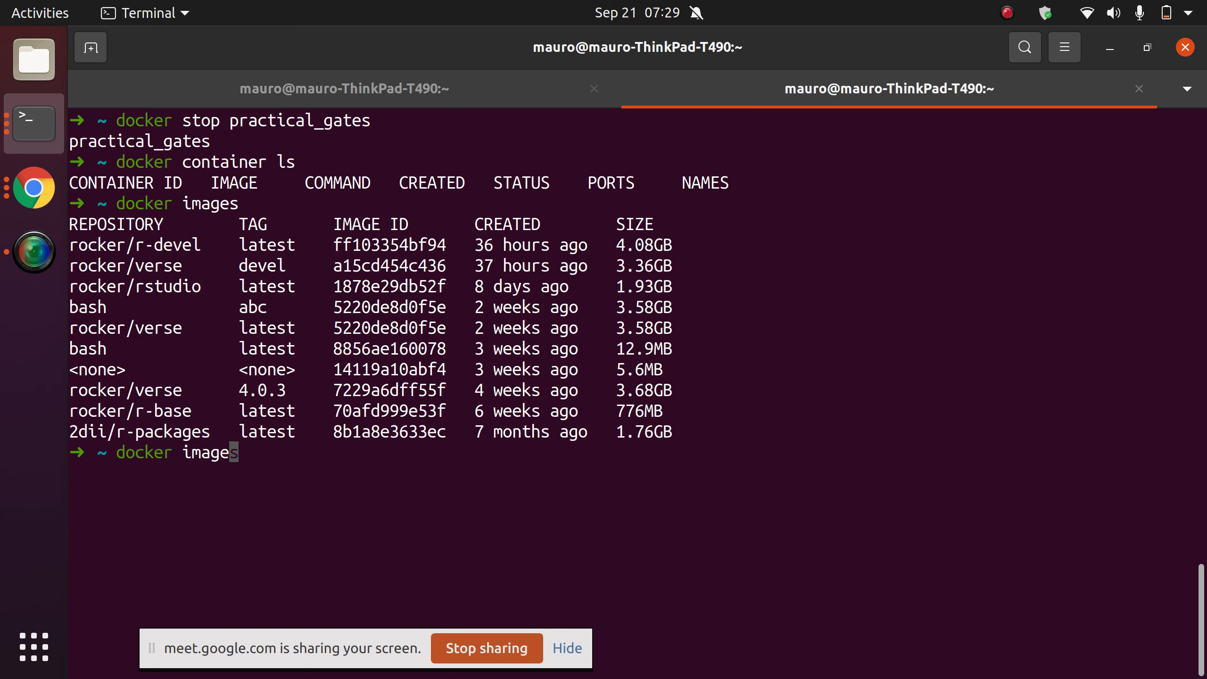
Compose docker images --filter "dangling=true" -q | xargs docker rmi
{"action": "type", "text": "--filter \"dangling=true\" -q |"}
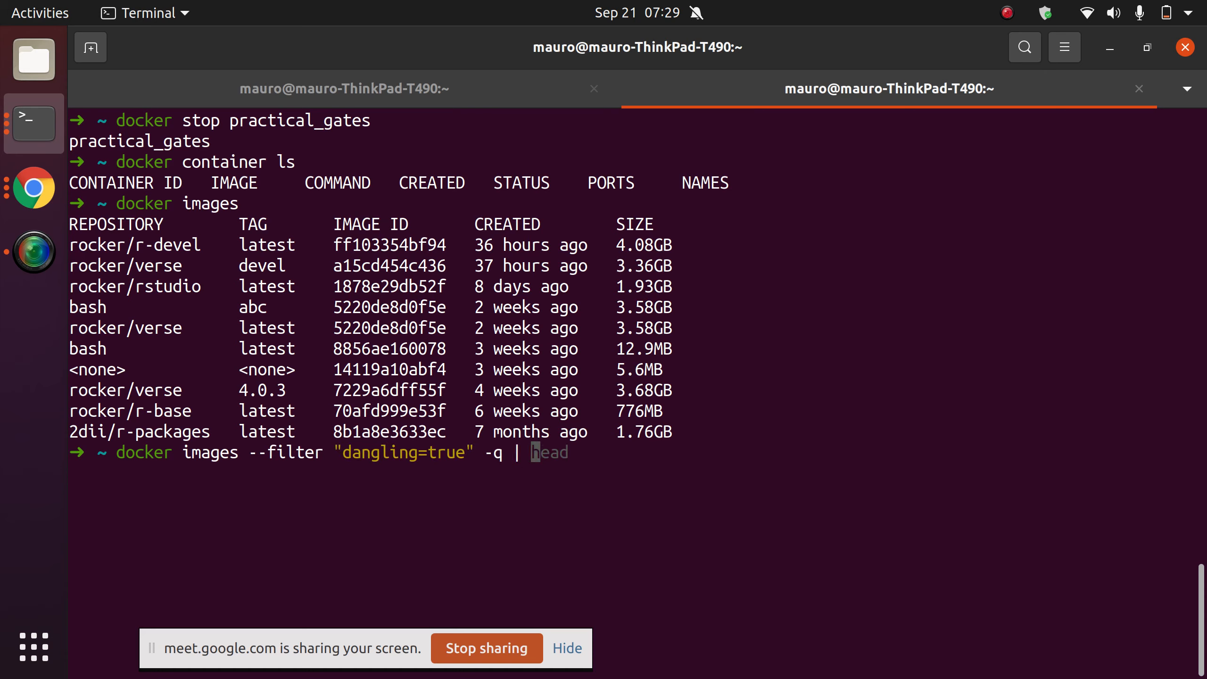
{"action": "type", "text": "xarg"}
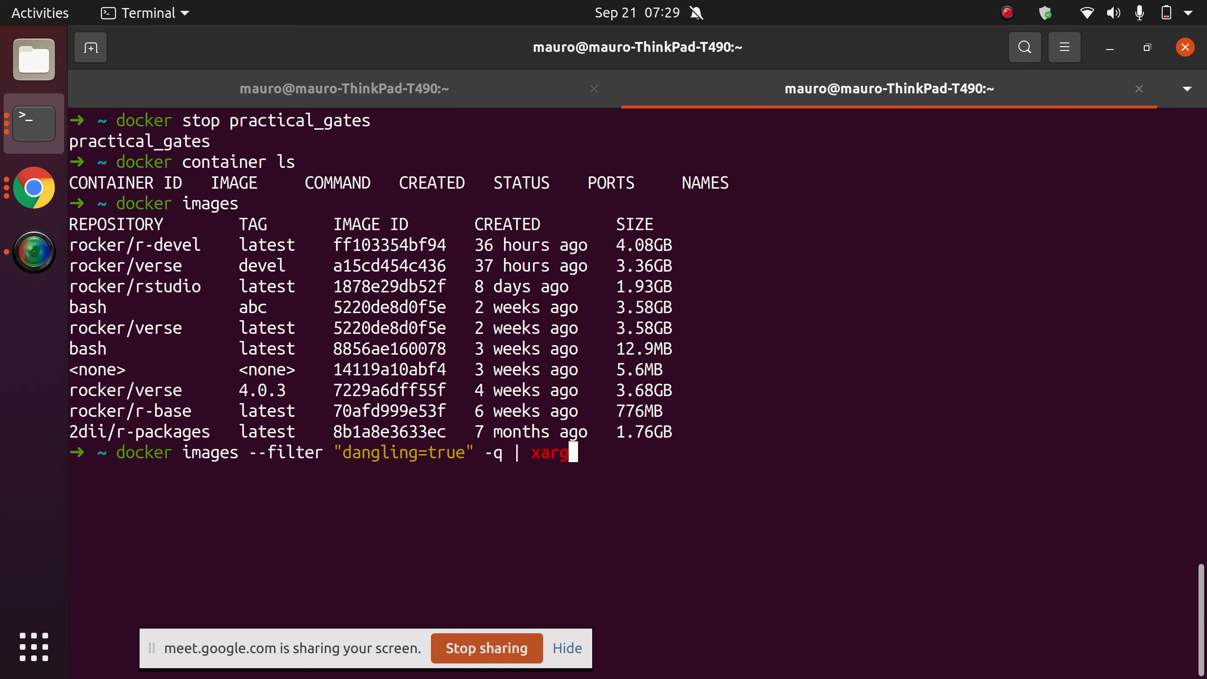
{"action": "type", "text": "s docker"}
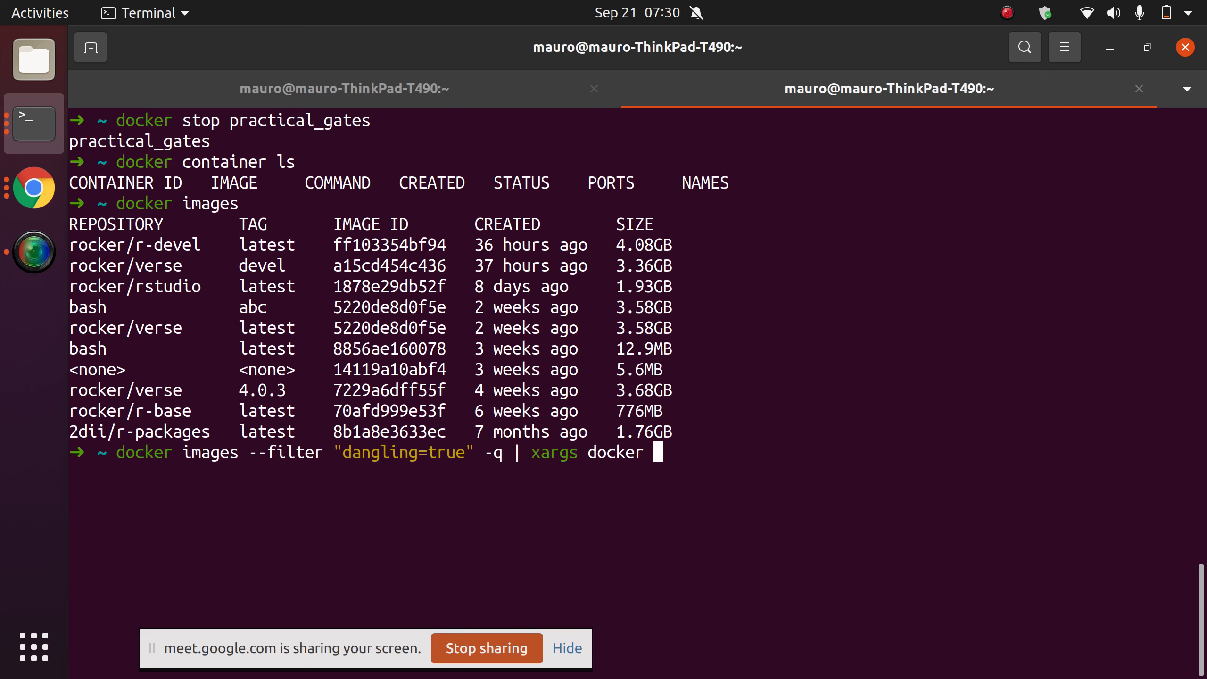
{"action": "type", "text": "rmi"}
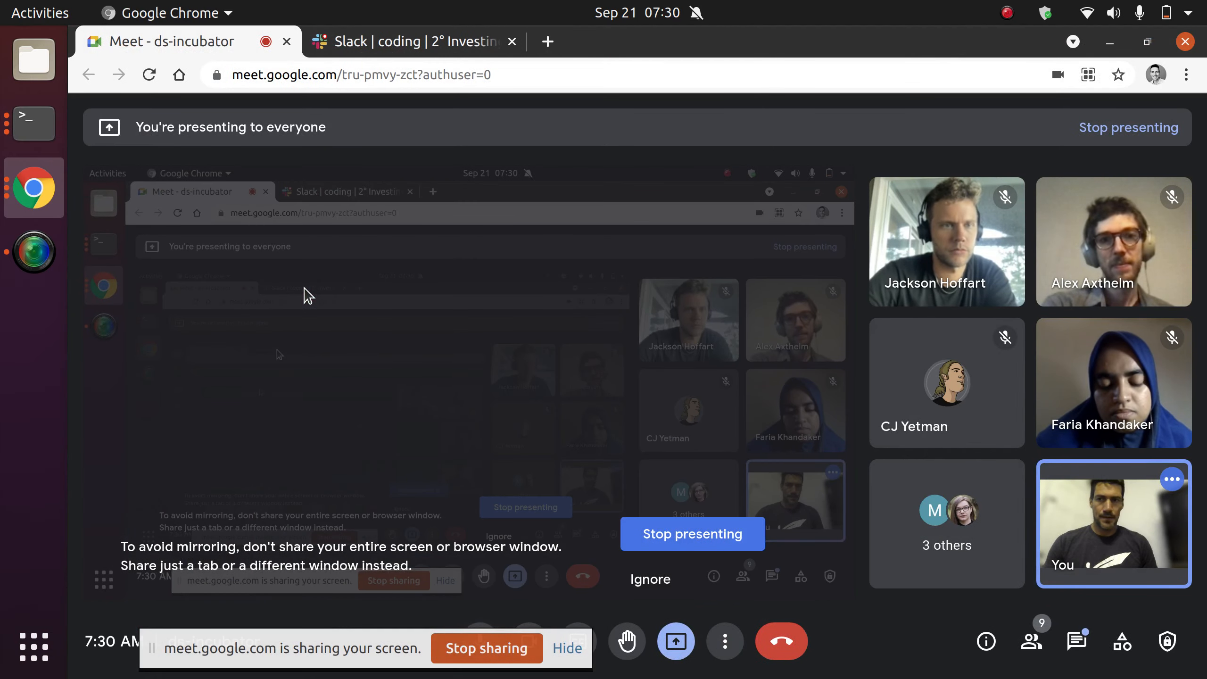
{"action": "mouse_move", "coordinate": [460, 508]}
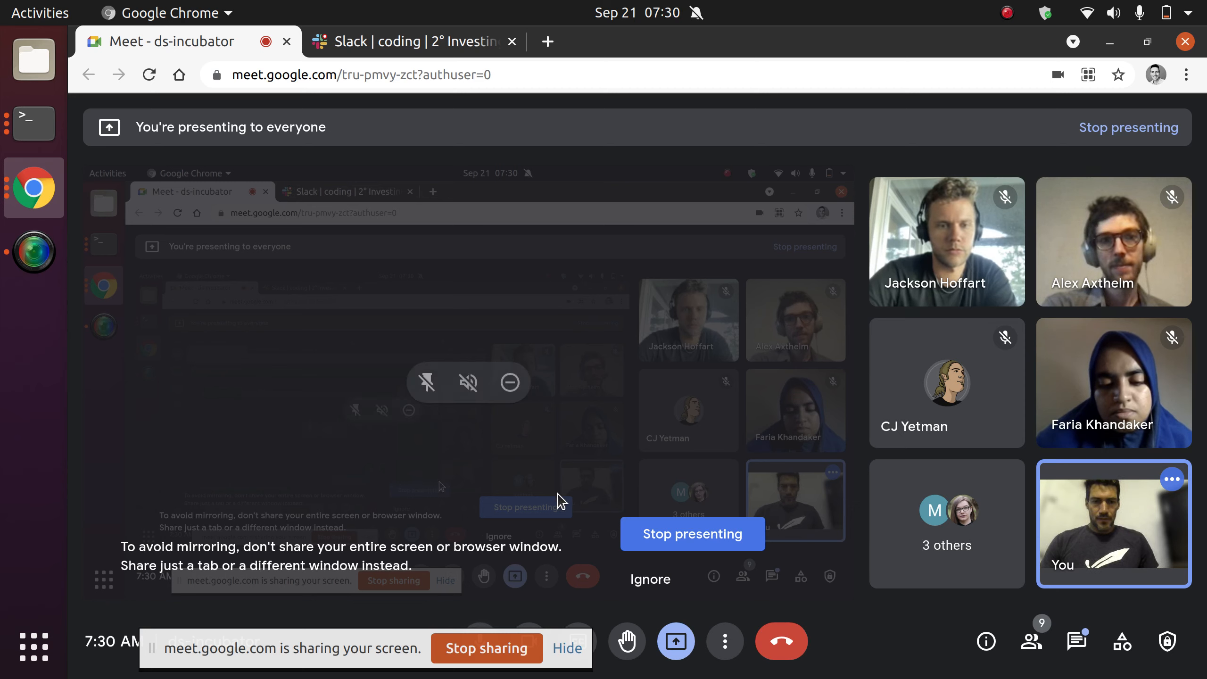
{"action": "mouse_move", "coordinate": [421, 446]}
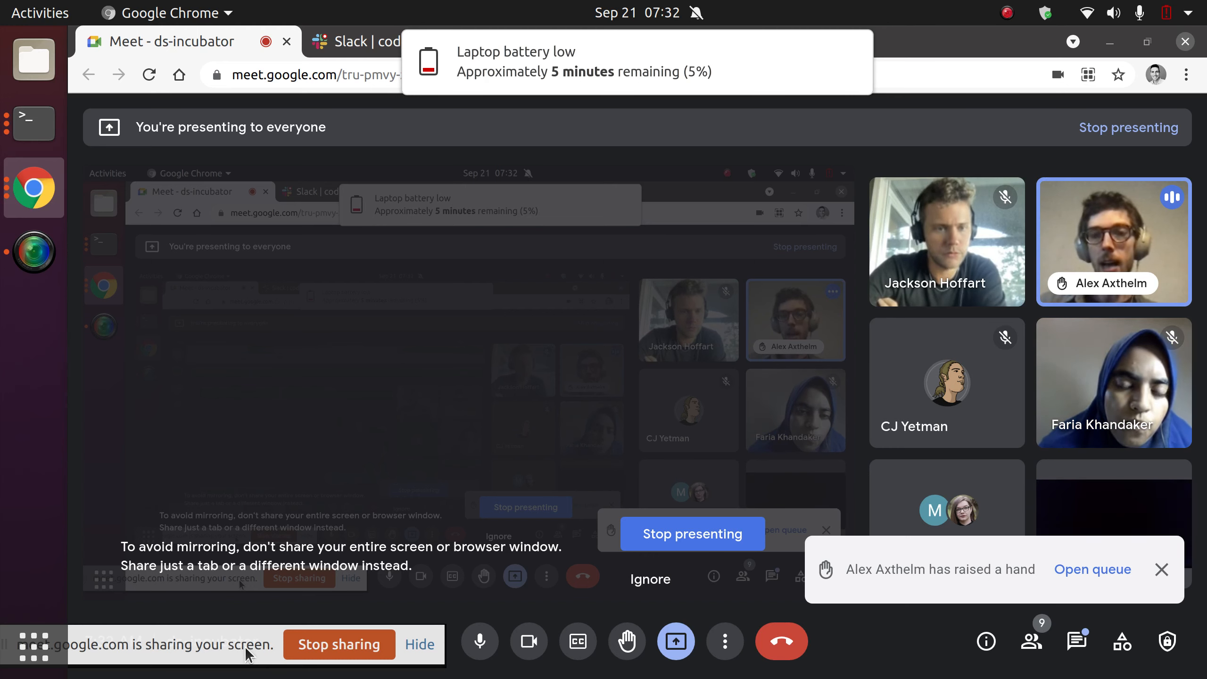
{"action": "left_click", "coordinate": [479, 640]}
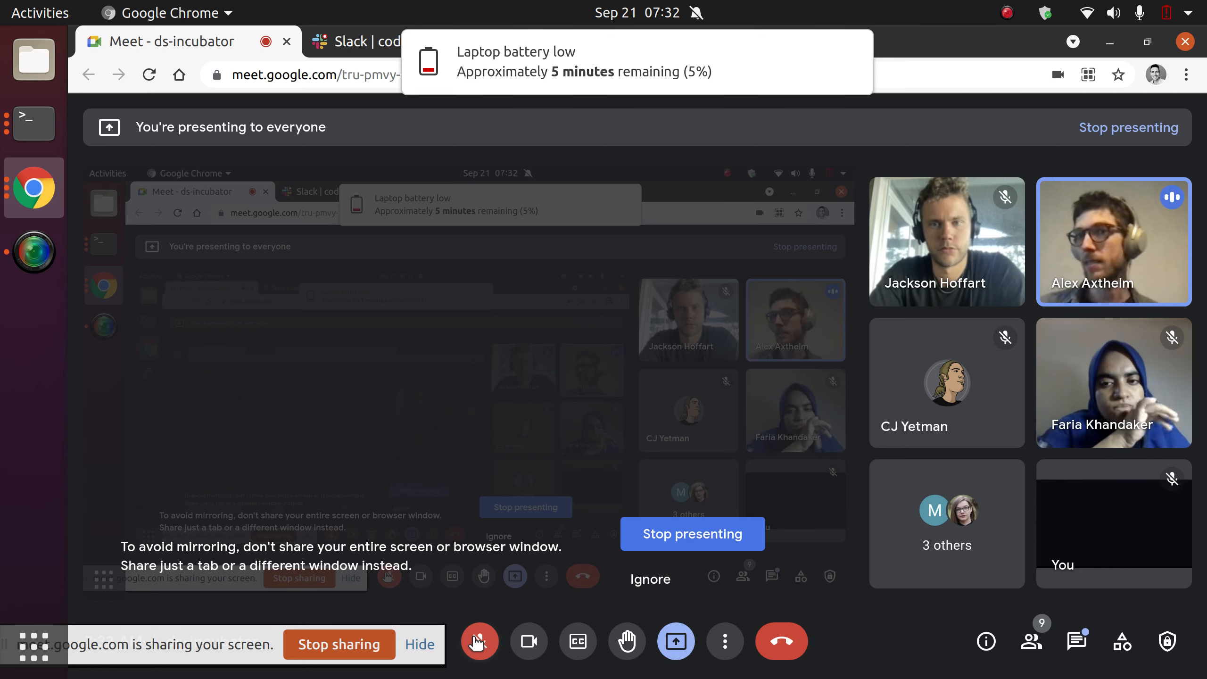
{"action": "left_click", "coordinate": [478, 641]}
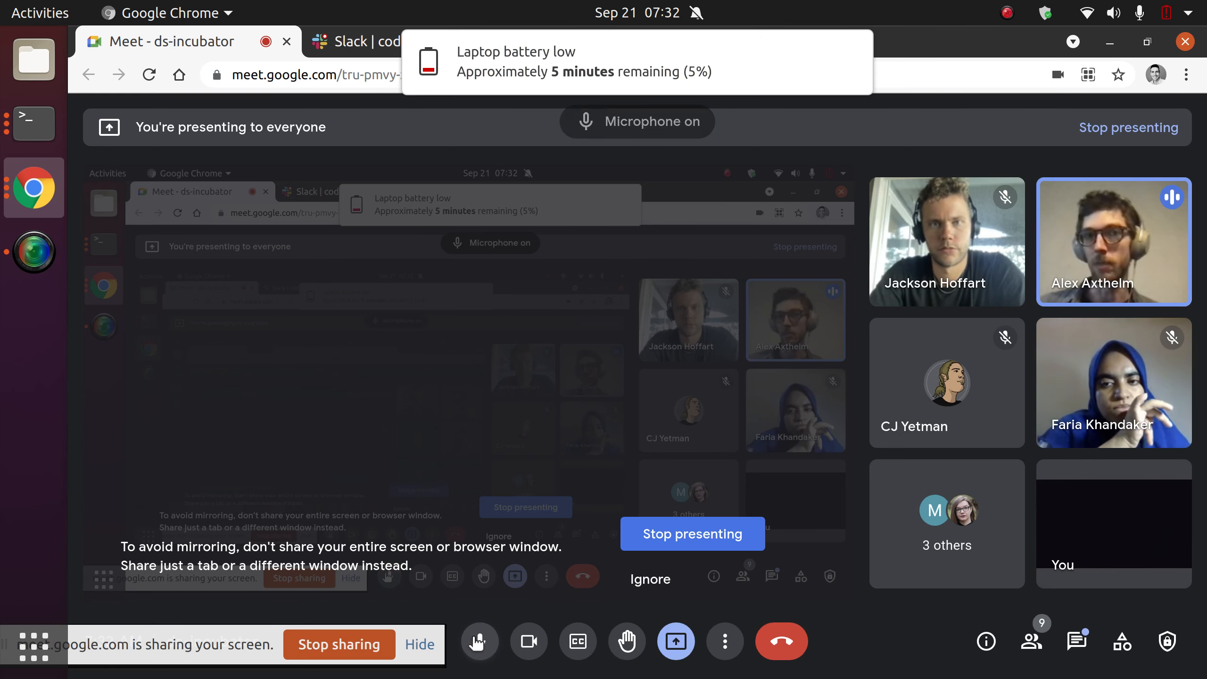